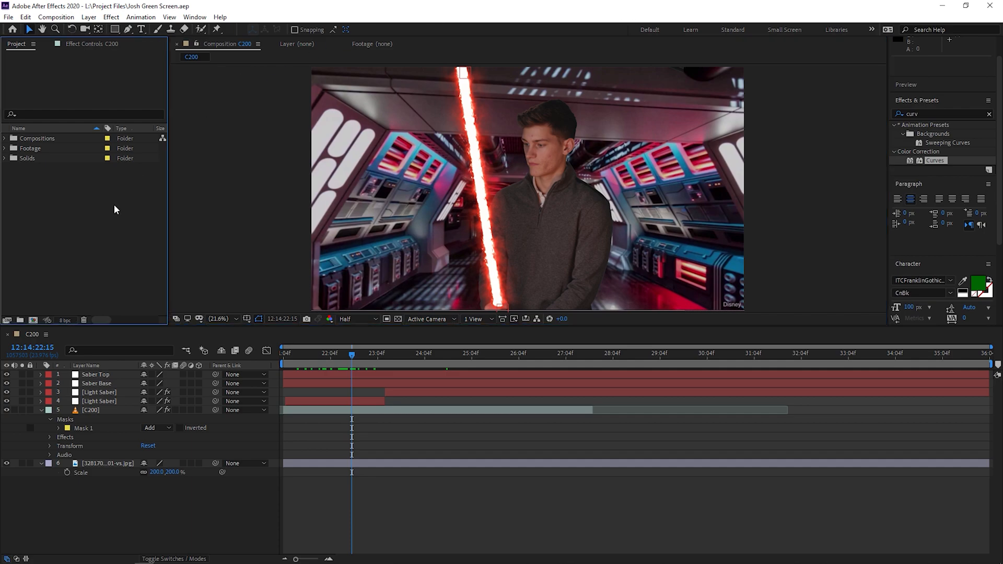
Step: Expand the Footage and Solids folders in the Project panel and select the C200 green-screen clip
left_click(8, 17)
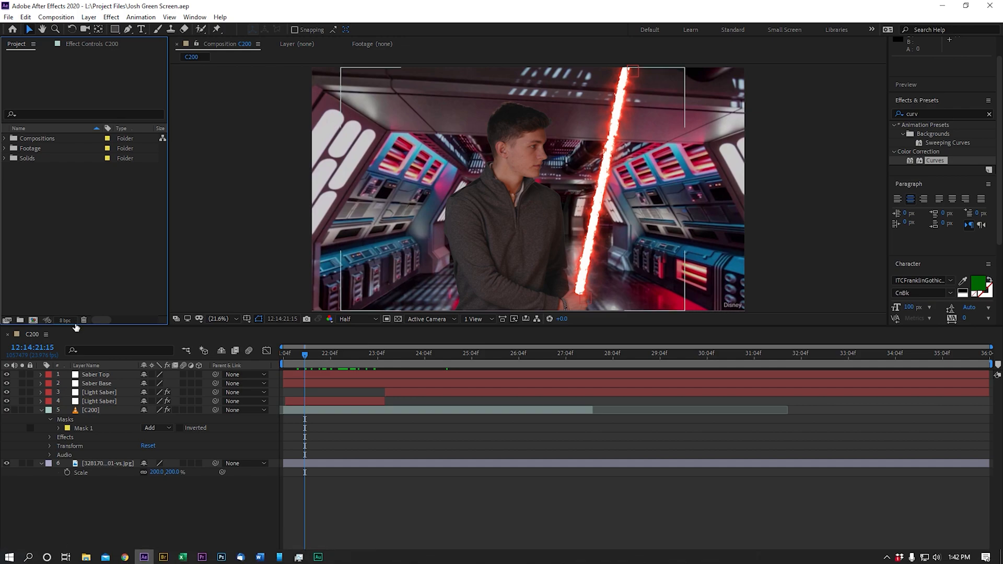
mouse_move(65, 321)
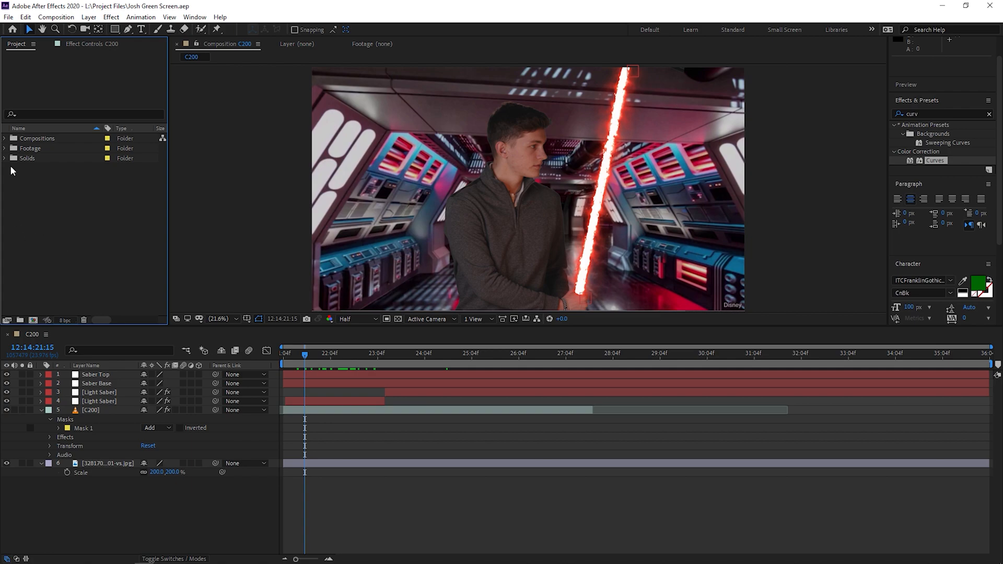
left_click(5, 149)
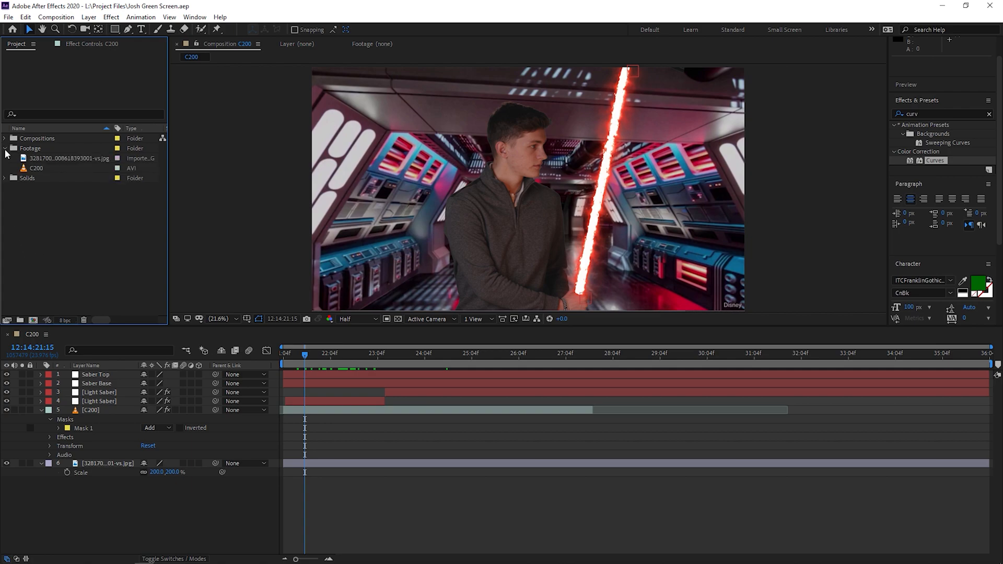
left_click(5, 147)
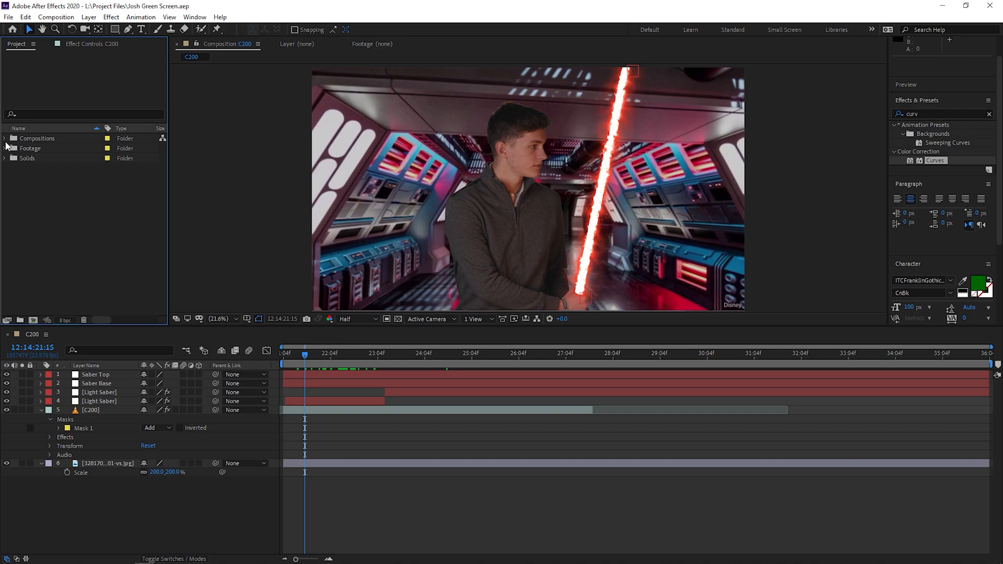
mouse_move(6, 162)
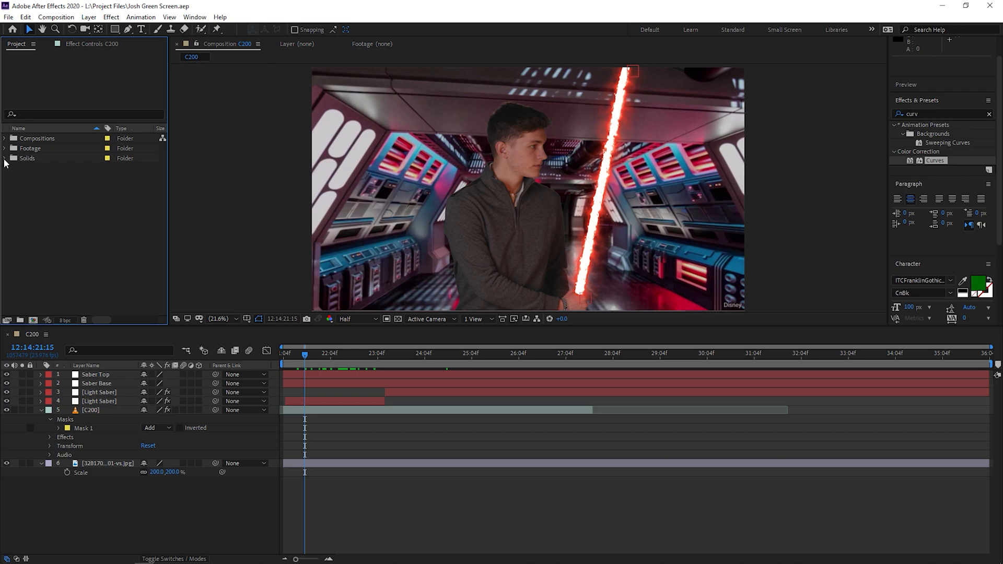
left_click(4, 148)
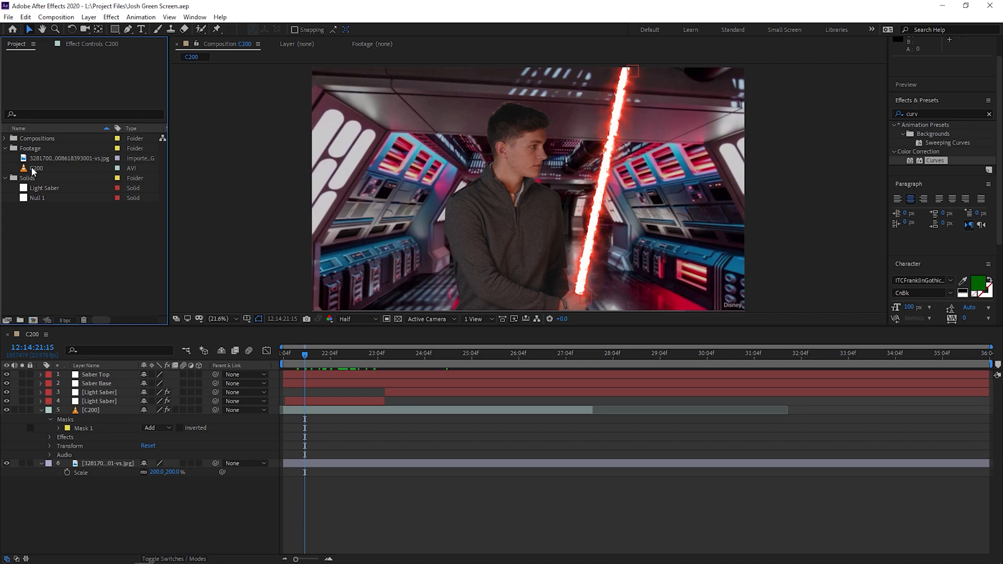
left_click(37, 167)
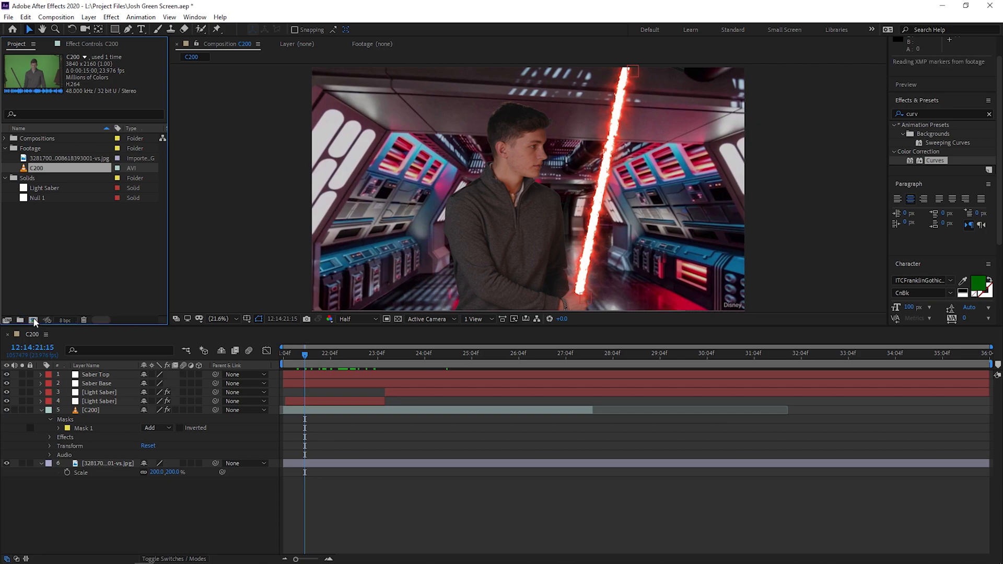
Step: Create composition C201 from the C200 green-screen clip
left_click(34, 320)
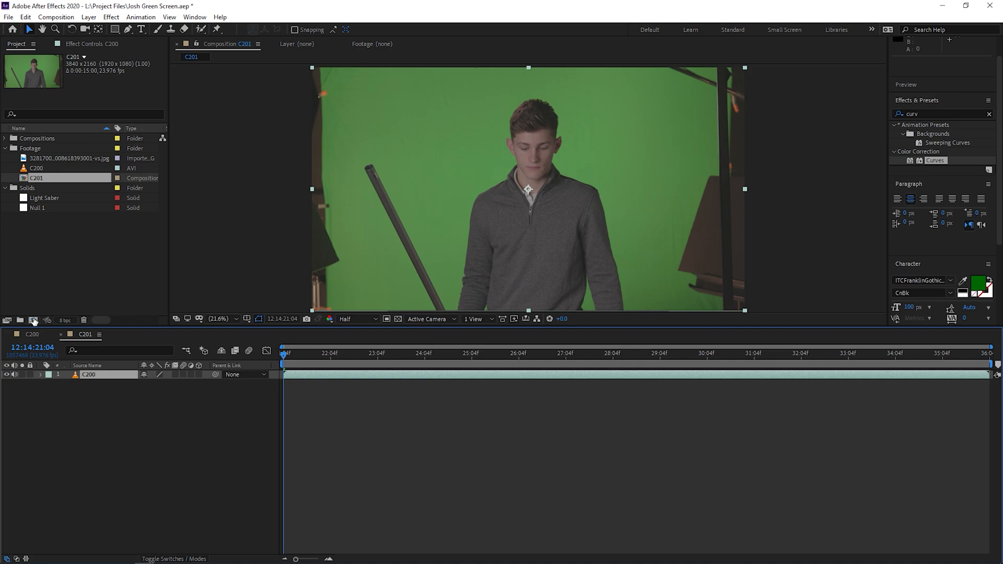
mouse_move(72, 202)
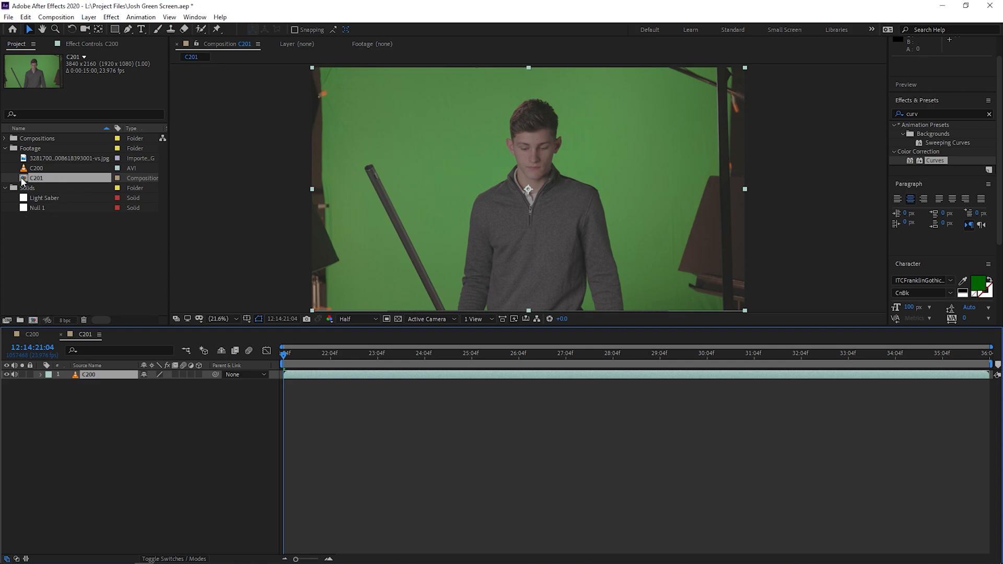
mouse_move(40, 182)
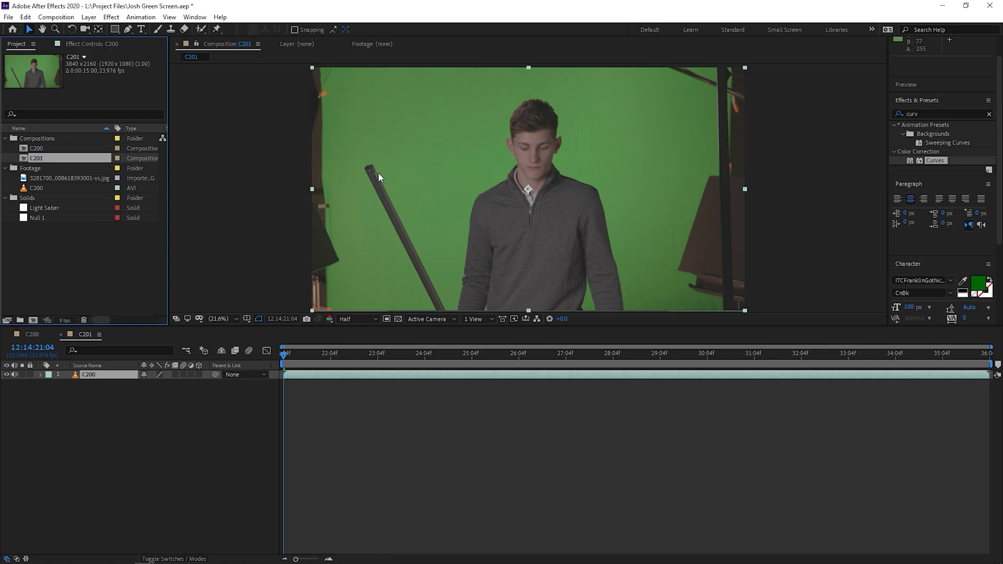
mouse_move(368, 177)
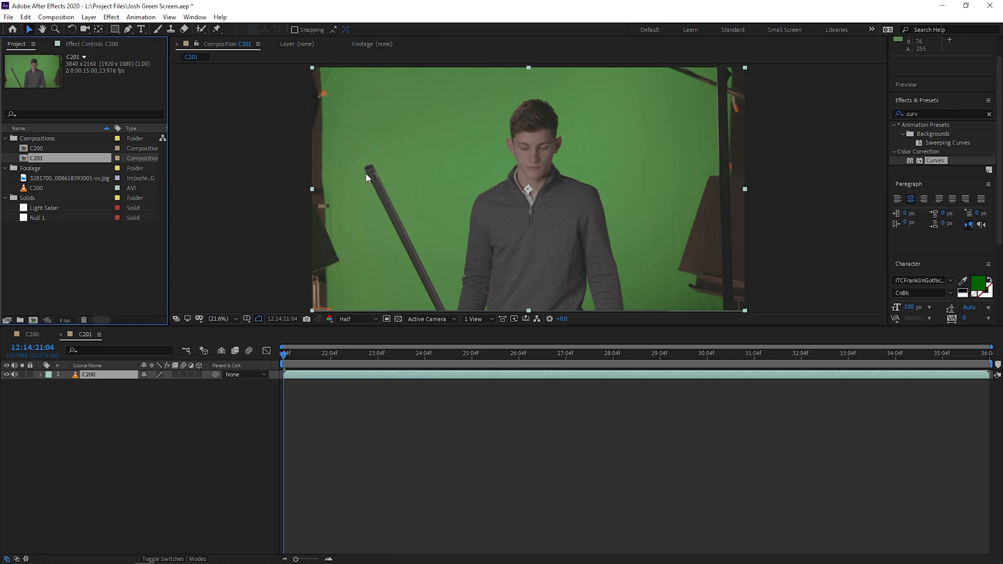
mouse_move(377, 170)
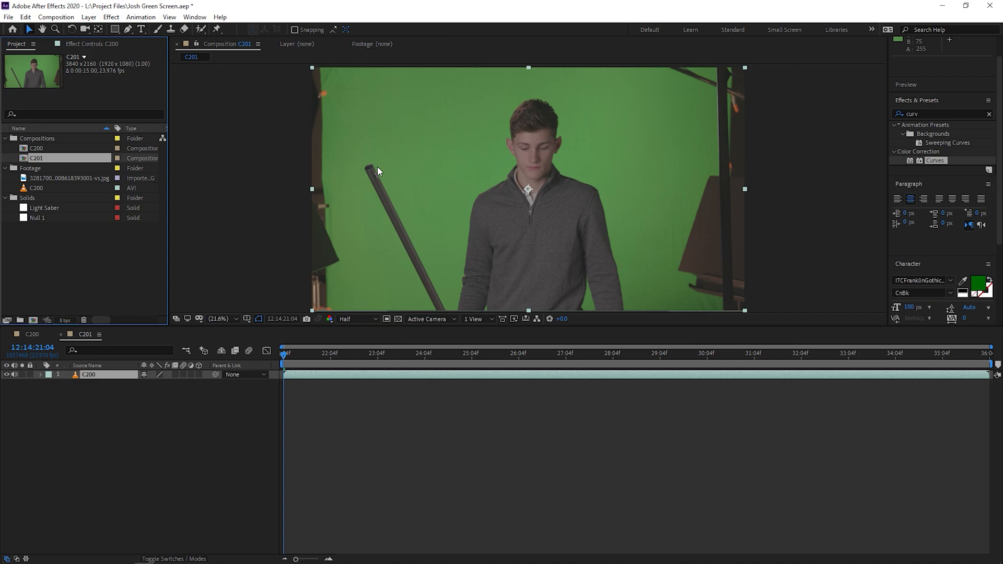
mouse_move(379, 203)
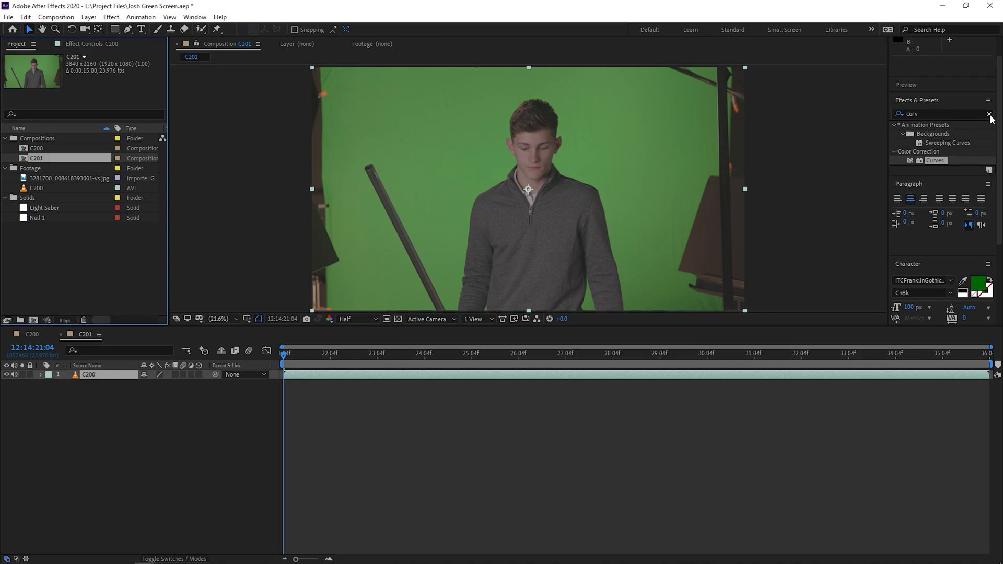
Step: Clear the Effects & Presets search and expand the Keying category
left_click(990, 114)
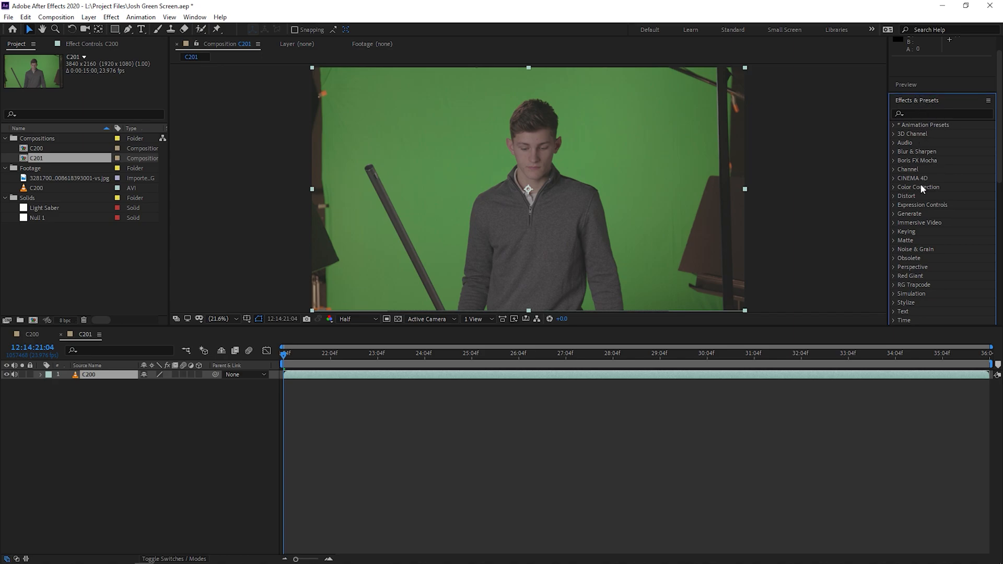
left_click(194, 17)
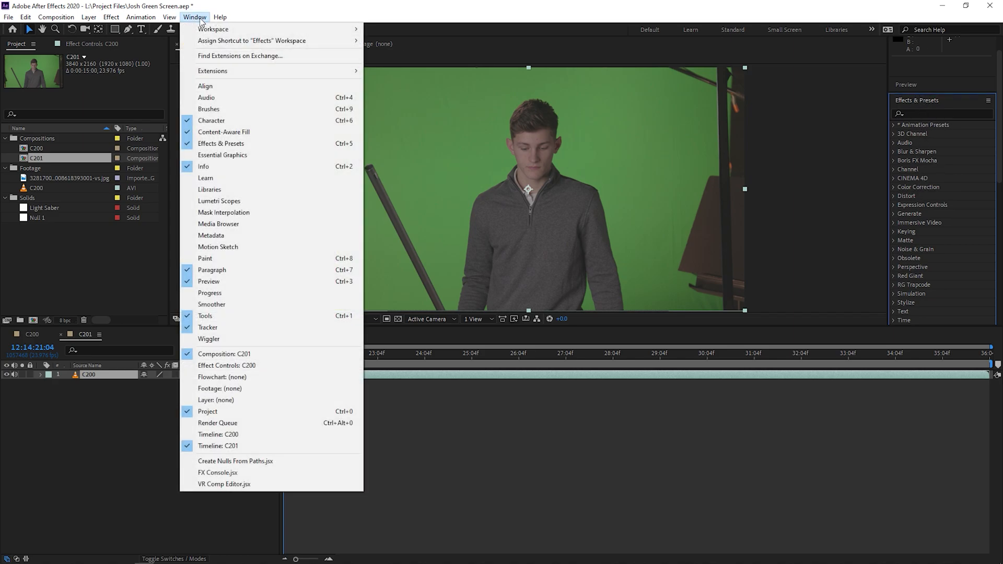
mouse_move(222, 143)
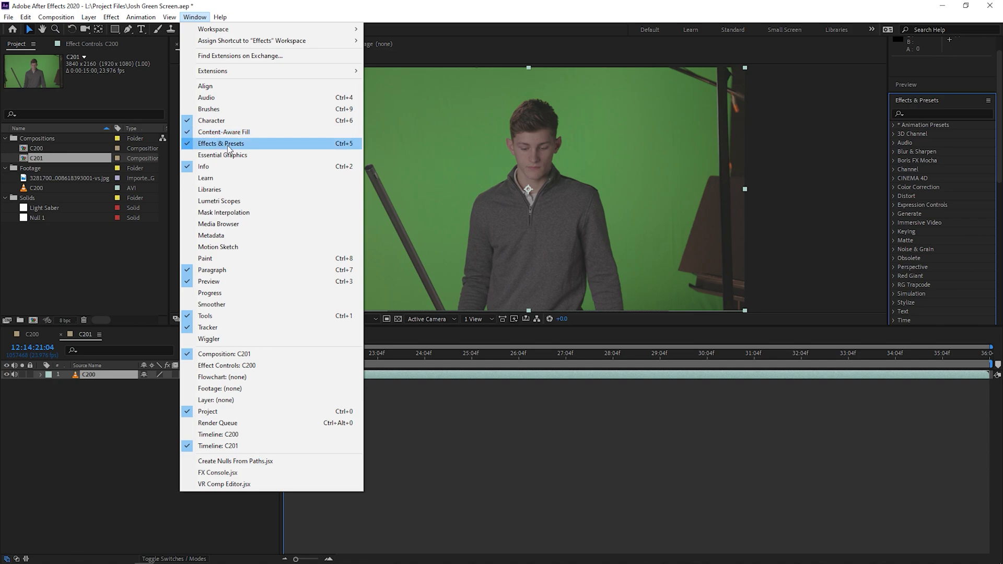
mouse_move(943, 104)
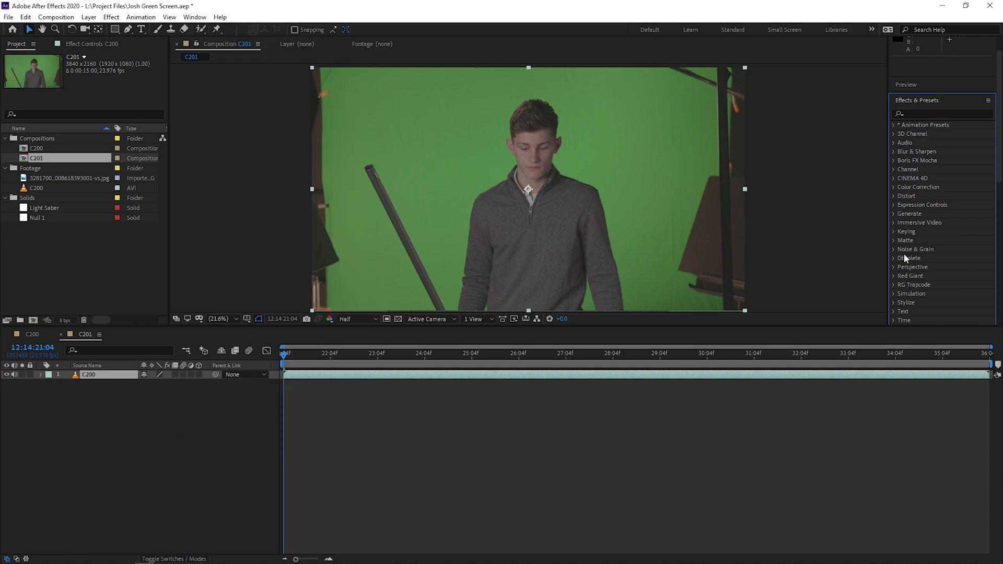
left_click(906, 231)
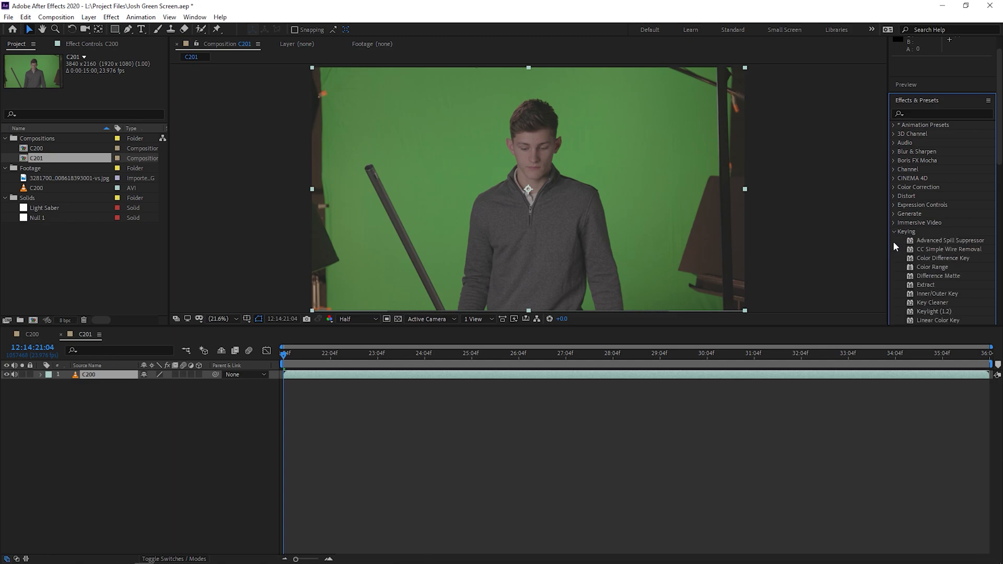
mouse_move(903, 264)
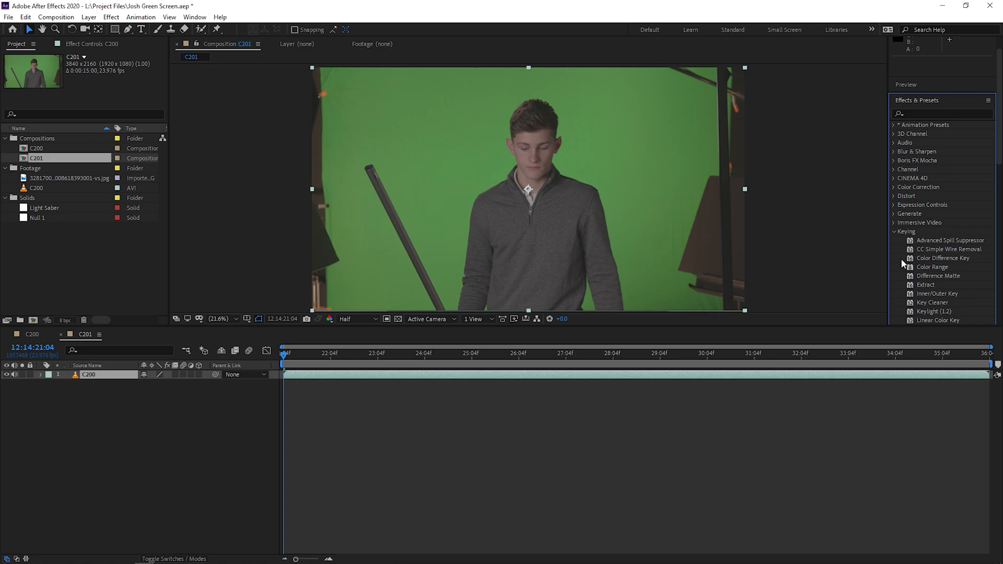
mouse_move(940, 272)
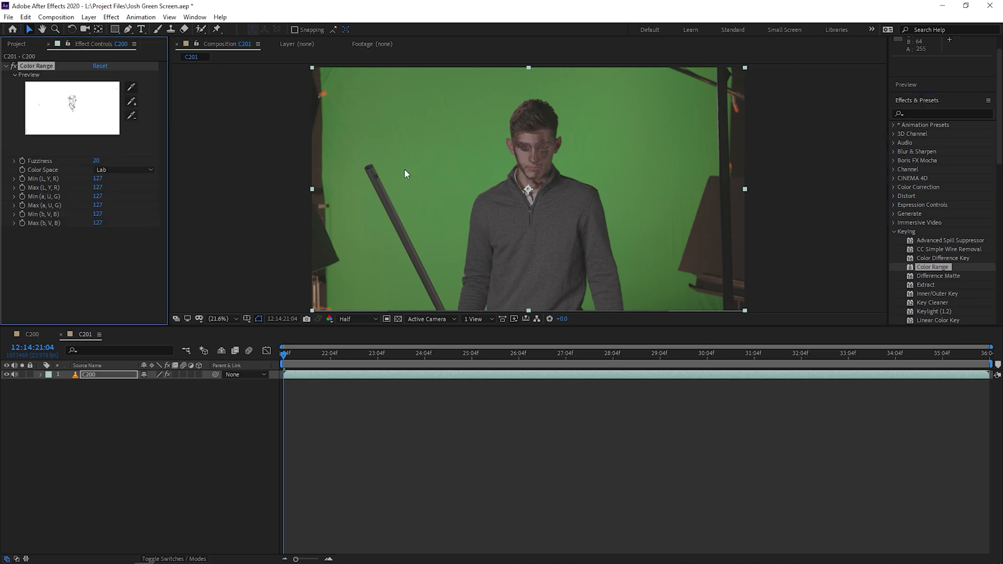
Step: Sample the green screen with the Color Range Key Color eyedropper and start refining Fuzziness
left_click(131, 88)
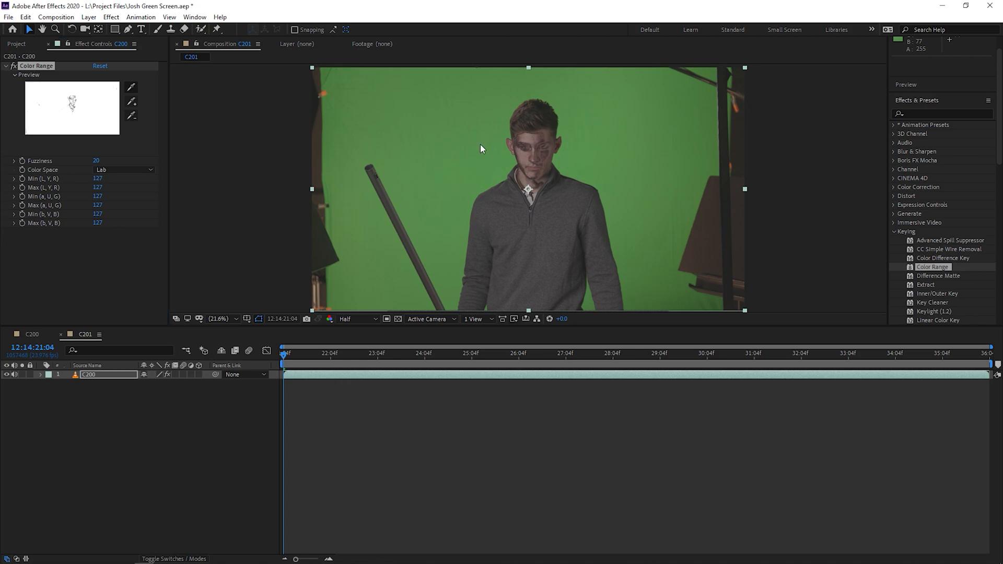
left_click(131, 101)
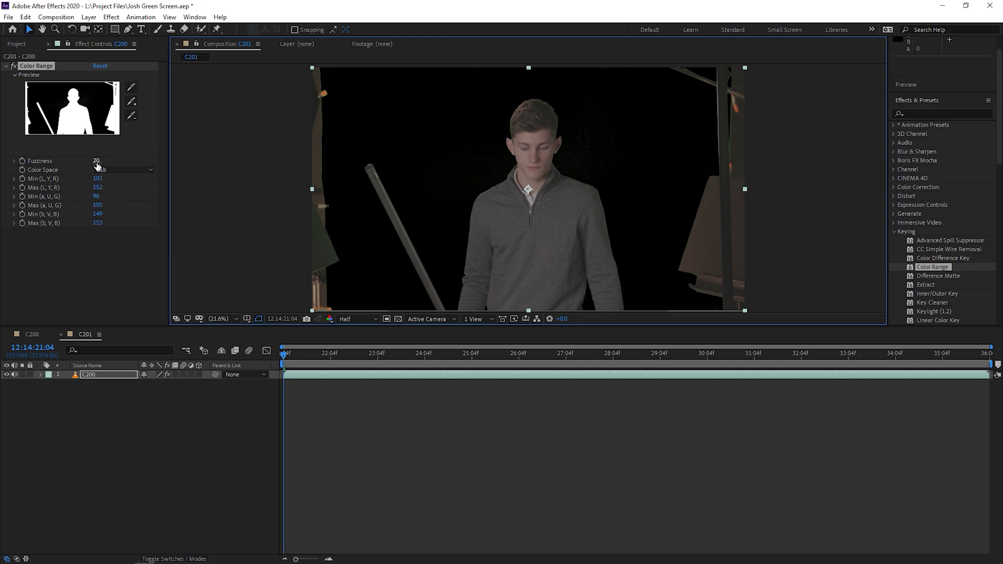
left_click(98, 161)
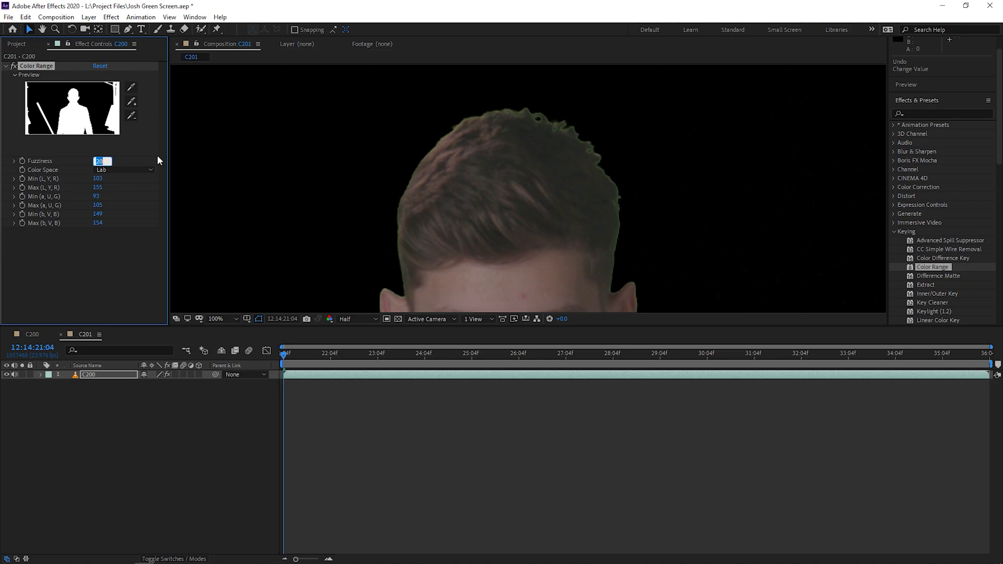
Step: Try Fuzziness 50, then lower it to tighten the key's edges toward 25-30
type("50")
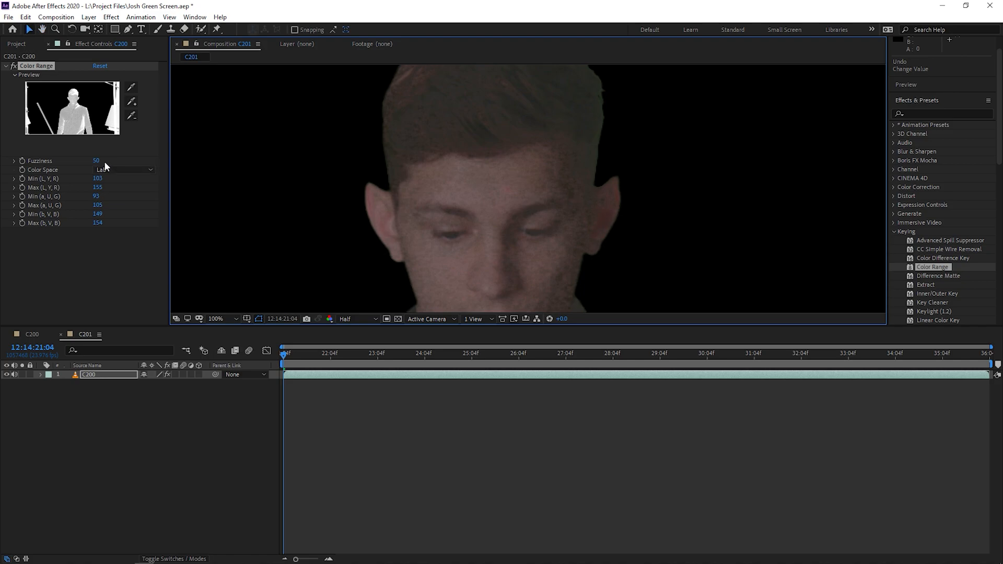
left_click_drag(96, 160, 83, 160)
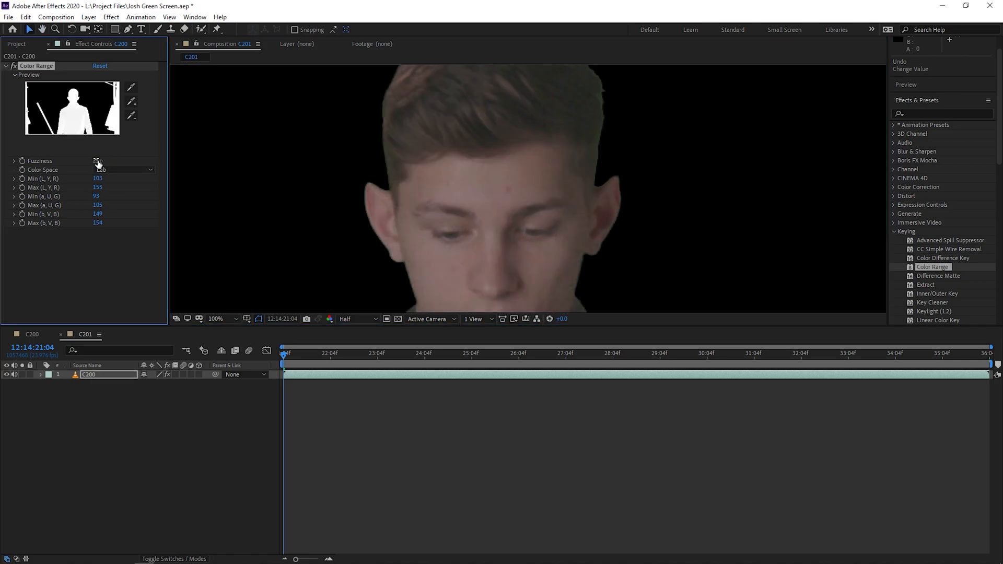
left_click(97, 161)
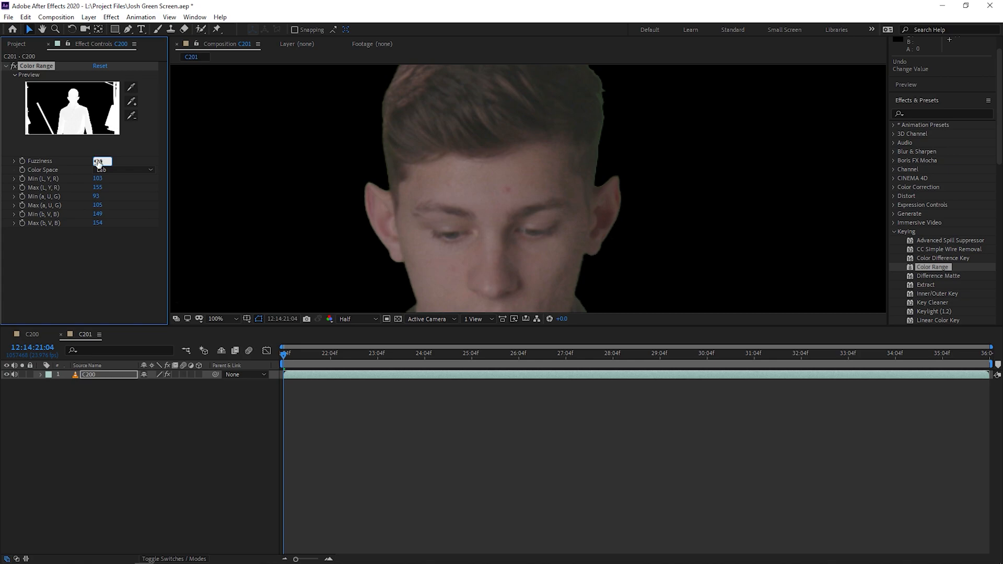
type("25")
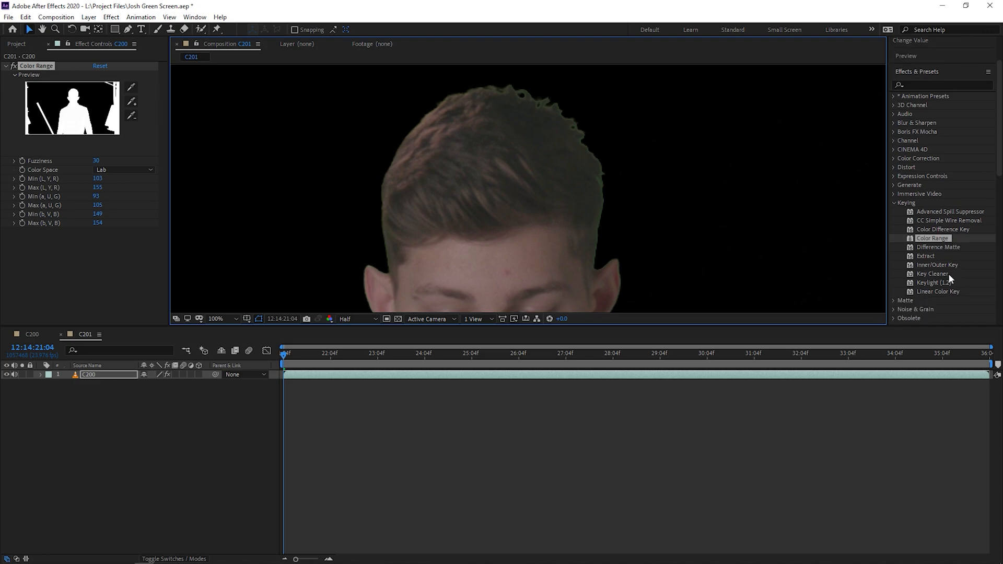
mouse_move(954, 252)
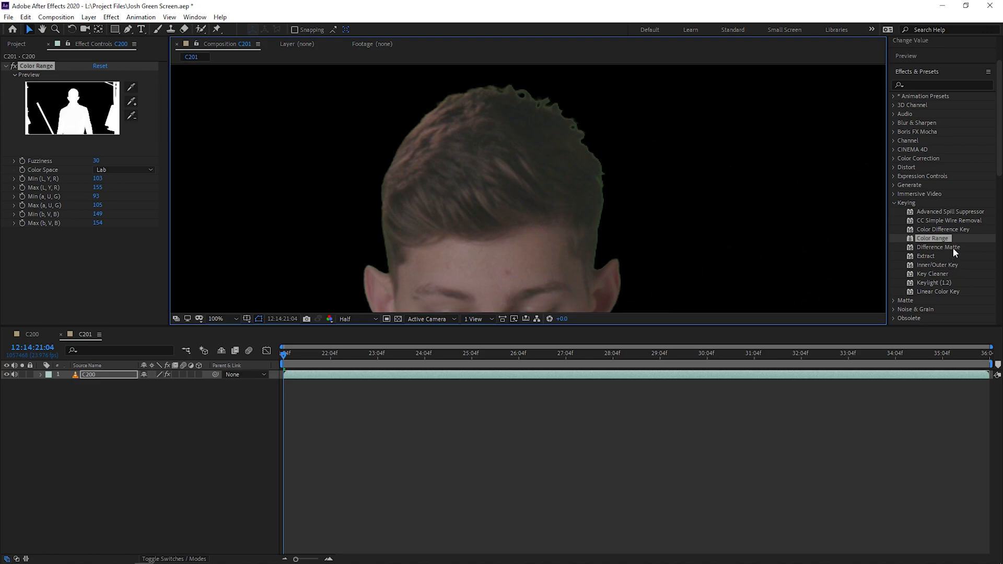
mouse_move(965, 221)
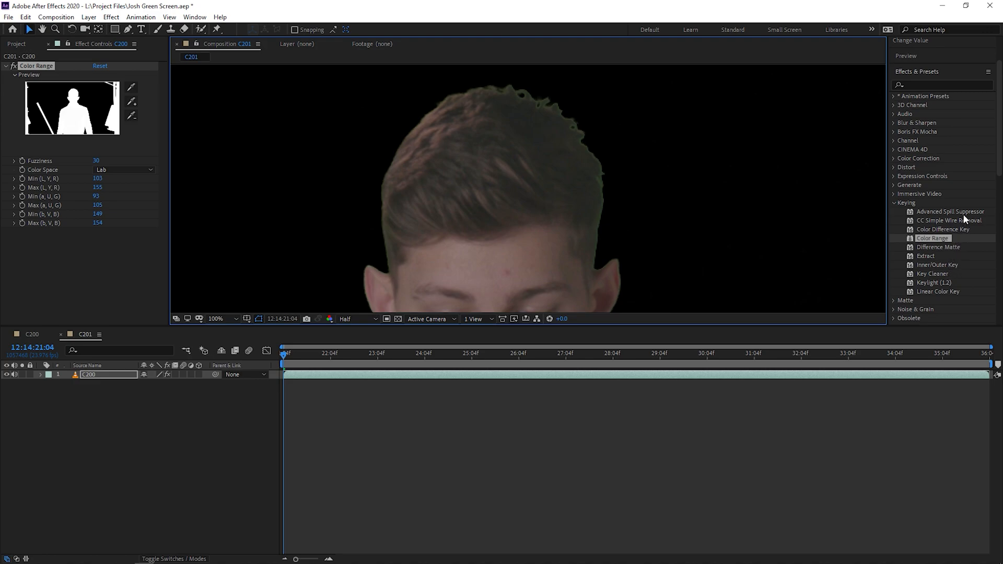
Step: Apply Advanced Spill Suppressor to the keyed actor and lower Suppression to 54%
double_click(952, 212)
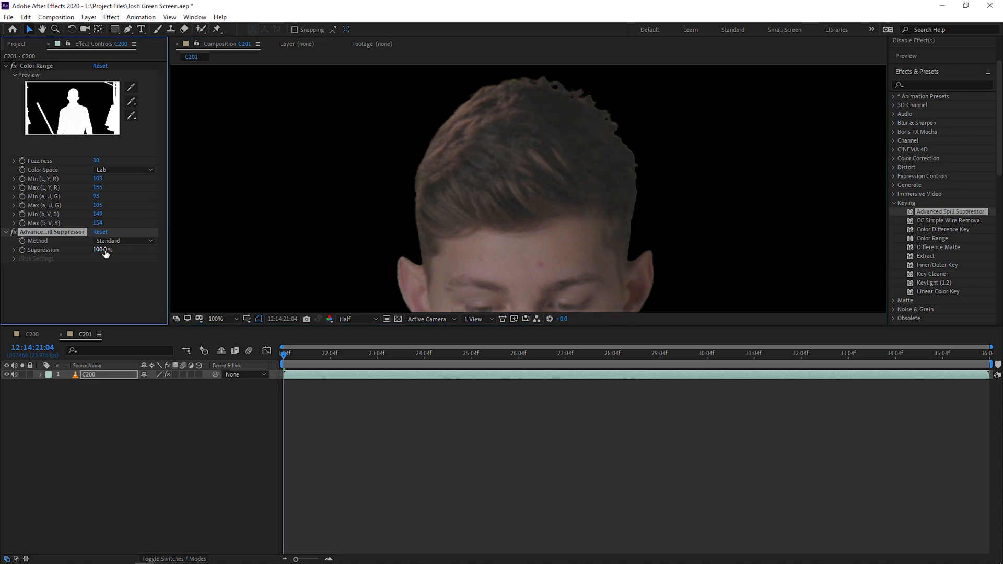
left_click_drag(102, 250, 99, 250)
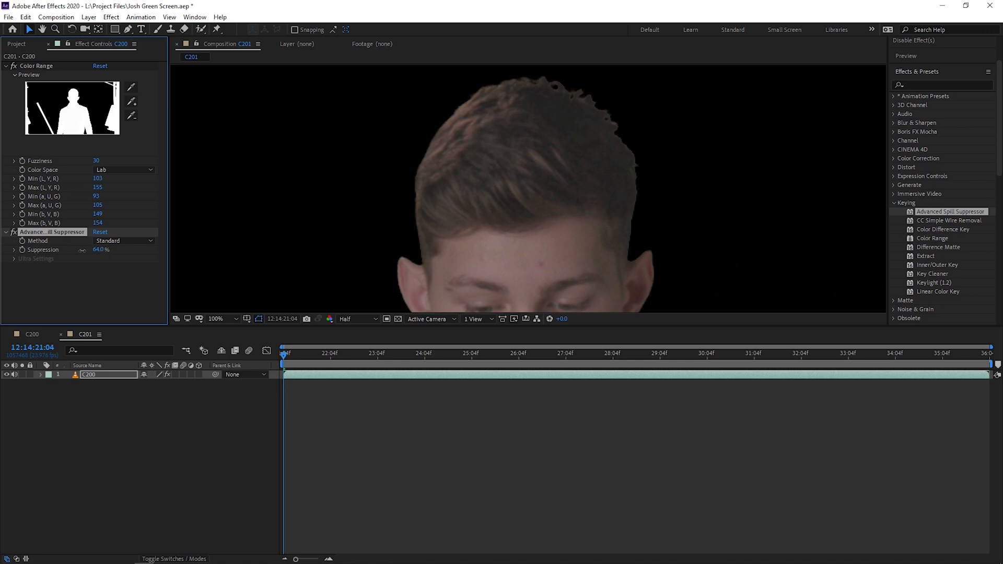
left_click_drag(102, 250, 97, 250)
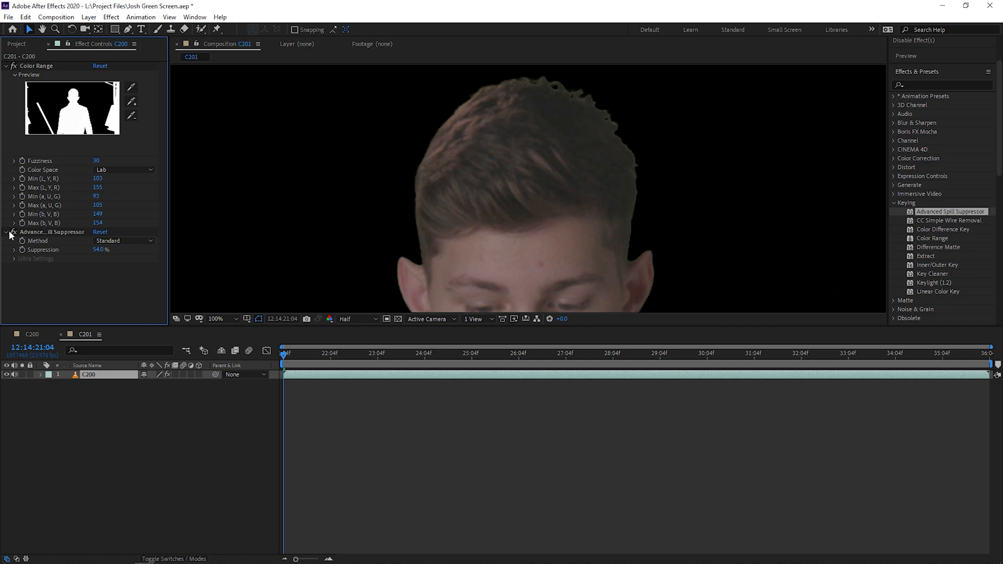
mouse_move(554, 138)
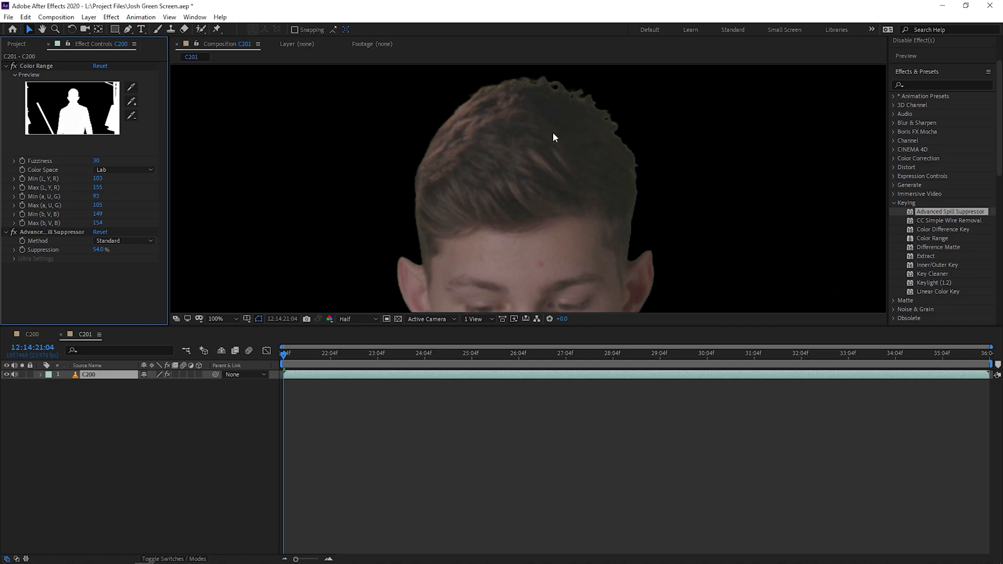
mouse_move(558, 162)
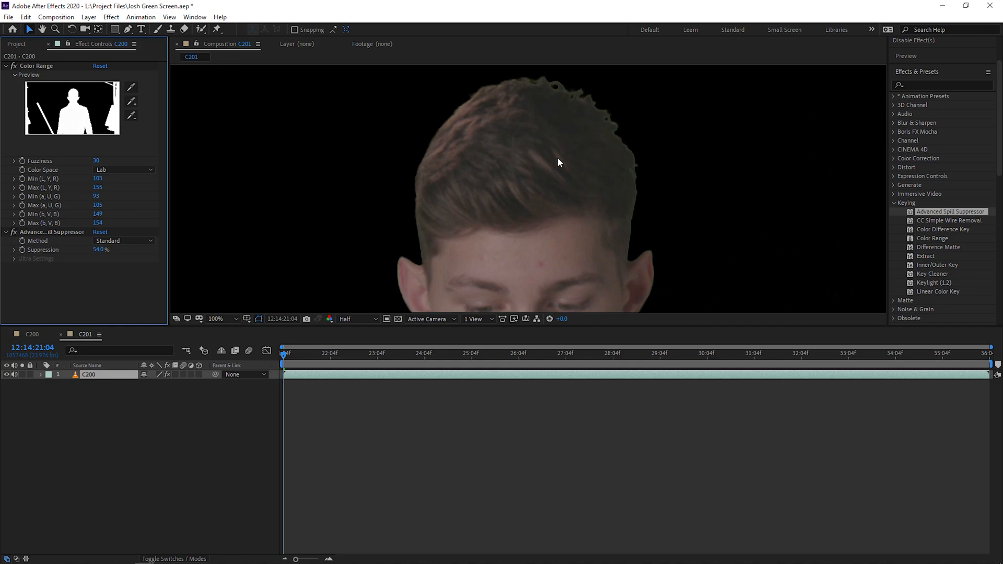
left_click(215, 318)
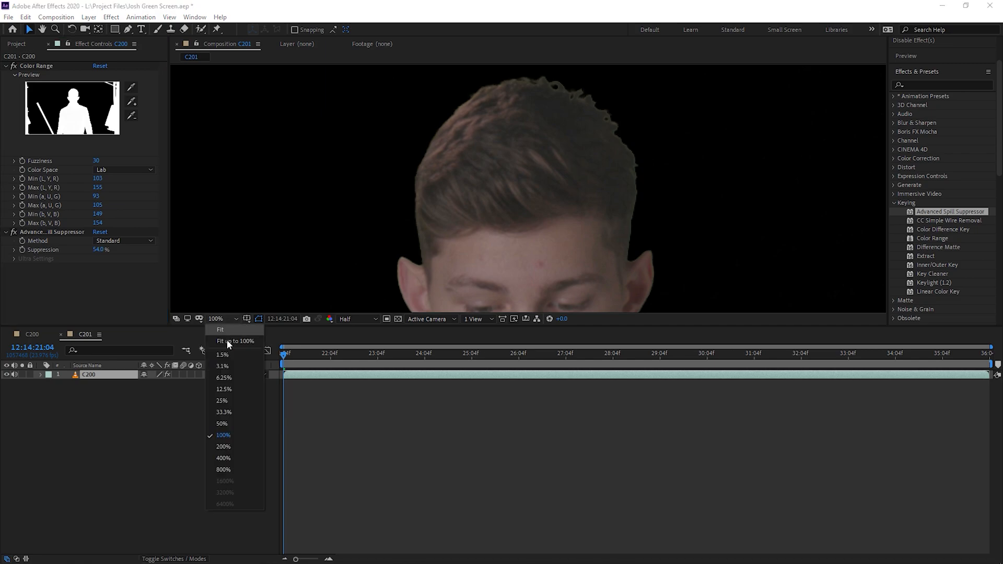
Step: Fit the frame in the viewer and draw a rectangular mask around the actor to crop out the stand edges
left_click(220, 329)
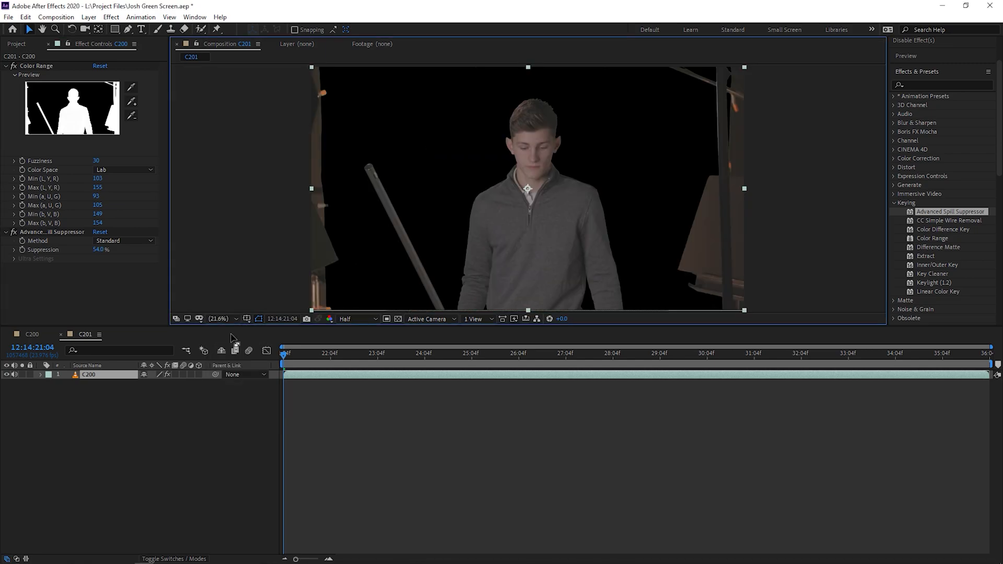
mouse_move(259, 319)
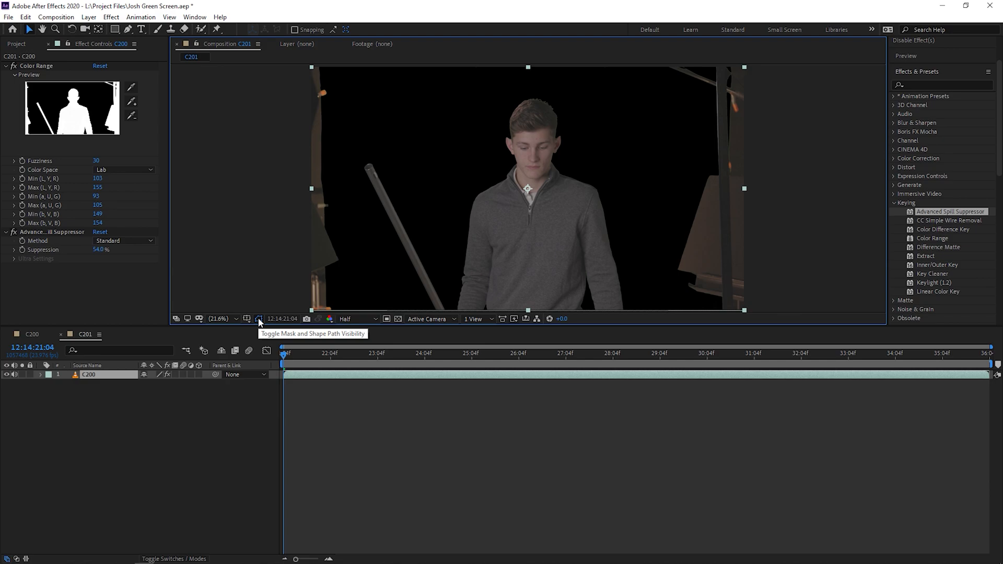
mouse_move(324, 88)
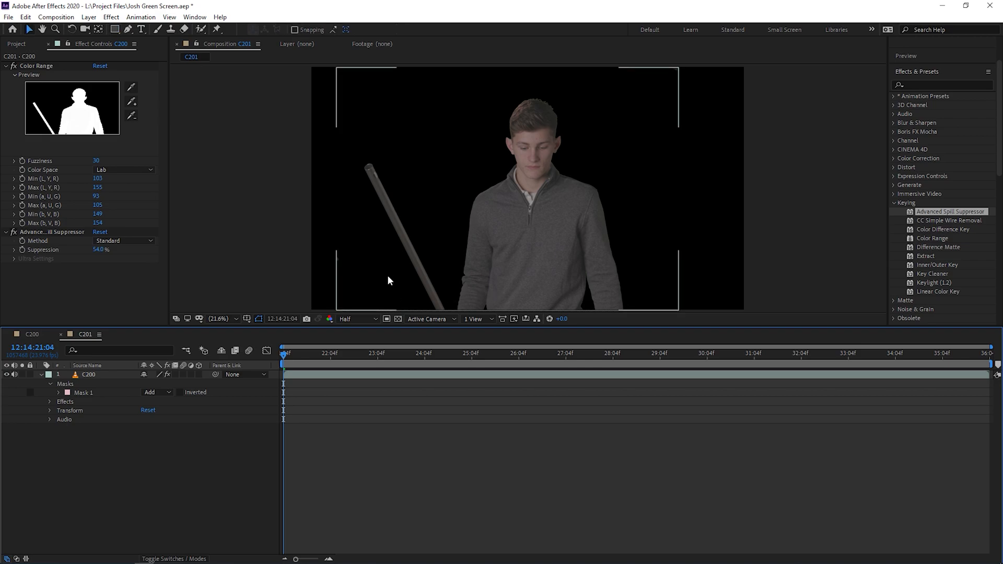
left_click(88, 374)
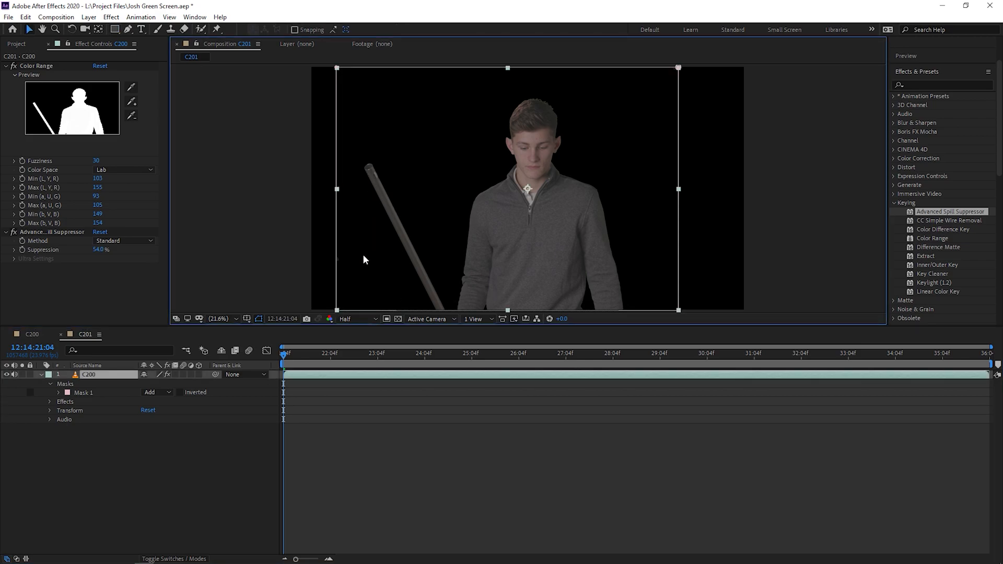
left_click(84, 392)
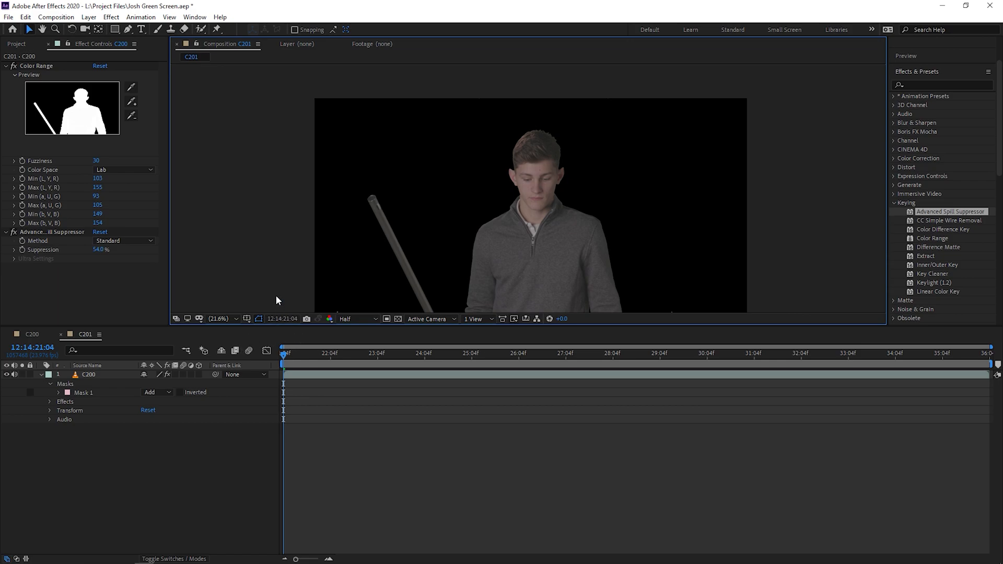
left_click(219, 319)
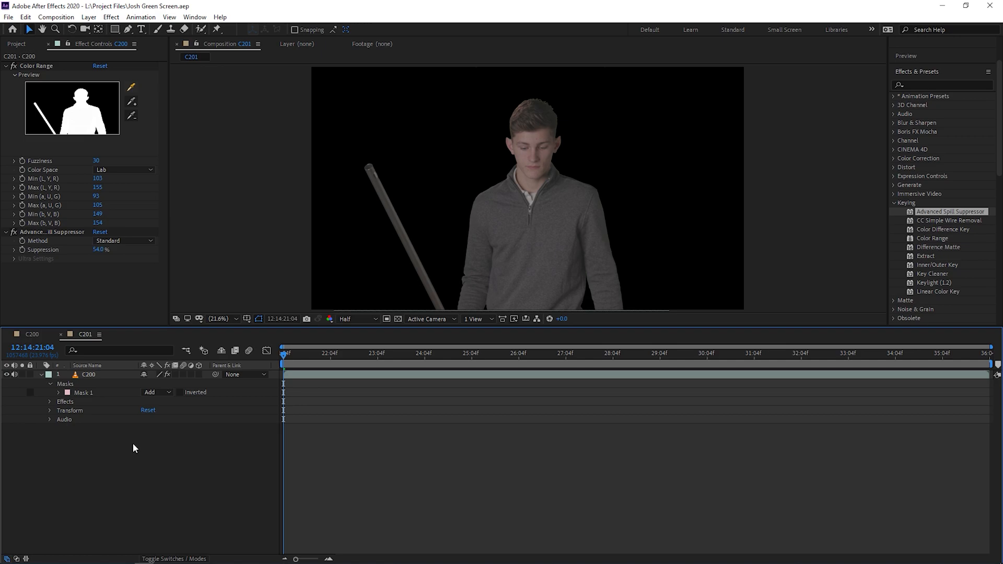
Step: Add a Null Object layer above C200 via New > Null Object and begin renaming it
right_click(135, 448)
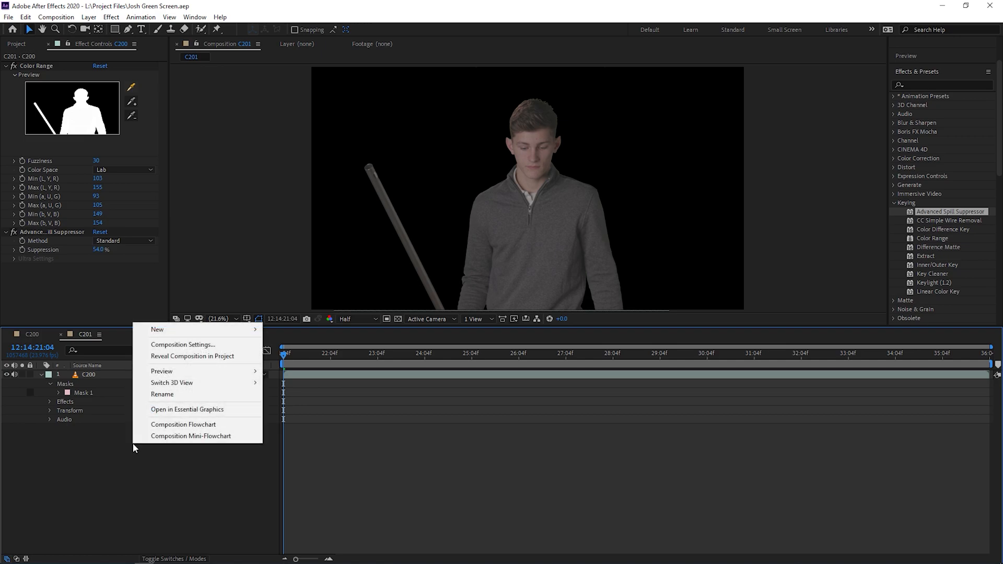
mouse_move(157, 329)
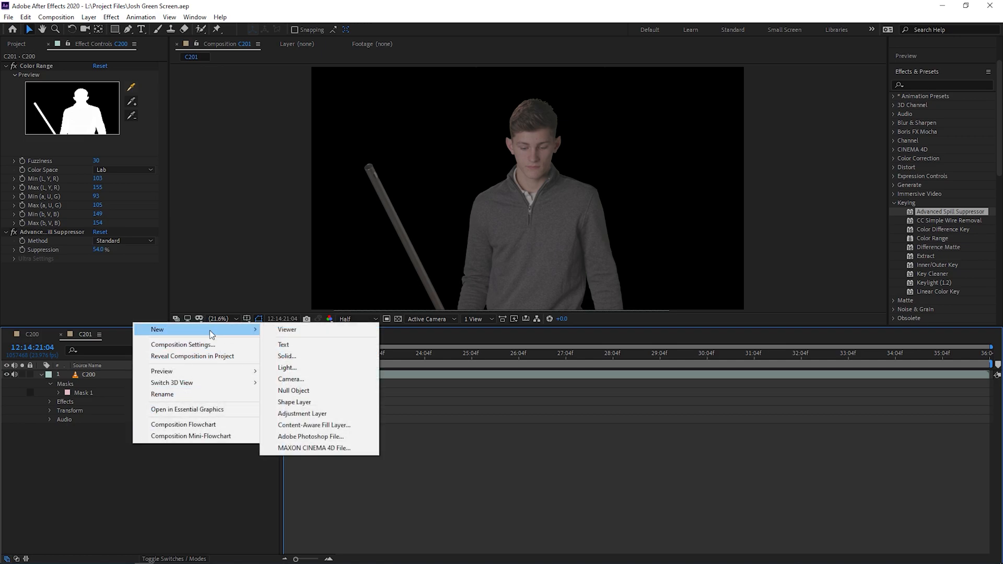
mouse_move(314, 390)
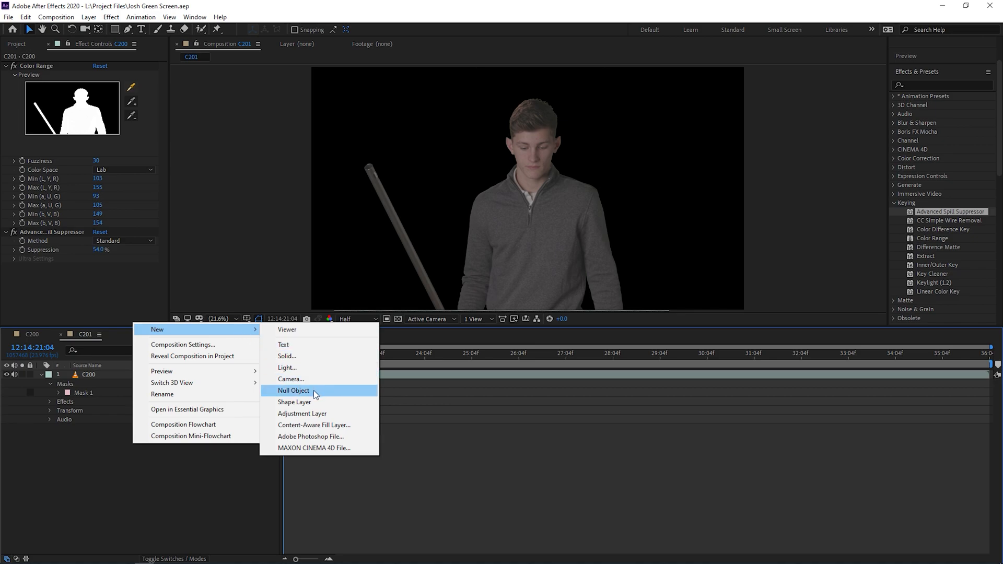
left_click(294, 390)
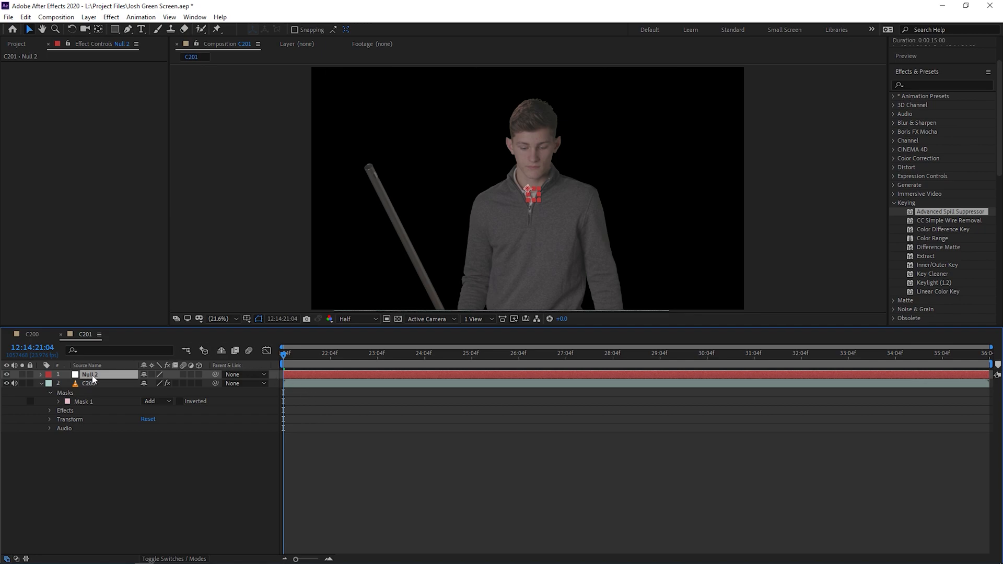
double_click(90, 374)
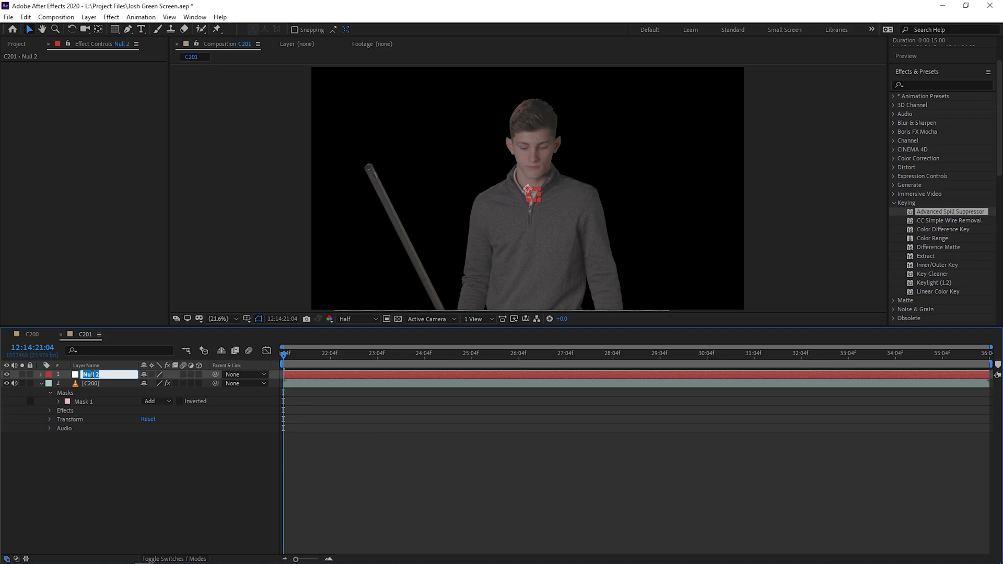
Step: Name the null layer Saber Base, expand its Transform and select Position
type("Safer Base")
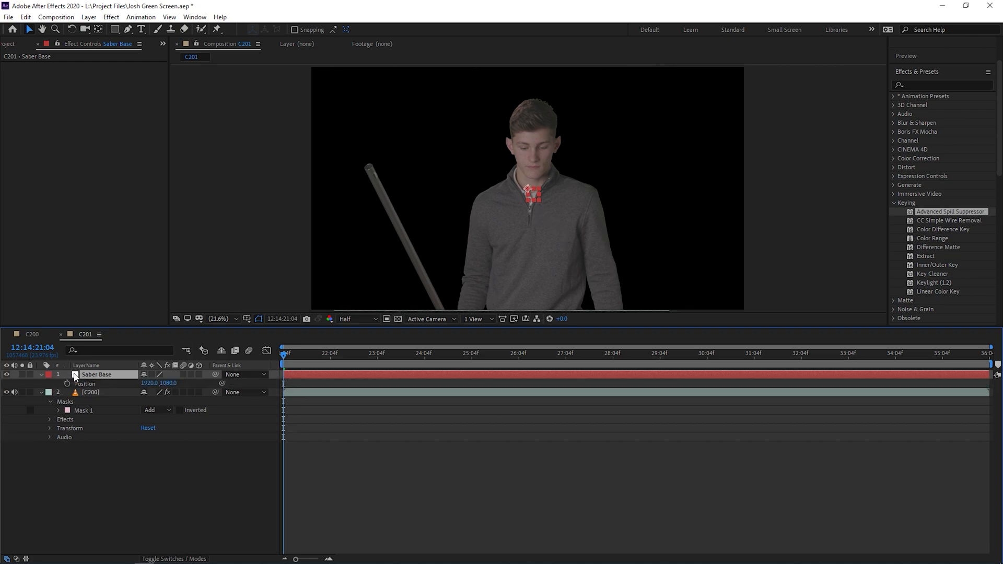
left_click(49, 383)
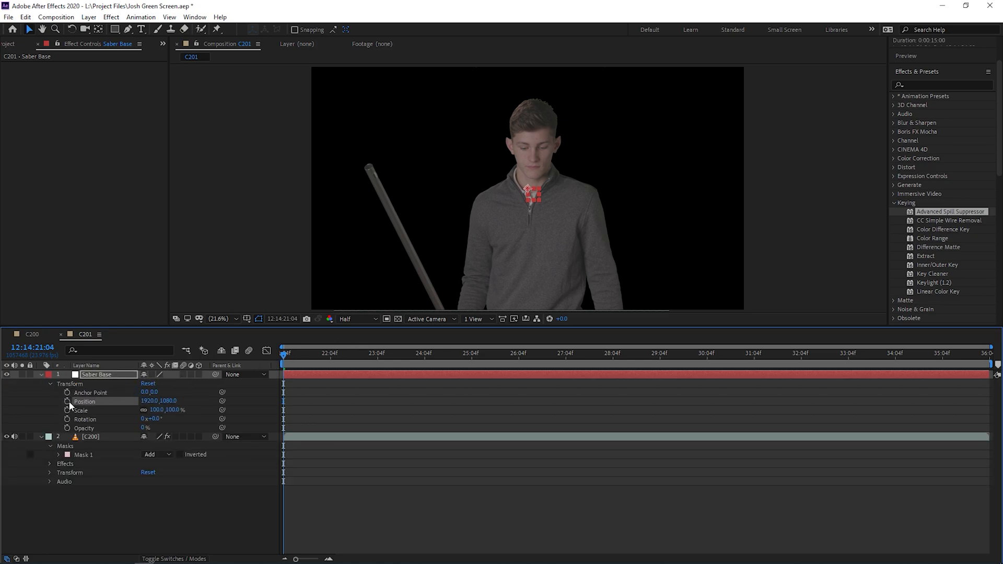
mouse_move(66, 401)
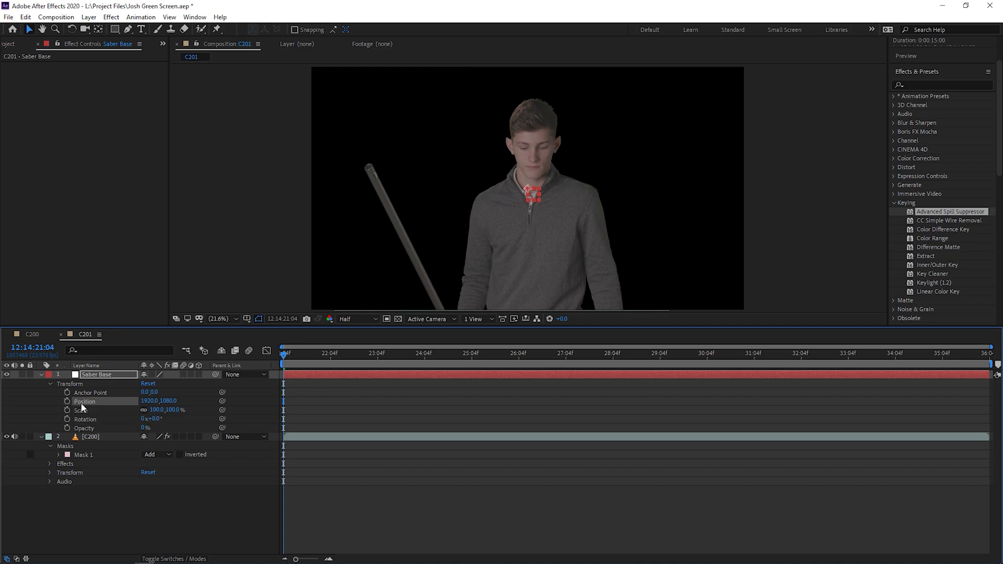
left_click(90, 410)
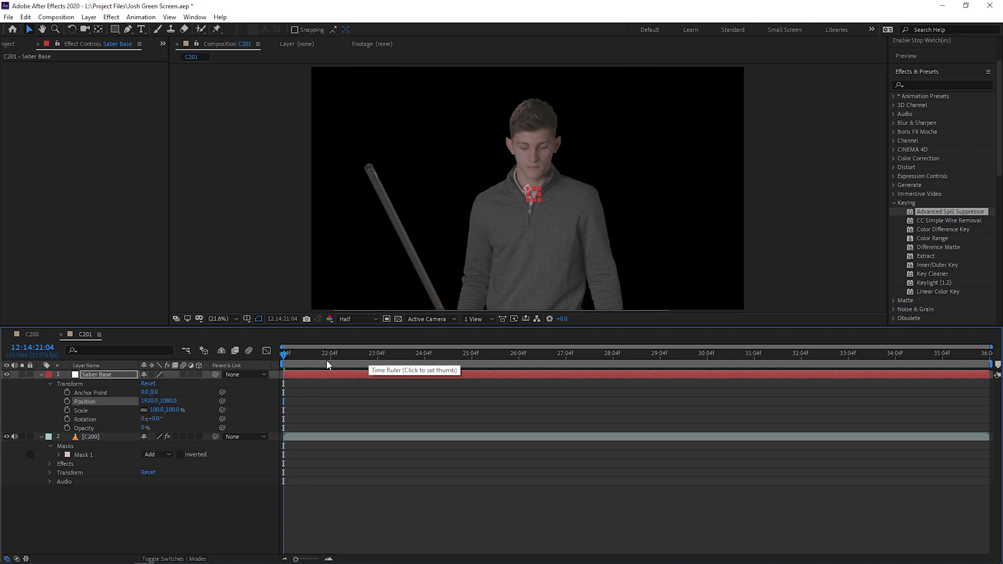
Step: Scrub to the frame where the actor grips the stick (12:14:25:08) and switch on Saber Base Position keyframing
left_click(412, 353)
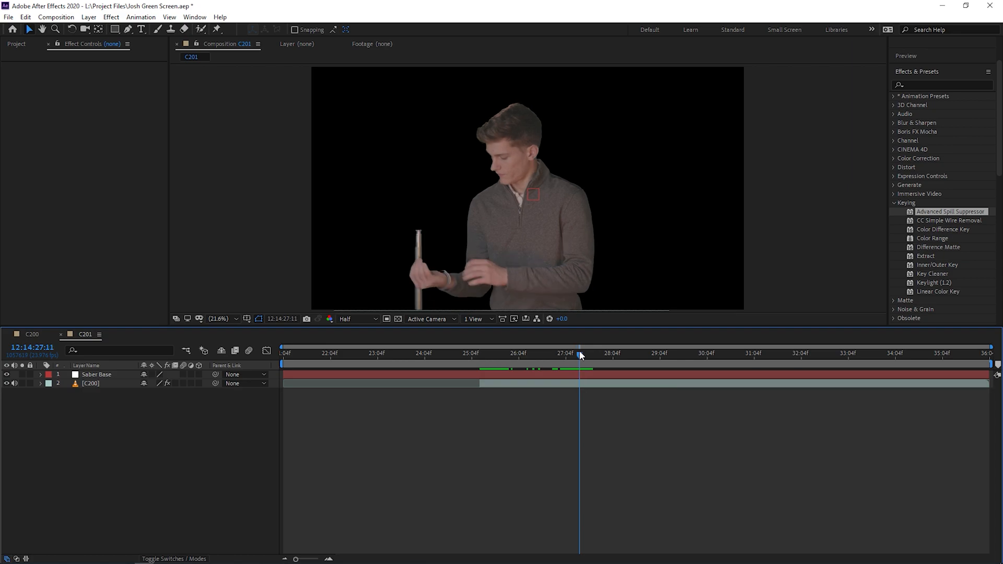
left_click_drag(579, 354, 600, 355)
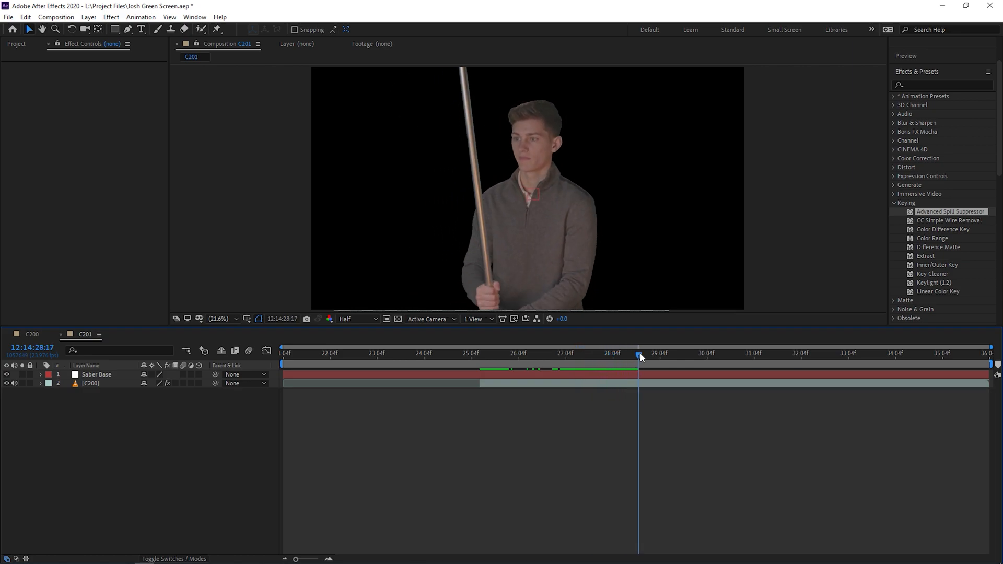
left_click_drag(640, 354, 682, 353)
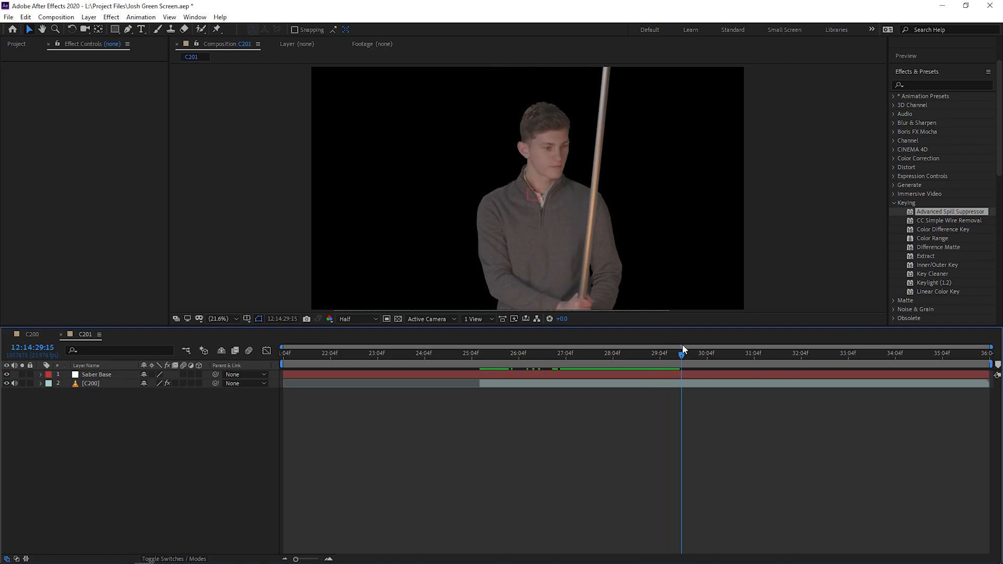
left_click(91, 384)
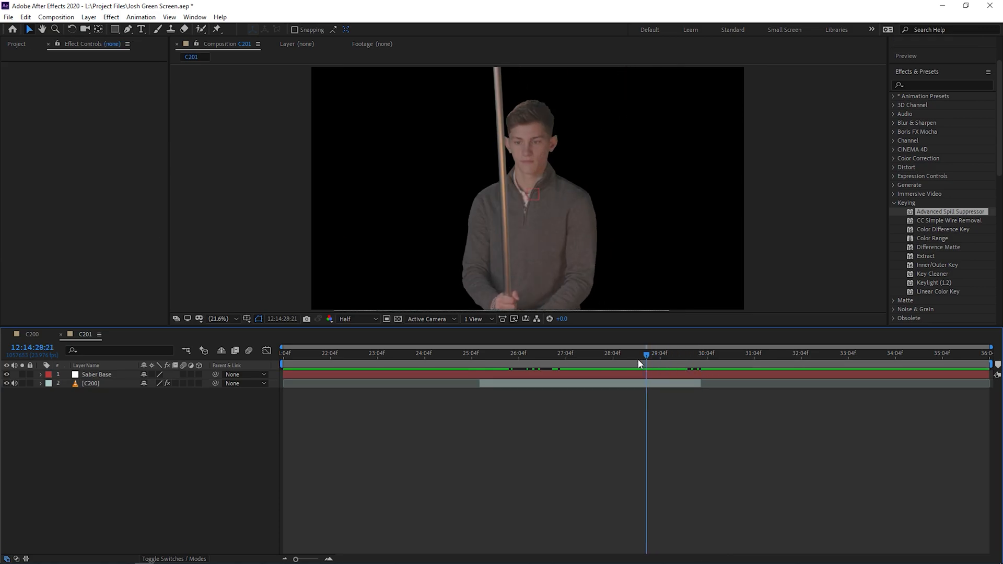
left_click(494, 353)
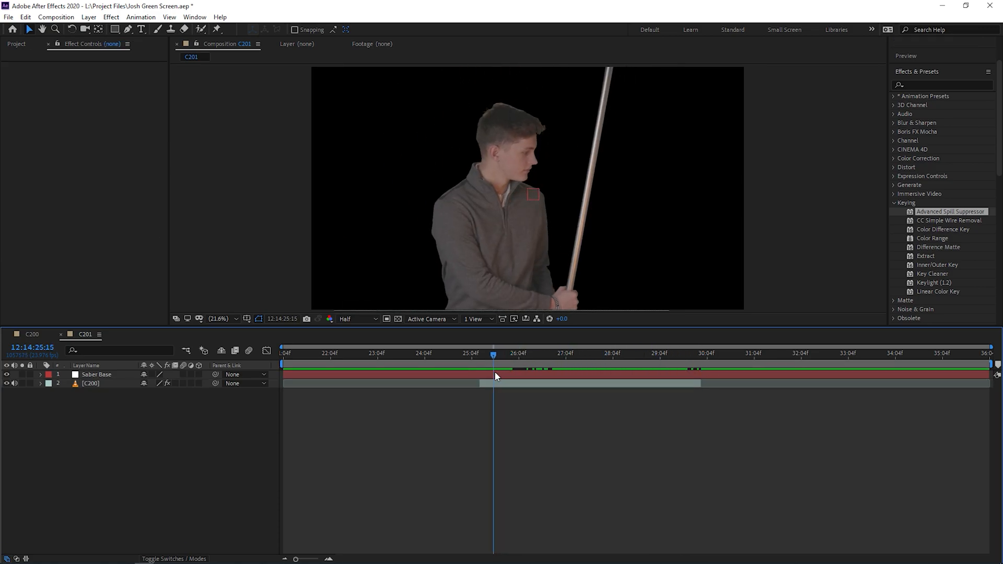
left_click_drag(495, 353, 489, 353)
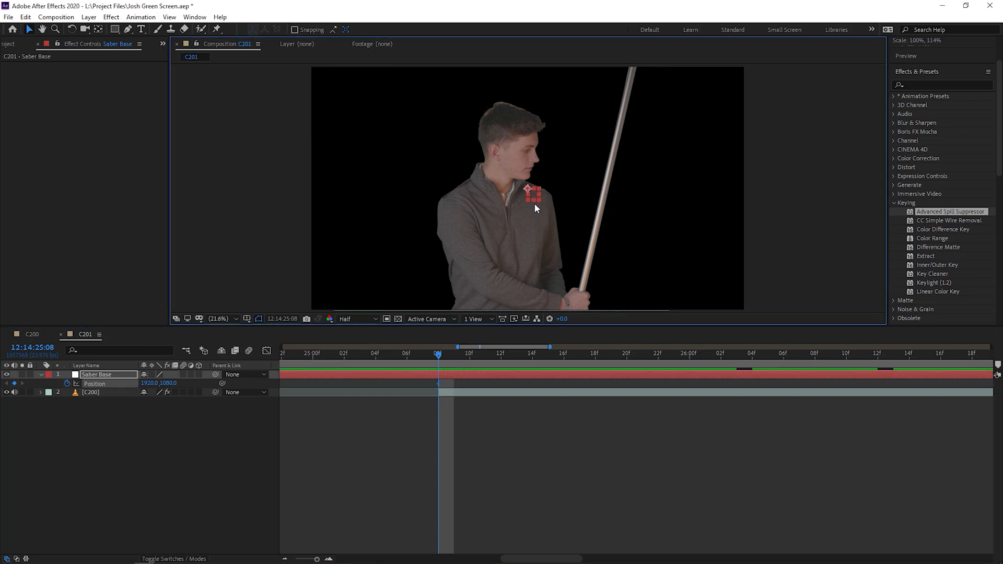
Step: Place the Saber Base marker on the actor's gripping hand and reposition it on a later frame
left_click_drag(531, 194, 552, 216)
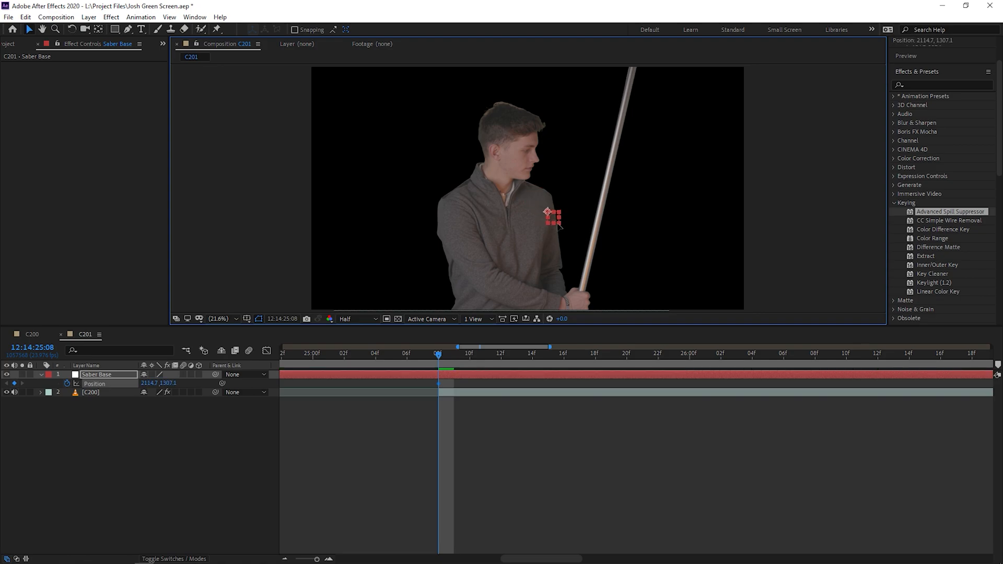
left_click_drag(549, 216, 585, 298)
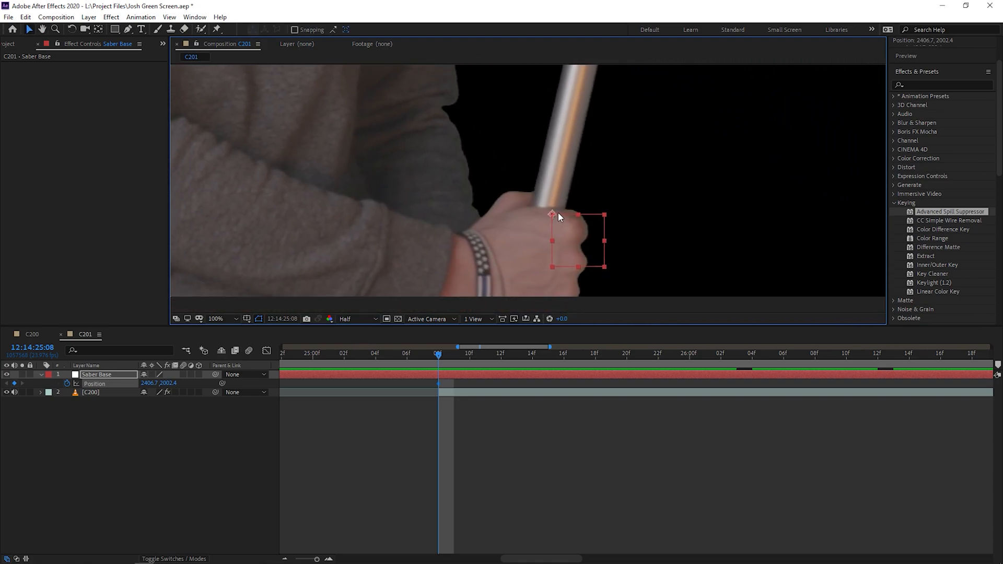
left_click(91, 391)
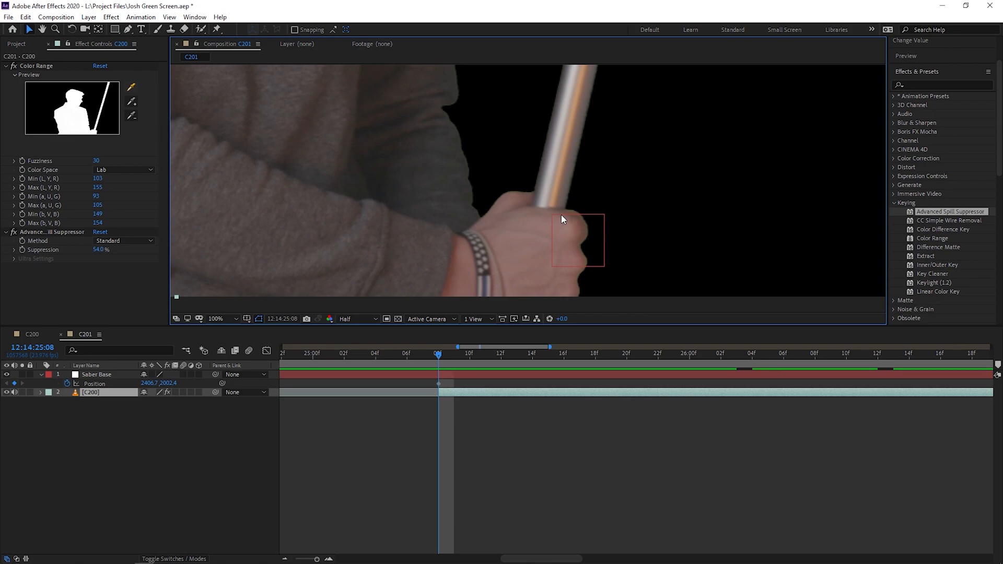
left_click(96, 375)
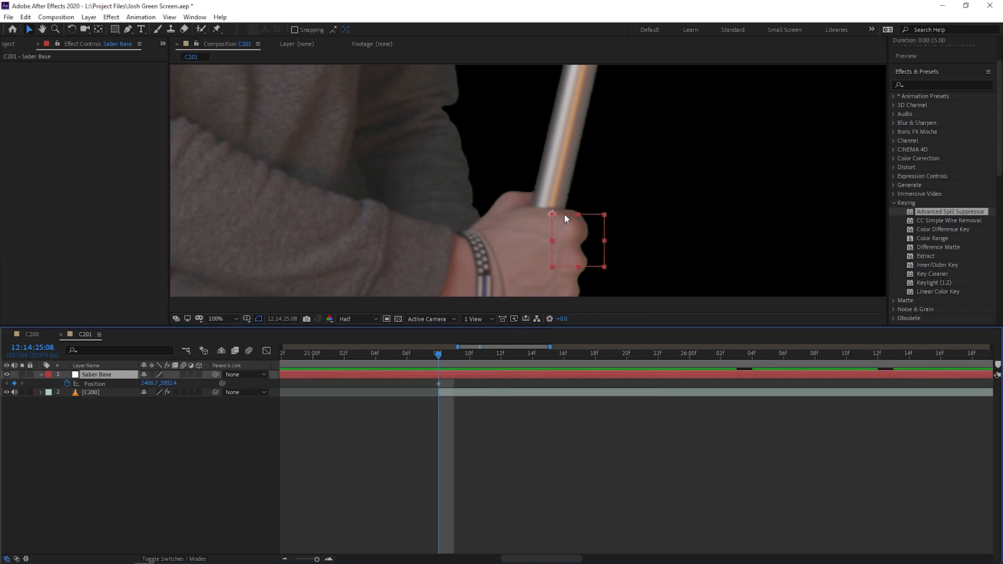
left_click_drag(565, 218, 562, 206)
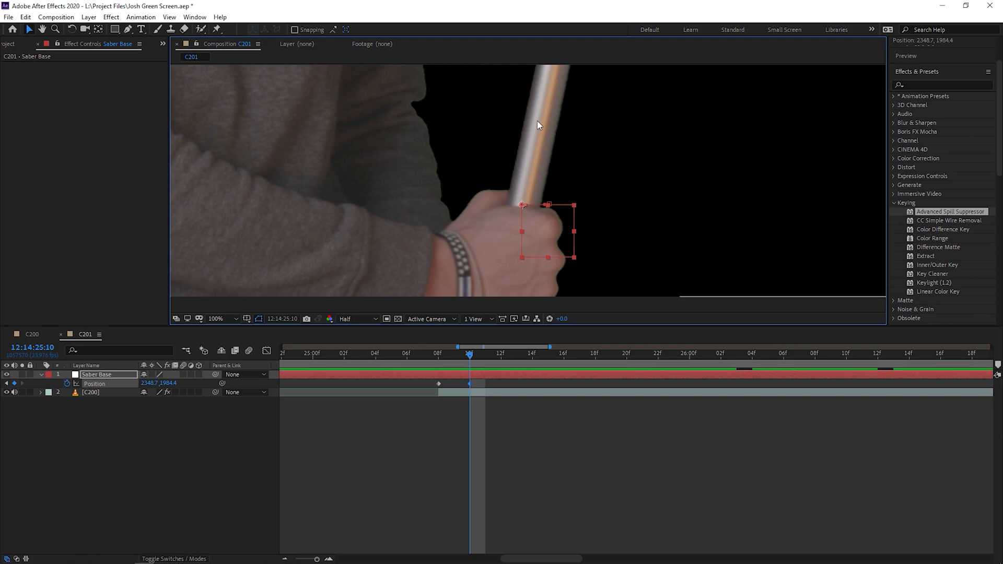
mouse_move(534, 160)
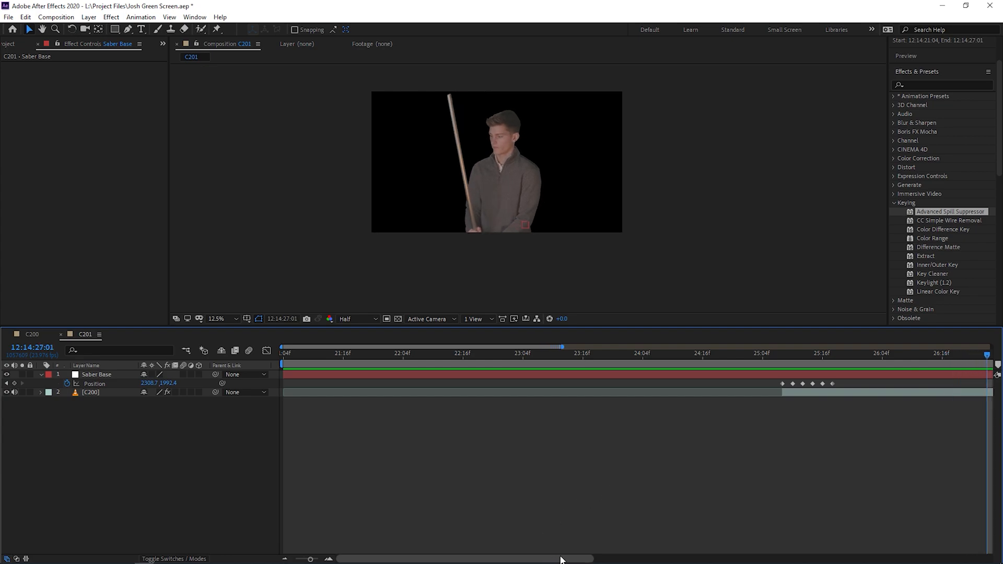
Step: Scrub the playhead to check the tracked saber motion, then switch to the C200 composition
left_click(518, 352)
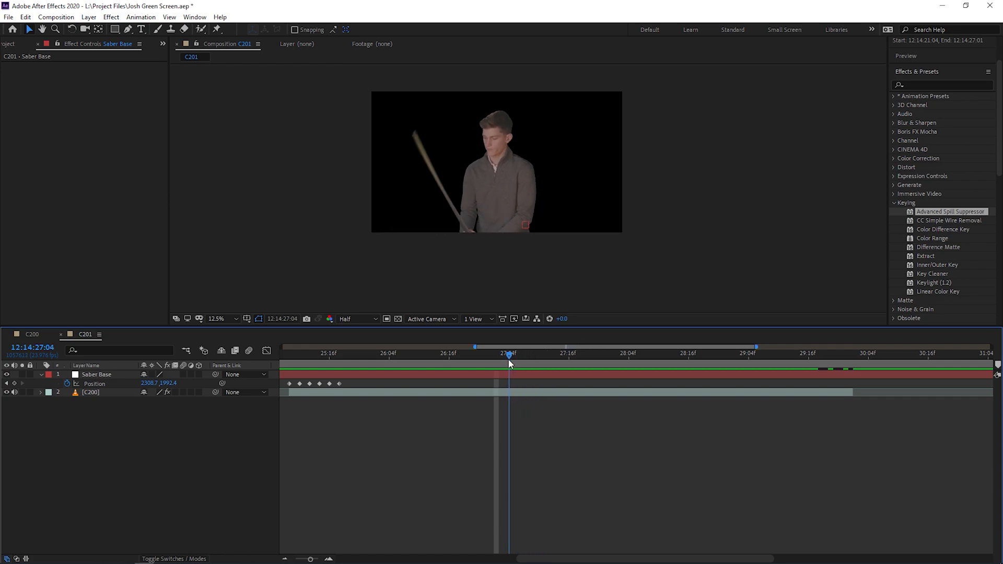
left_click_drag(509, 353, 578, 353)
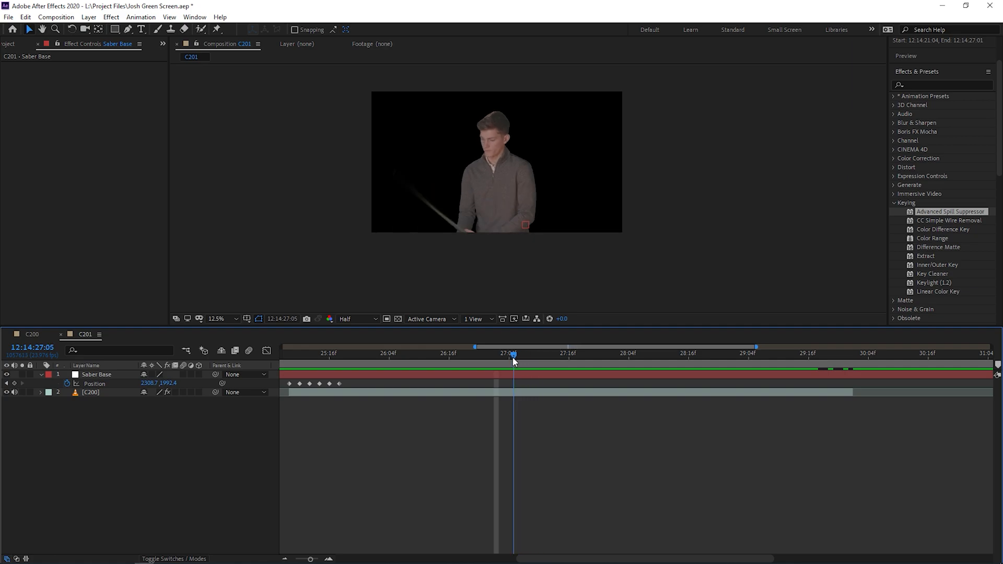
left_click_drag(512, 353, 587, 352)
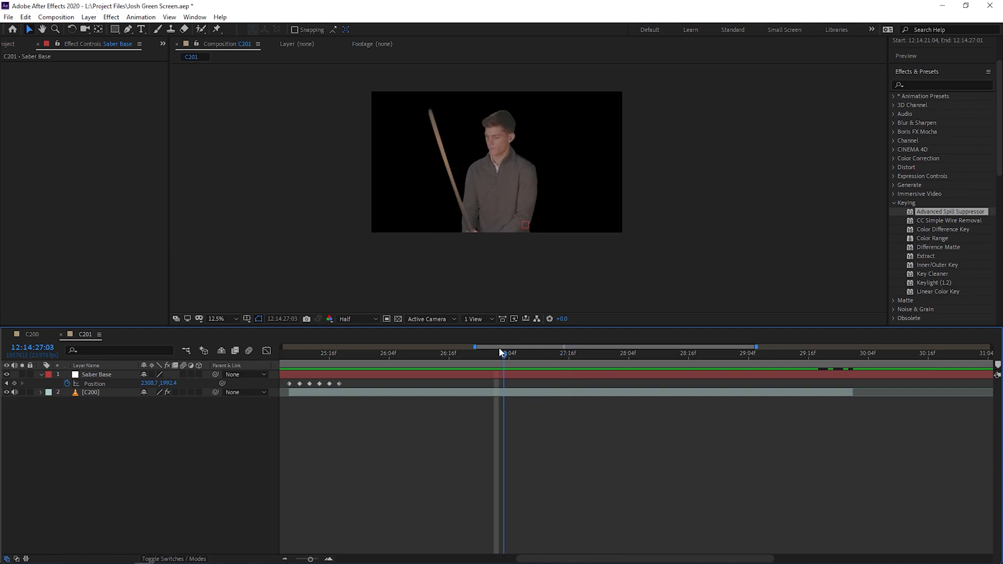
left_click(339, 353)
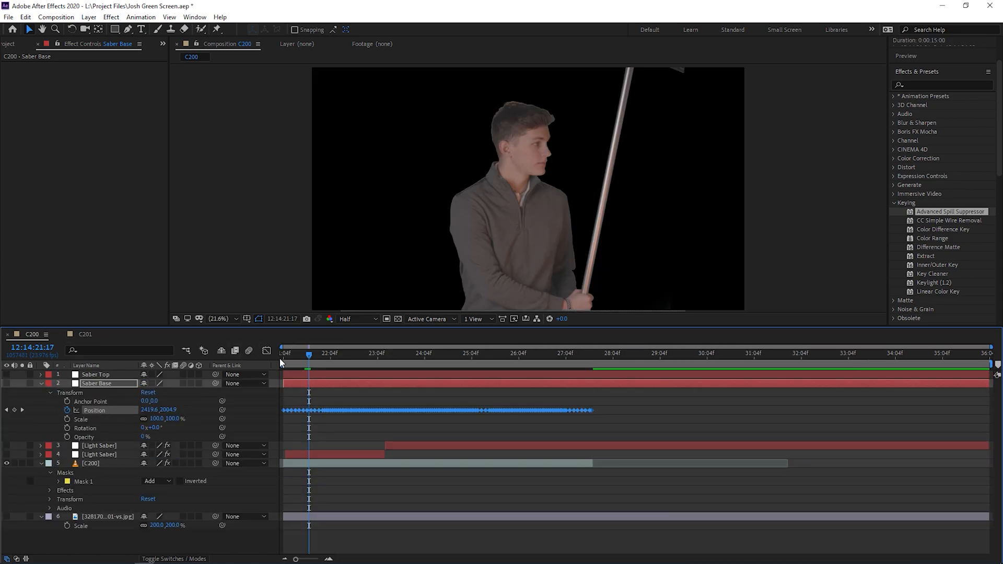
Step: Reveal Saber Top's Position keyframes, check the blade tip on a later frame, then hide them
left_click(351, 353)
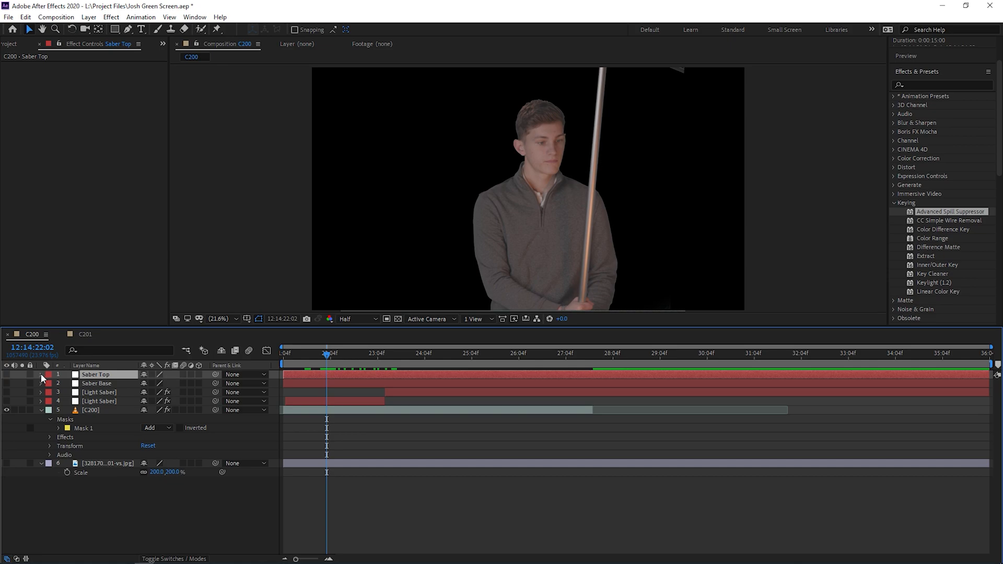
left_click(40, 374)
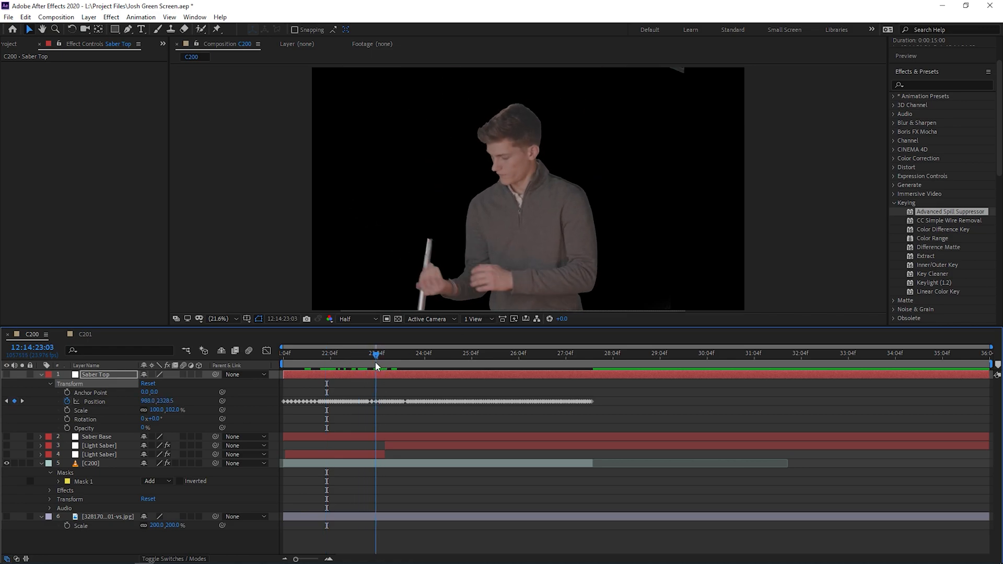
left_click(361, 352)
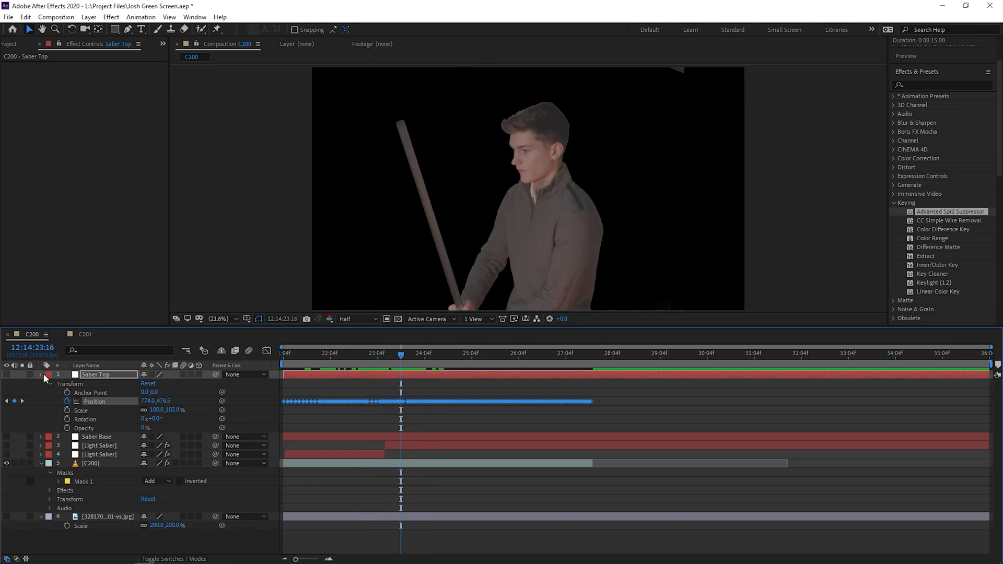
left_click(39, 374)
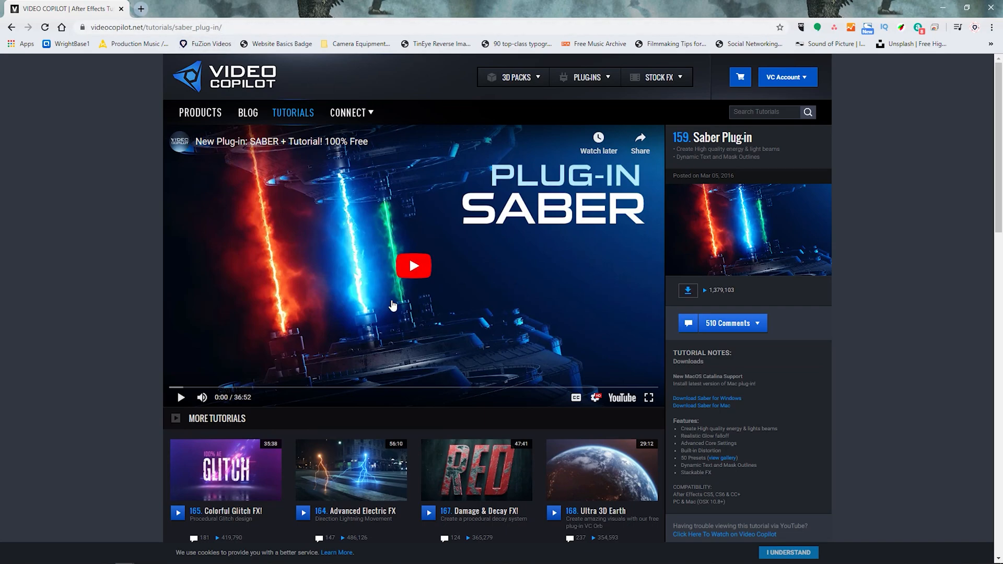
mouse_move(119, 257)
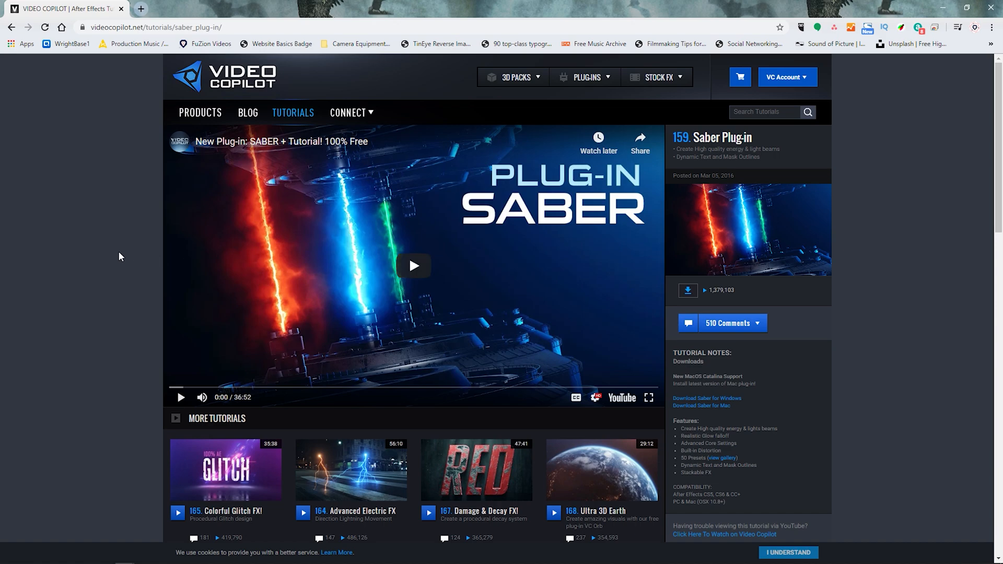
mouse_move(139, 265)
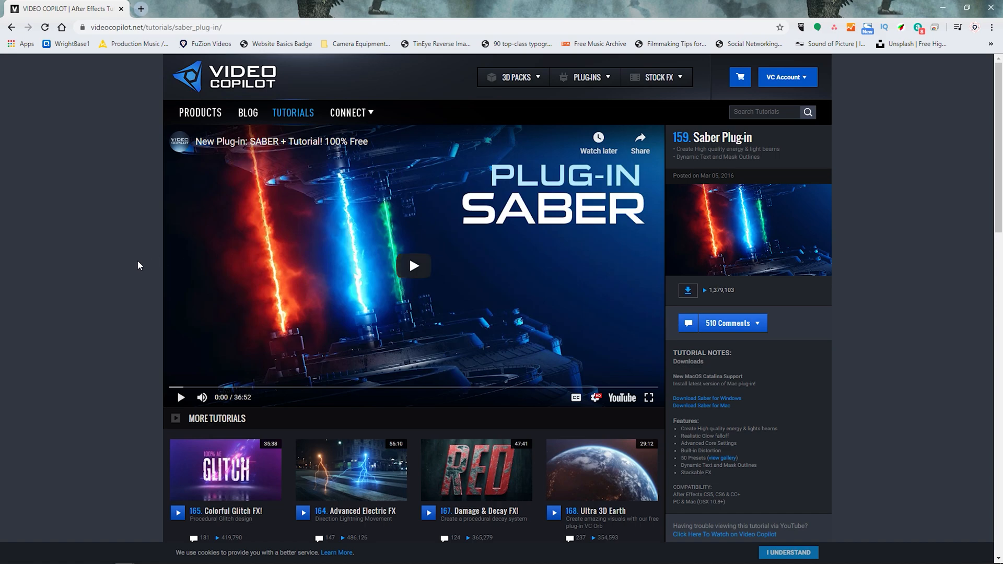
mouse_move(700, 406)
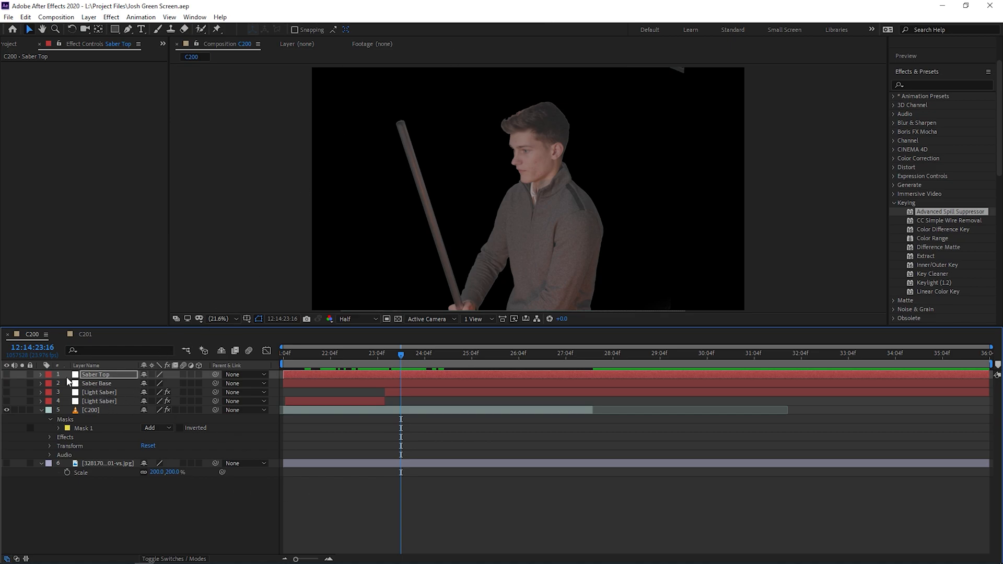
Step: Create a new solid layer named Saber 2 at the top of C200
right_click(95, 374)
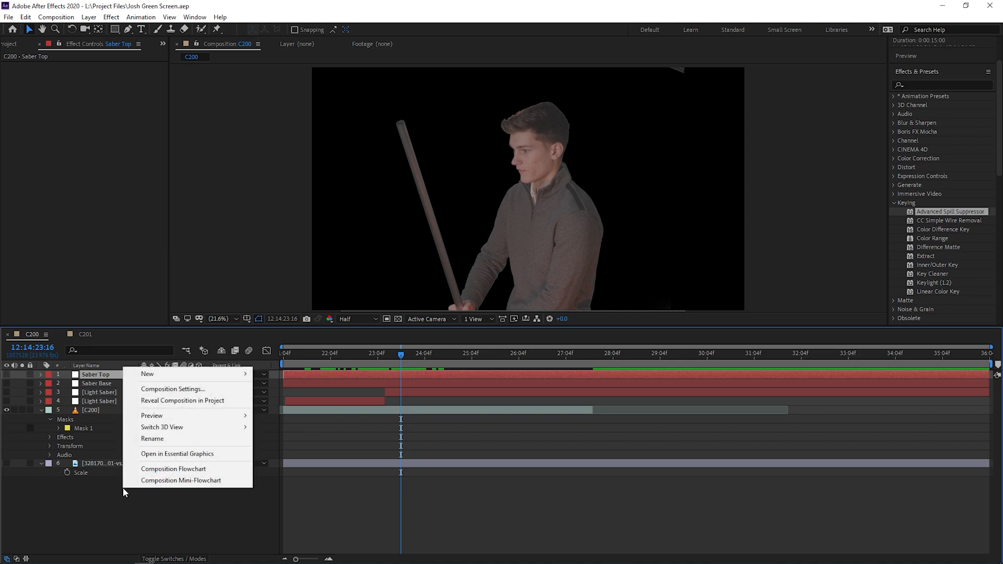
mouse_move(147, 374)
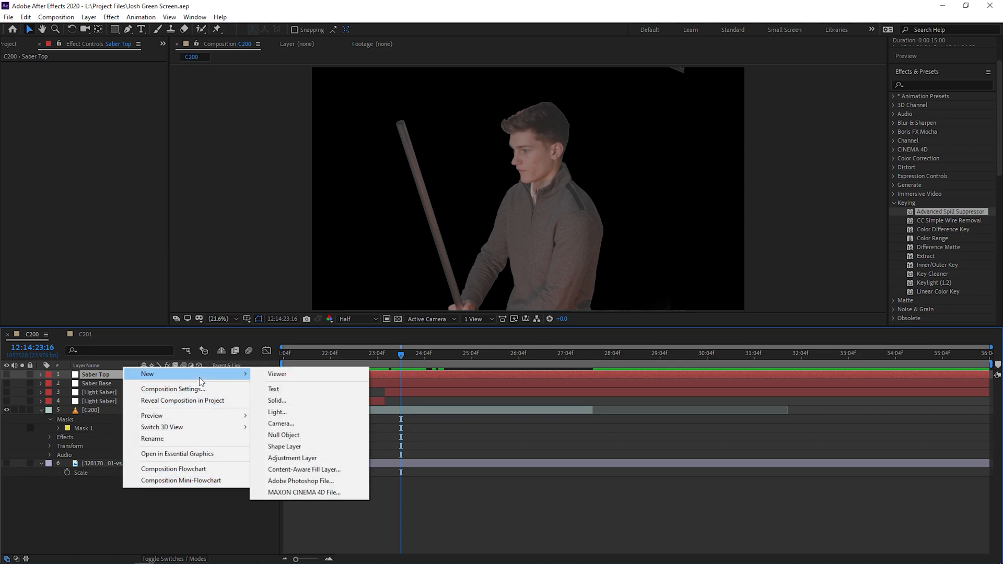
mouse_move(276, 400)
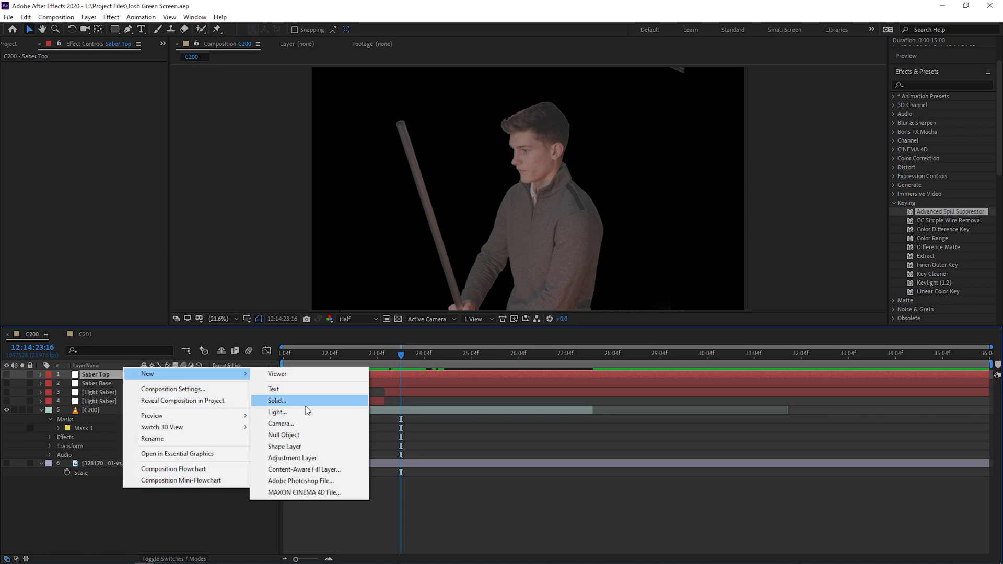
left_click(275, 400)
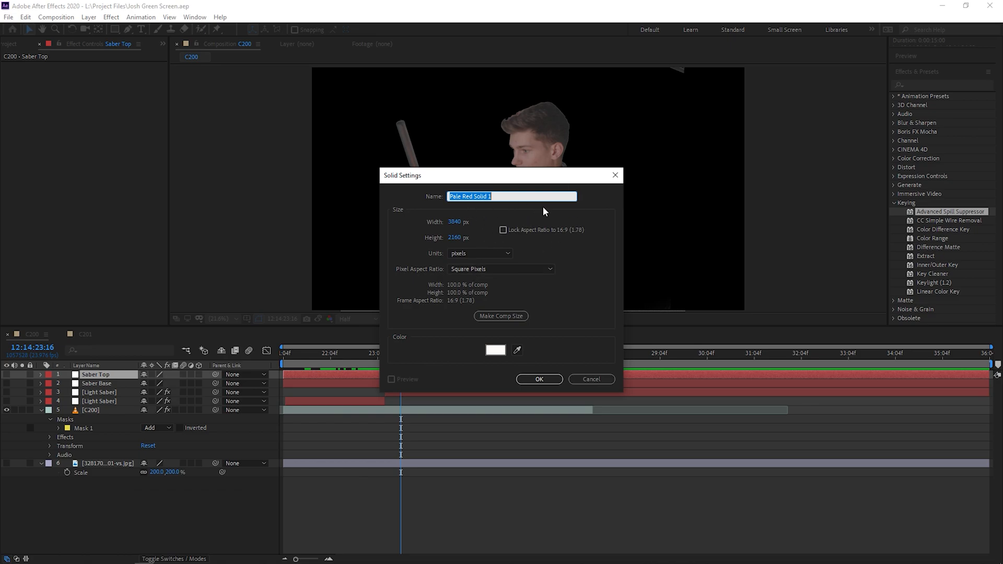
type("Saber 2")
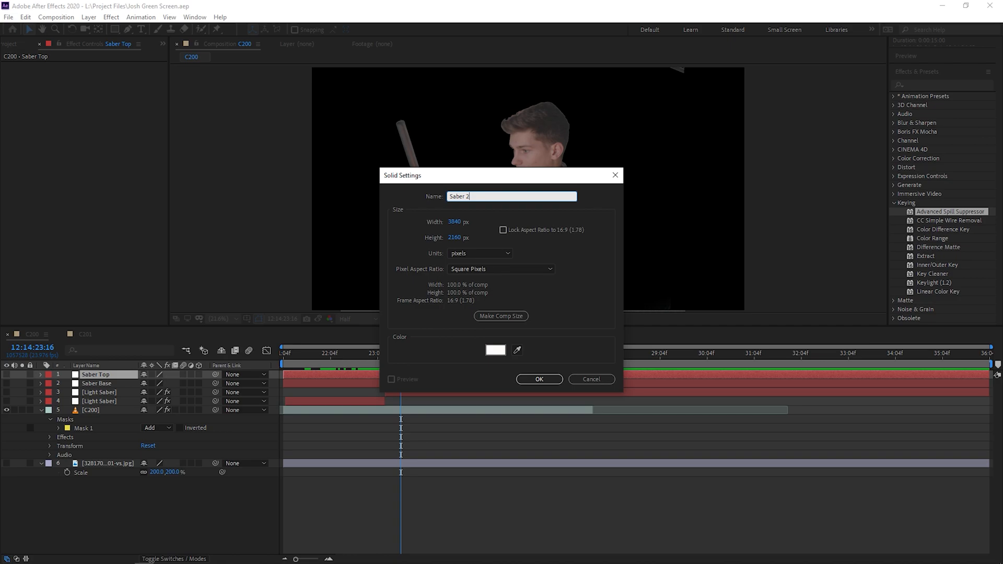
left_click(539, 379)
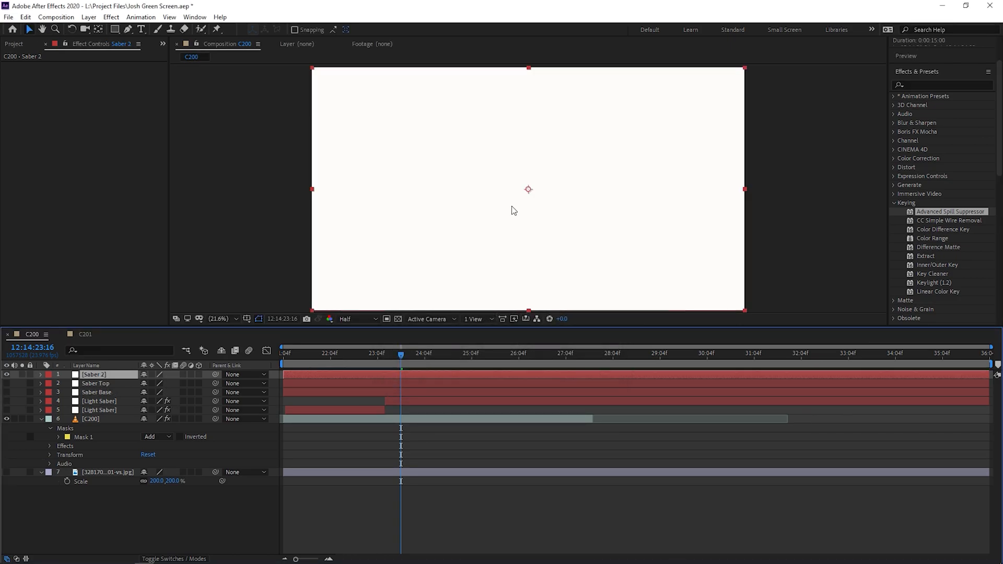
mouse_move(344, 354)
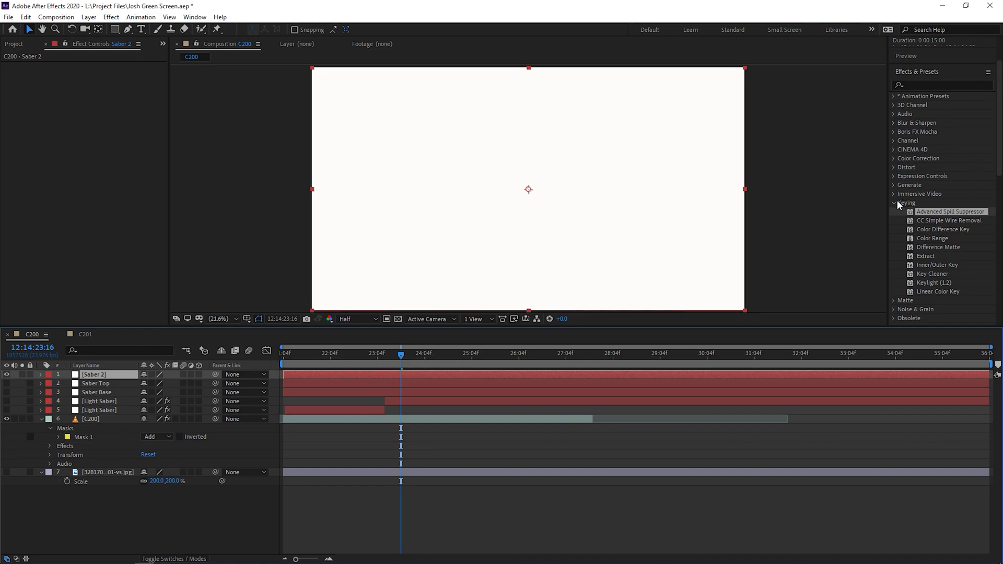
Step: Browse Effects & Presets to the Video Copilot category for the Saber effect
left_click(906, 203)
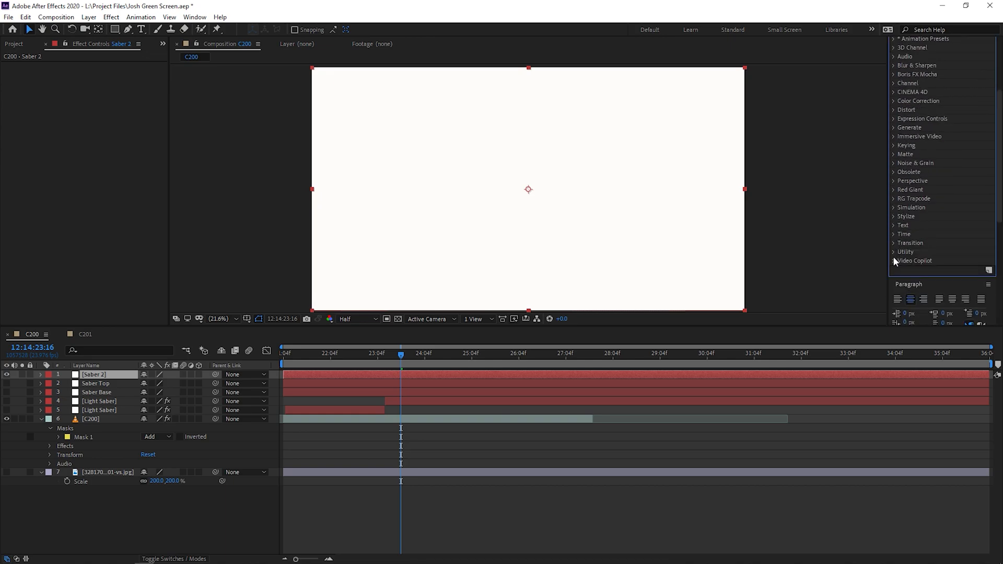
left_click(916, 261)
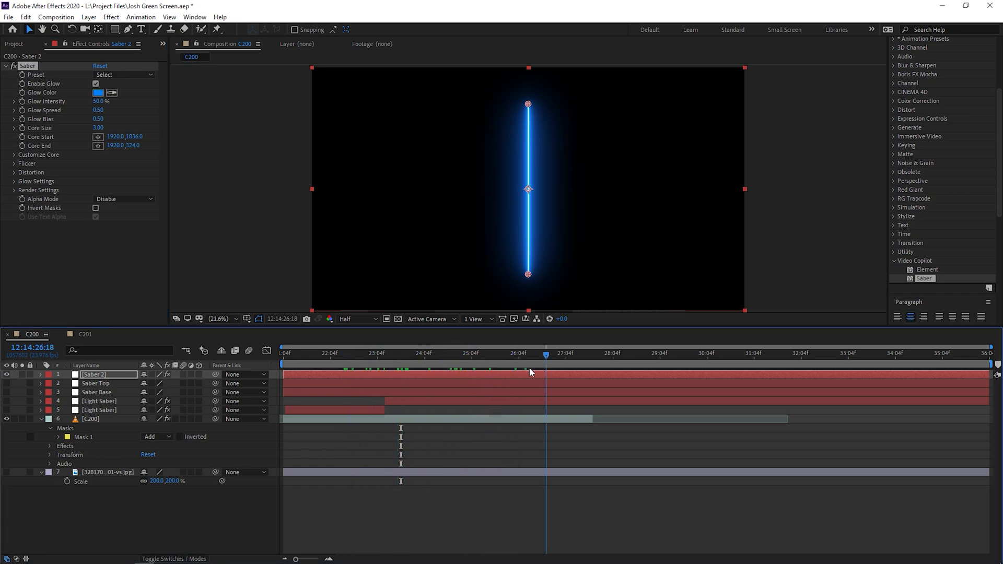
Step: Set Saber's Render Settings composite mode to Transparent so the actor shows behind the blade
left_click(376, 352)
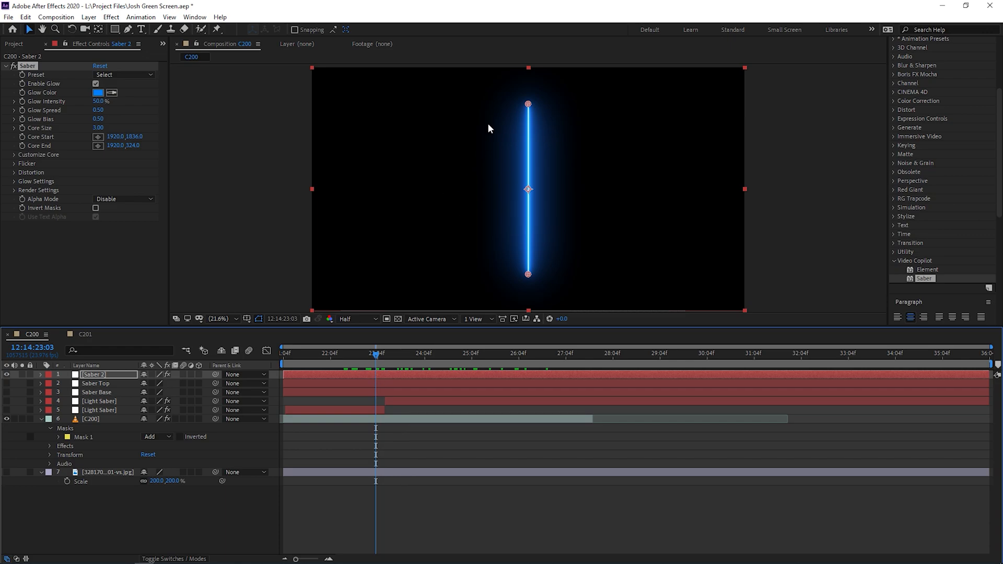
mouse_move(18, 197)
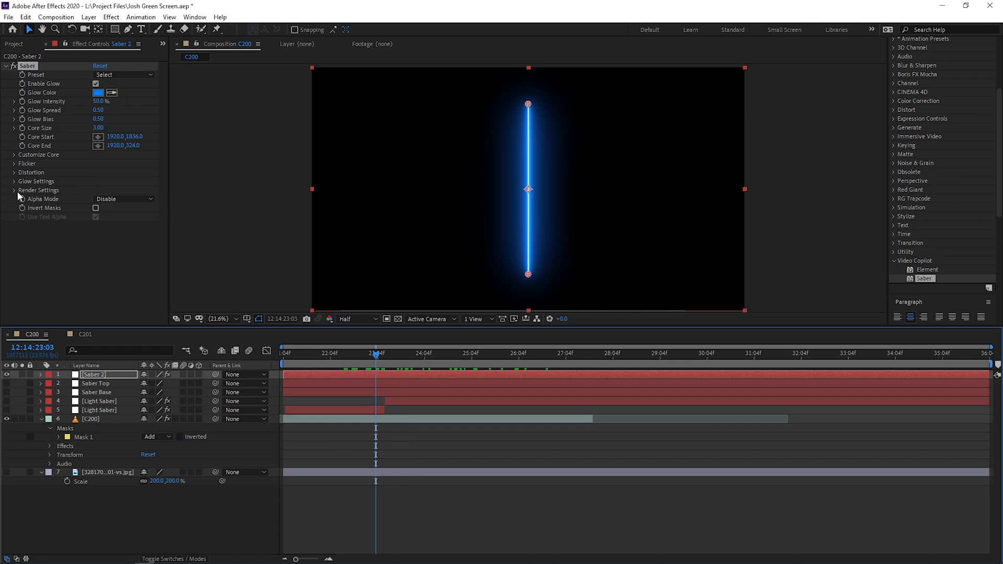
left_click(39, 190)
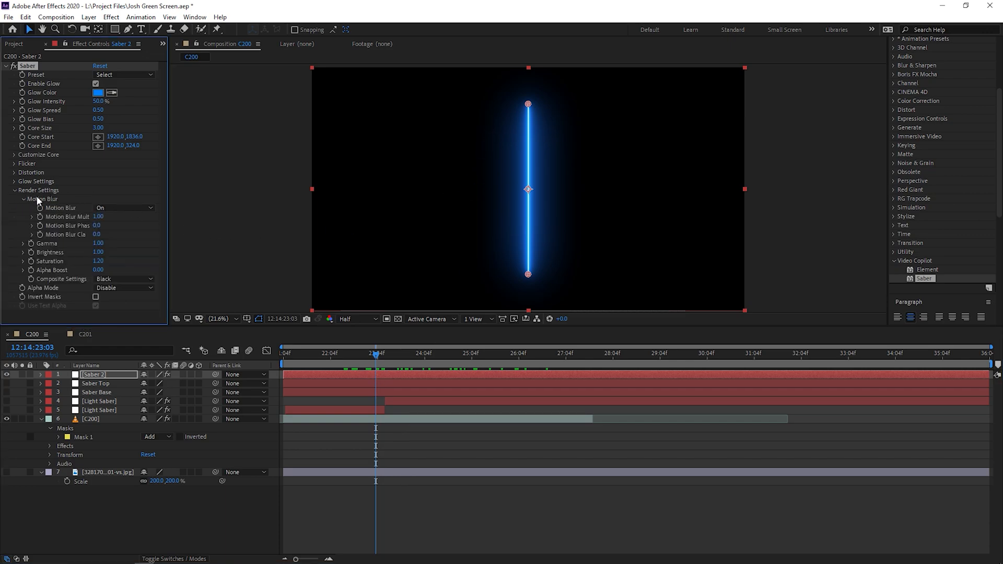
left_click(123, 278)
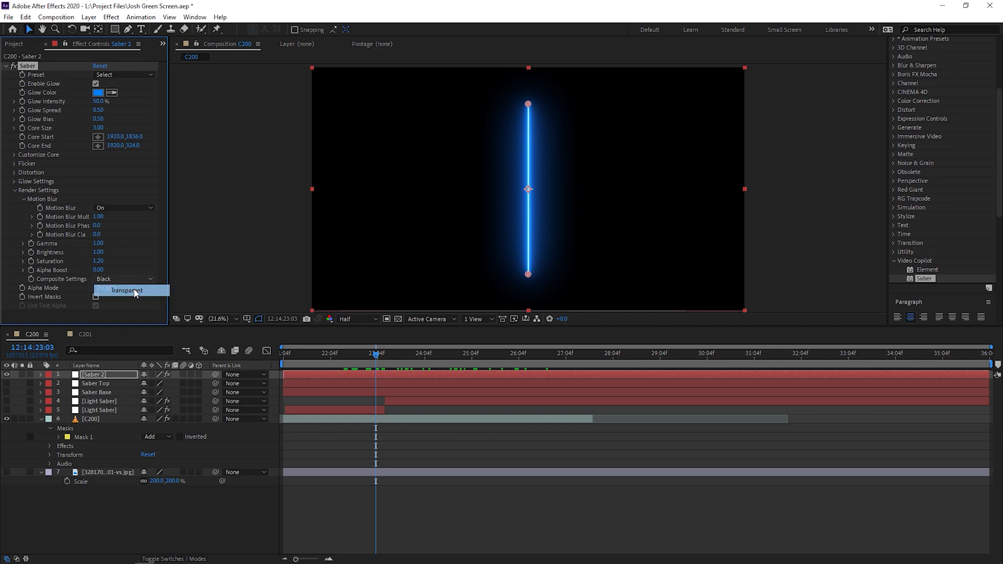
left_click(125, 290)
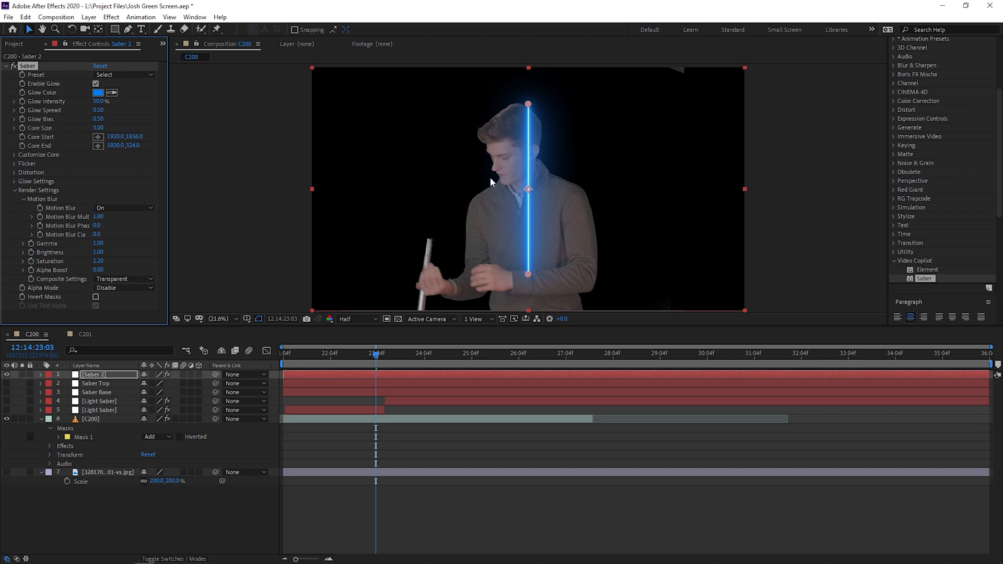
mouse_move(363, 361)
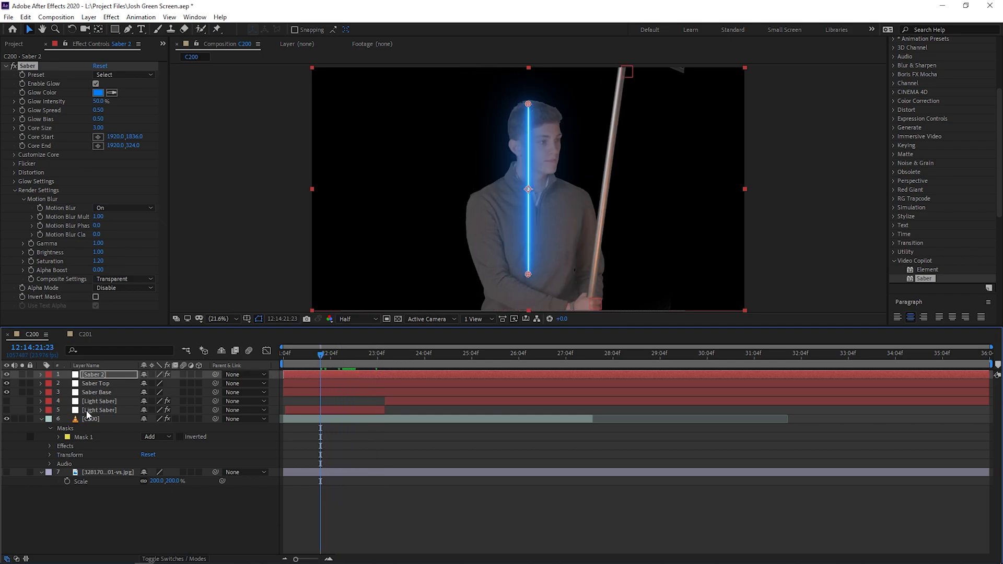
Step: Move Saber 2 below the trackers and expression-link Core Start to Saber Base's Position
left_click(96, 383)
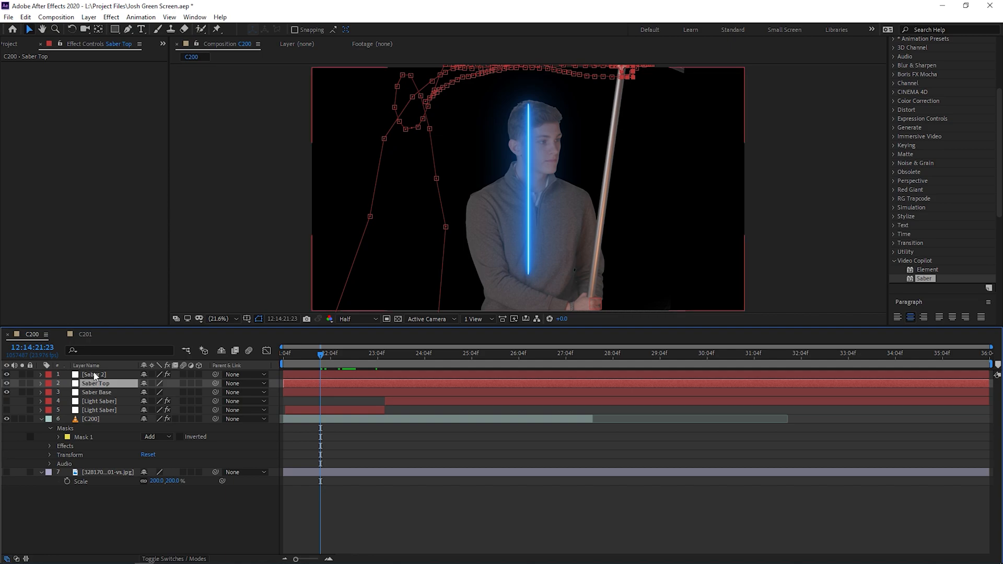
left_click(94, 375)
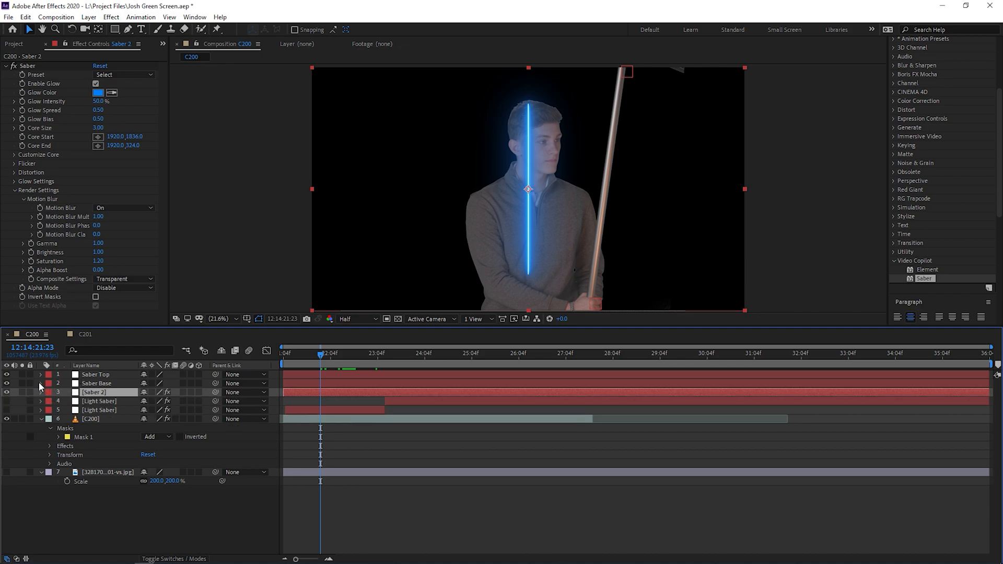
mouse_move(40, 389)
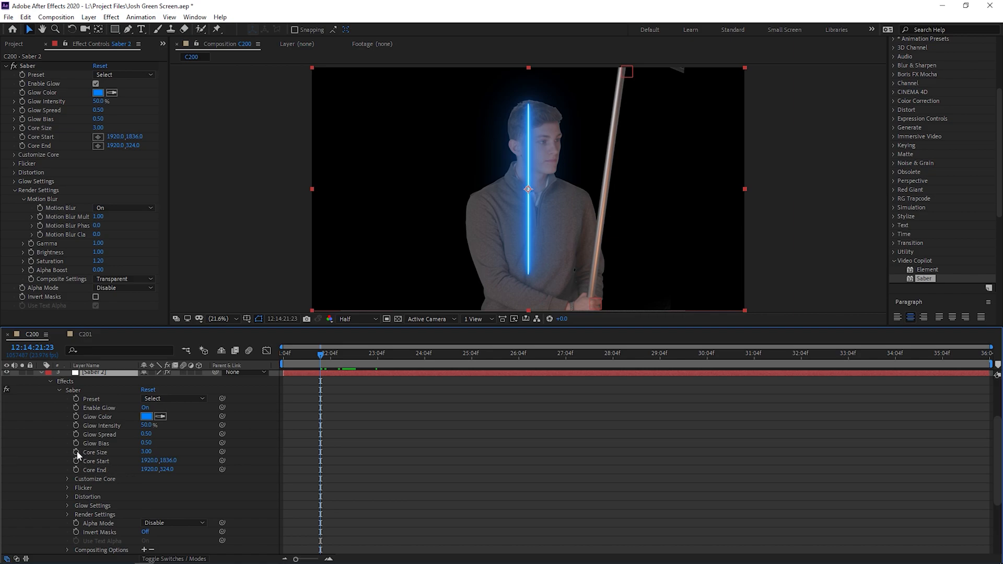
mouse_move(76, 452)
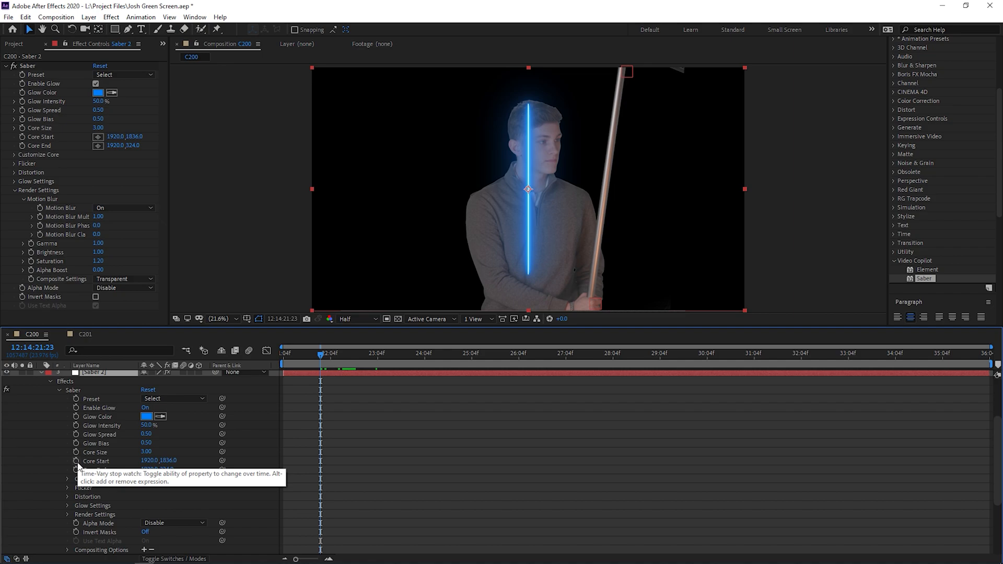
left_click(77, 461)
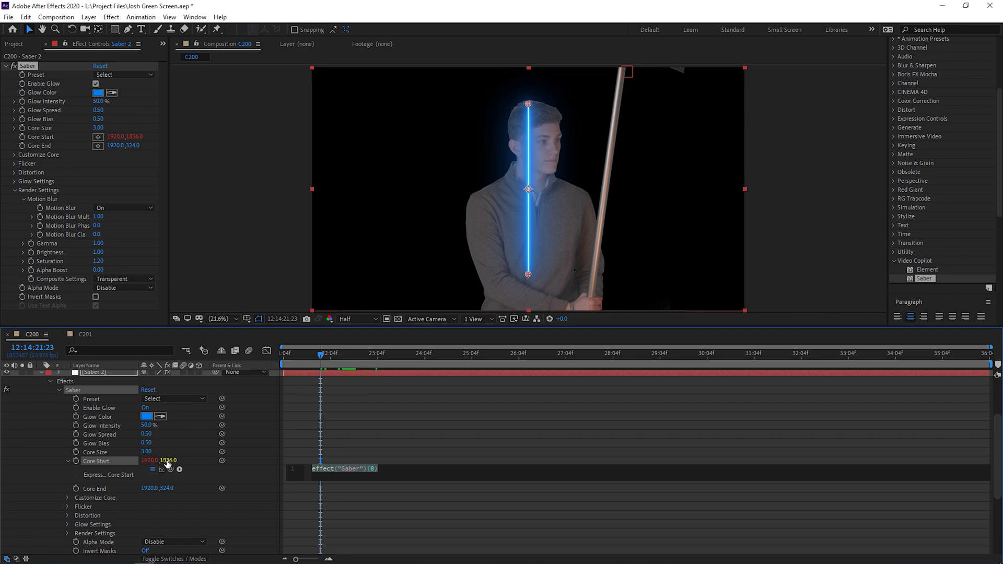
mouse_move(170, 470)
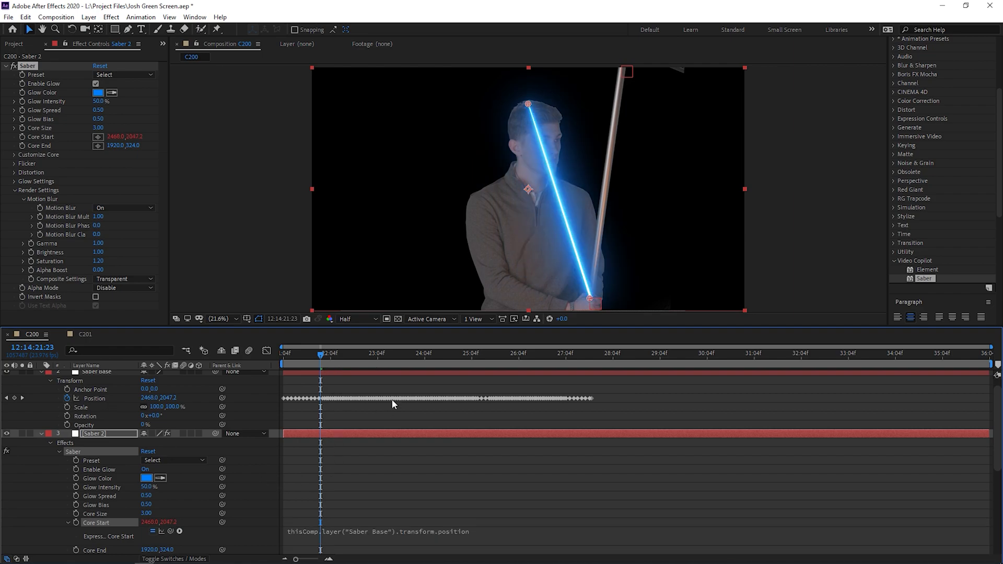
mouse_move(96, 384)
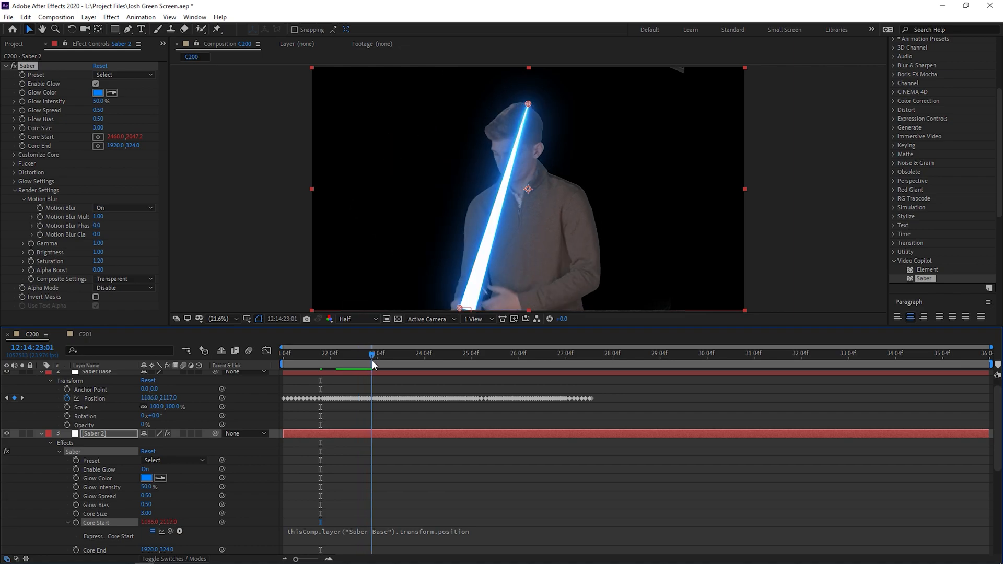
left_click(383, 352)
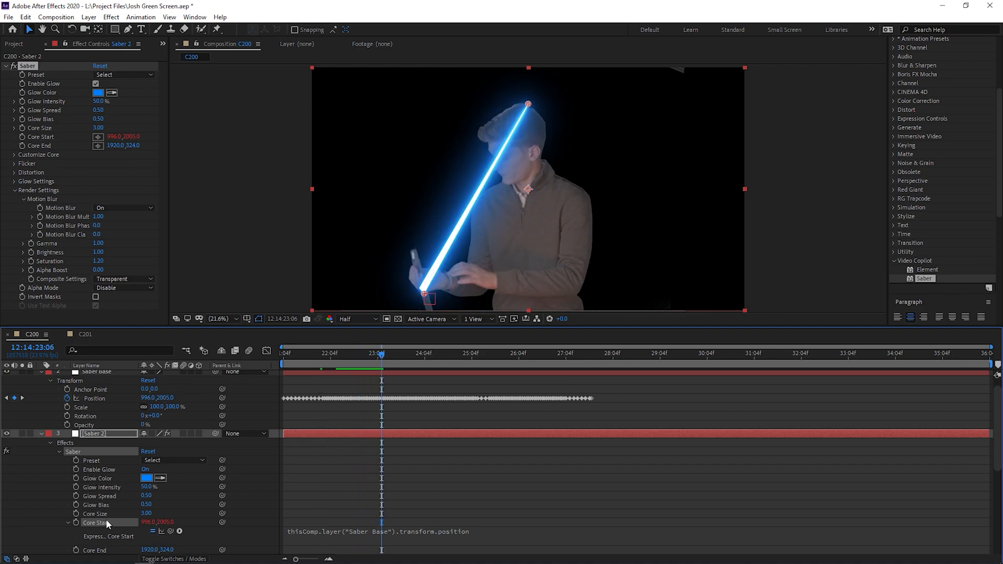
mouse_move(381, 360)
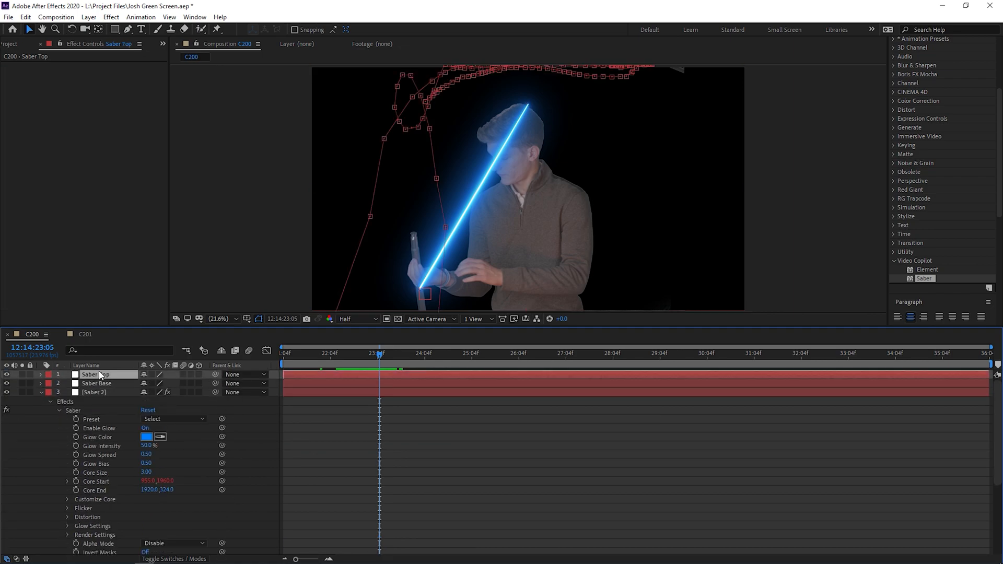
Step: Link Core End to Saber Top's Position and check the blade across frames
scroll("down", 3)
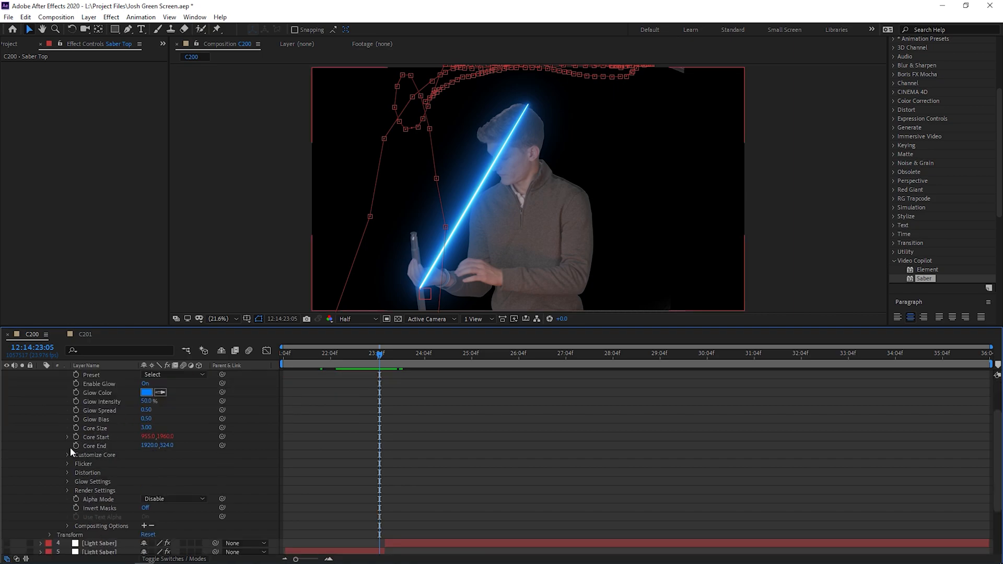
mouse_move(72, 451)
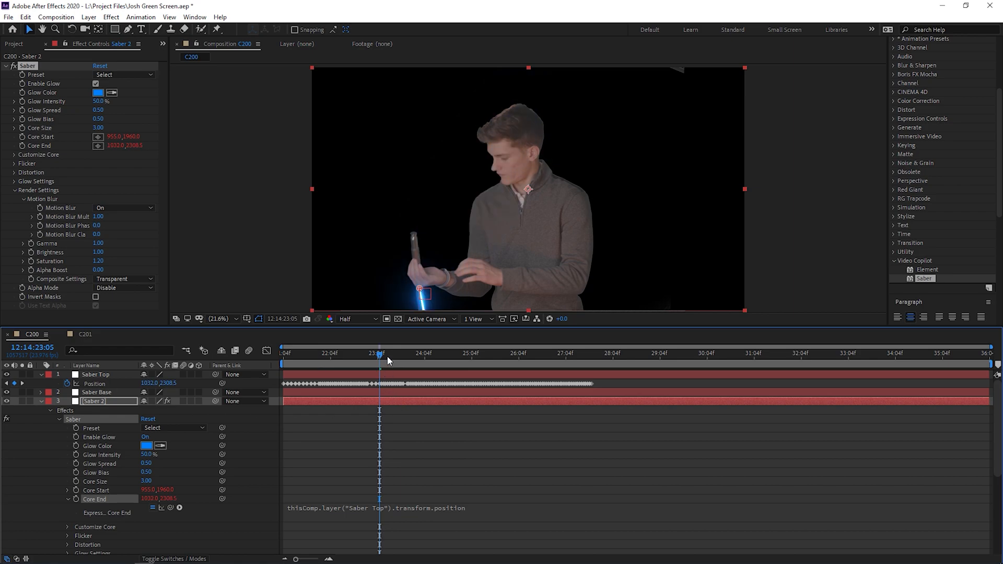
left_click(365, 354)
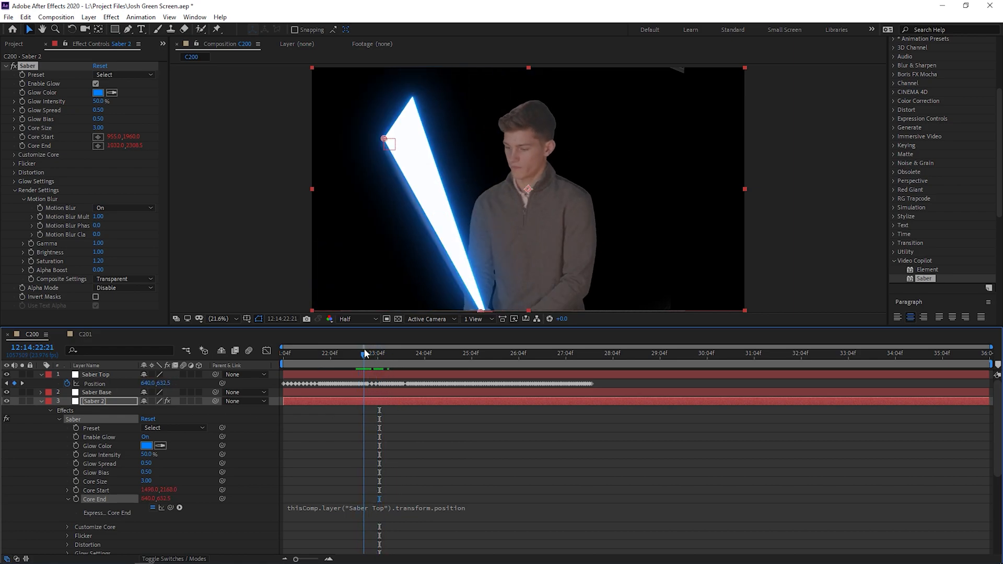
left_click(392, 353)
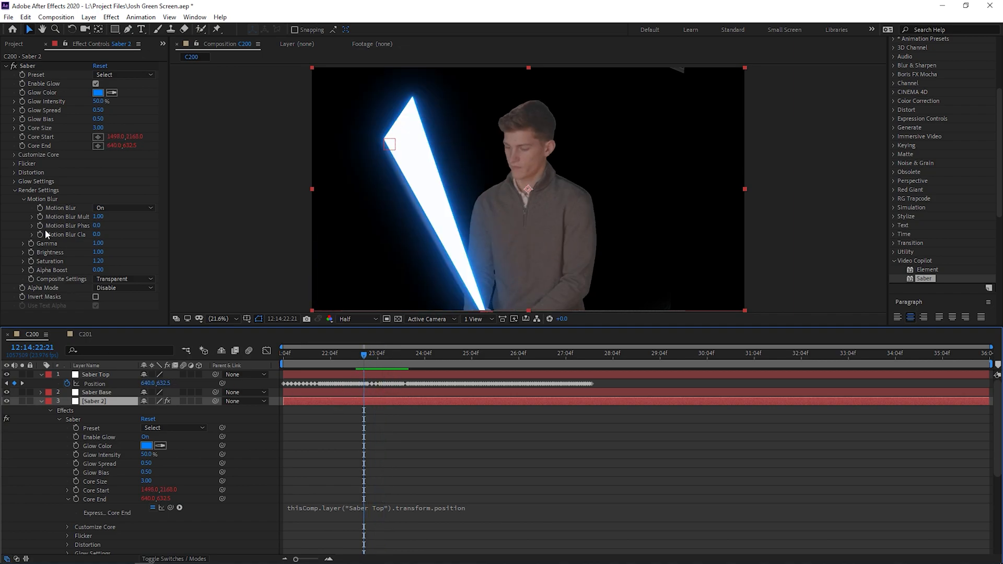
Step: Try the Core and Energize presets, settle on the orange Energy preset, and start adjusting Glow Color
left_click(121, 75)
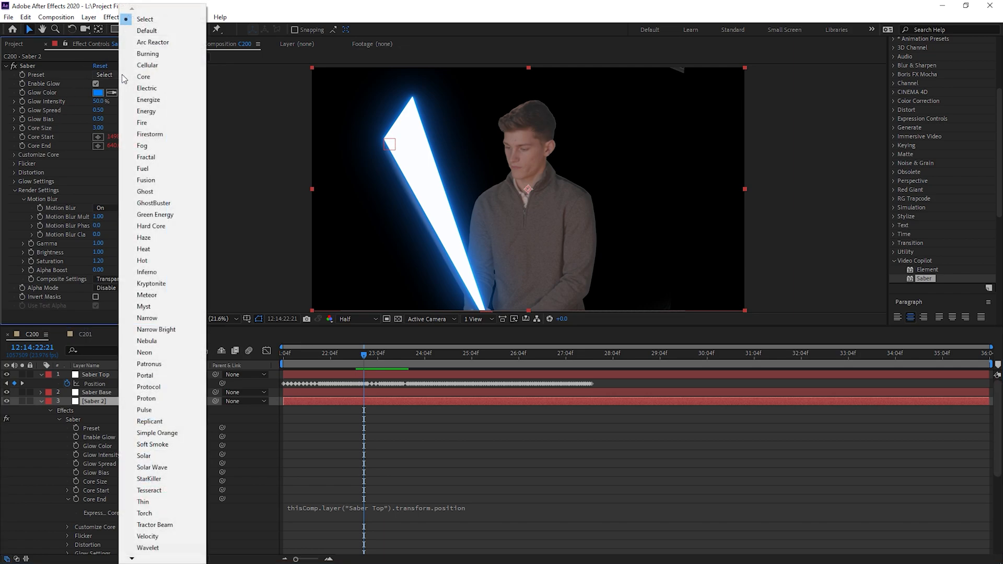
left_click(143, 76)
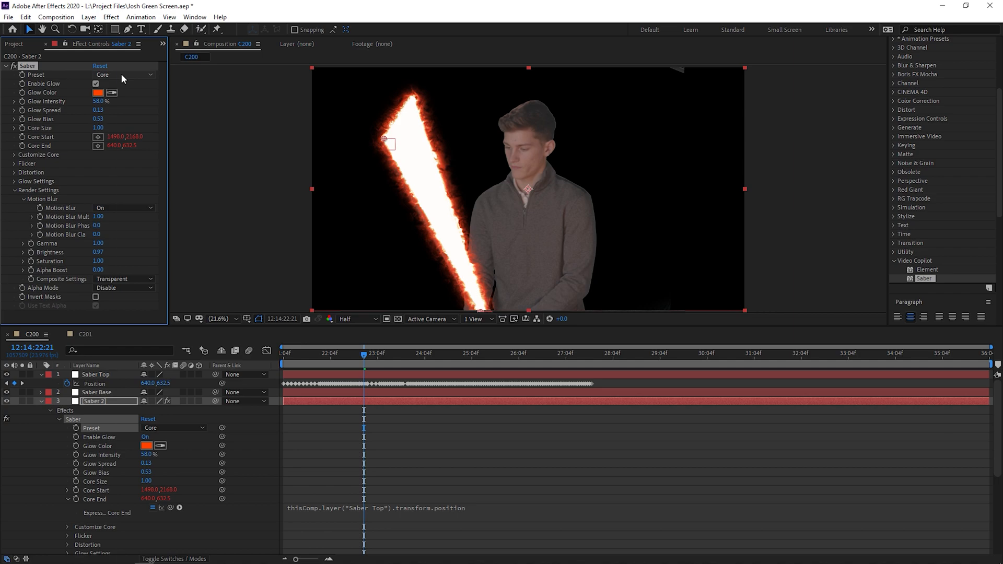
left_click(124, 74)
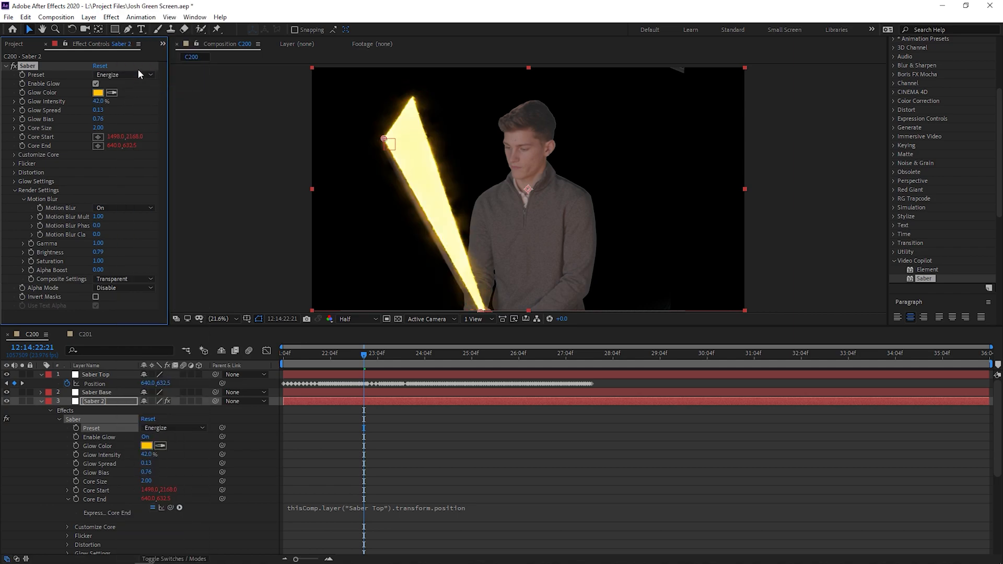
left_click(123, 74)
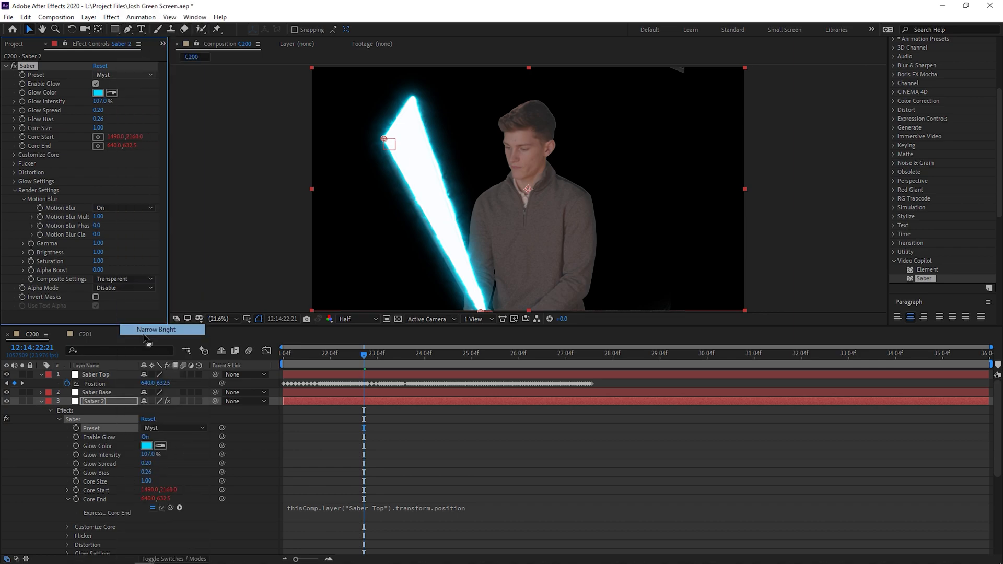
left_click(121, 74)
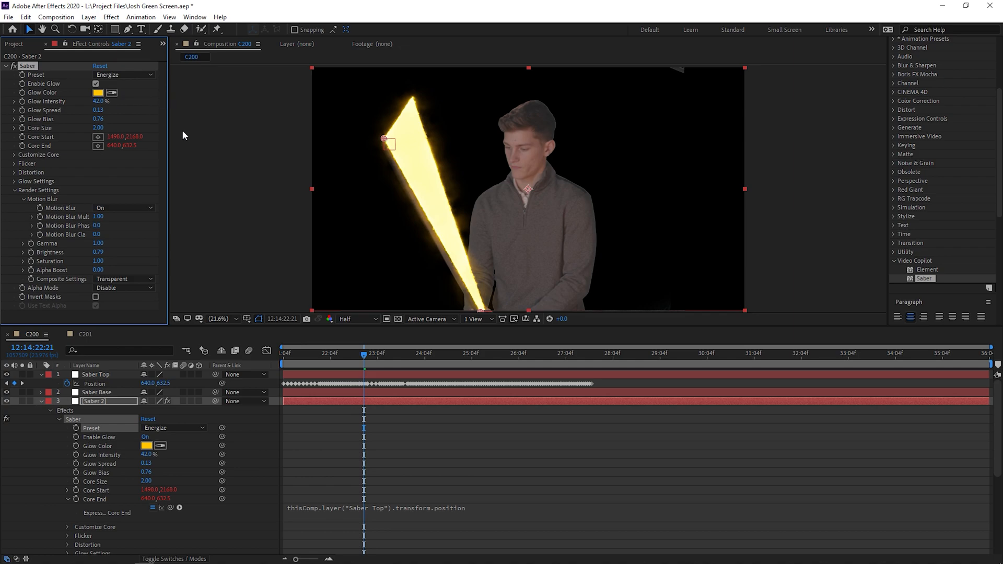
left_click(123, 74)
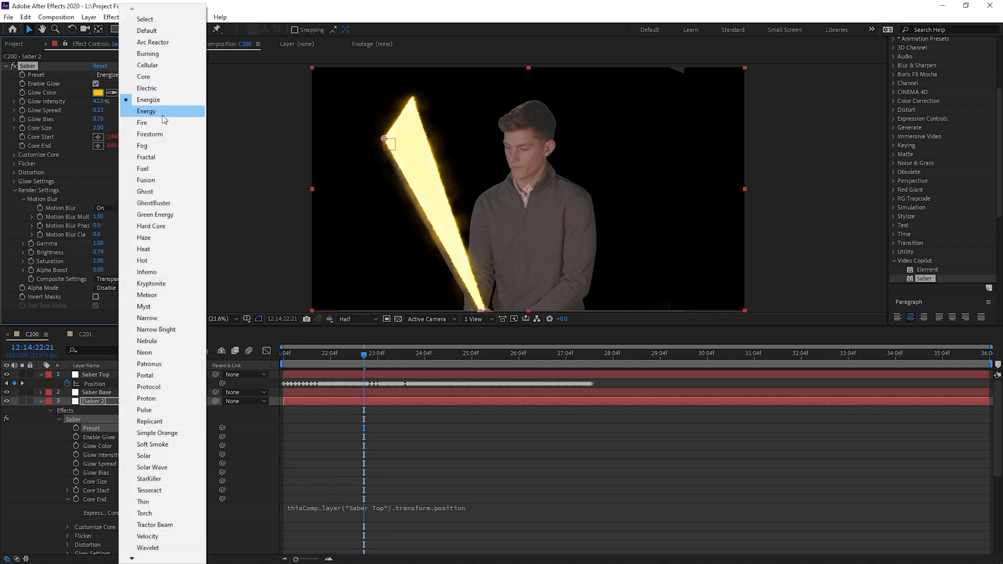
left_click(146, 110)
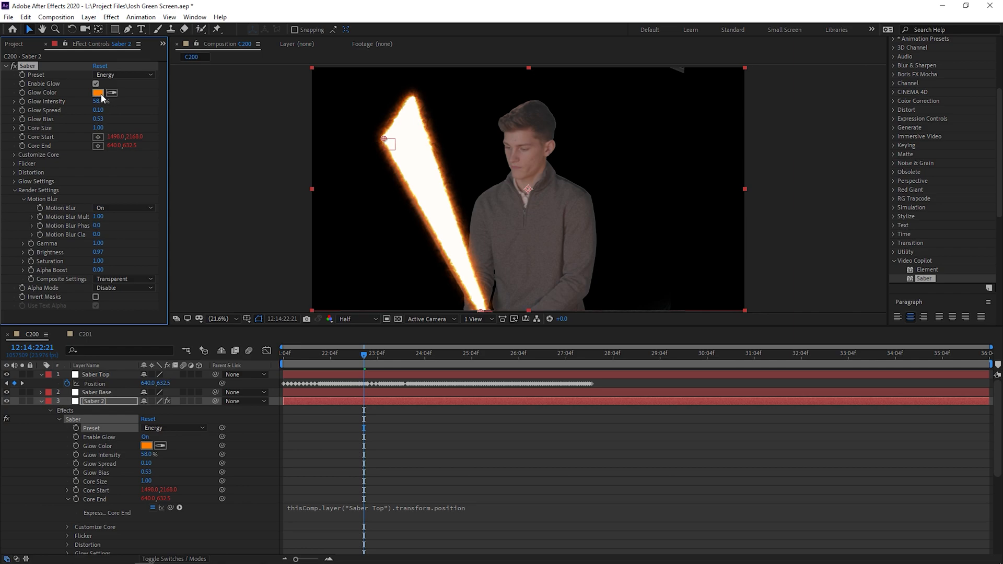
left_click(98, 92)
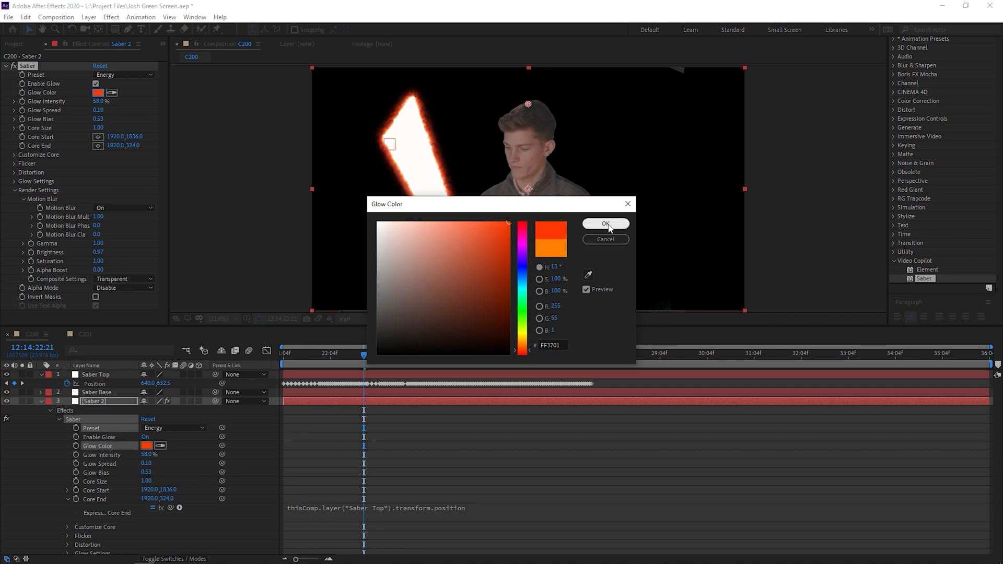
Step: Confirm a red-orange glow colour for the Energy blade
left_click(605, 223)
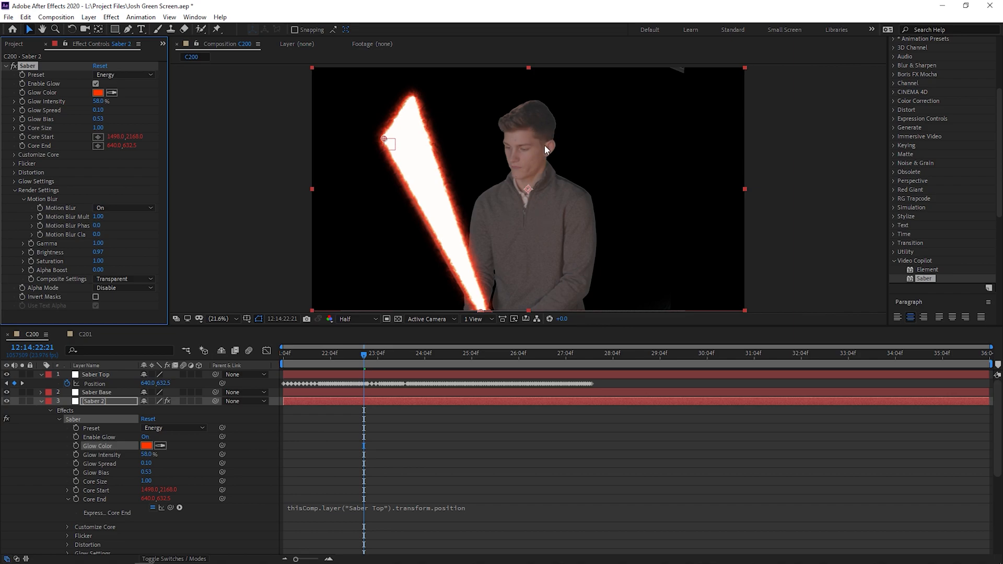
mouse_move(532, 158)
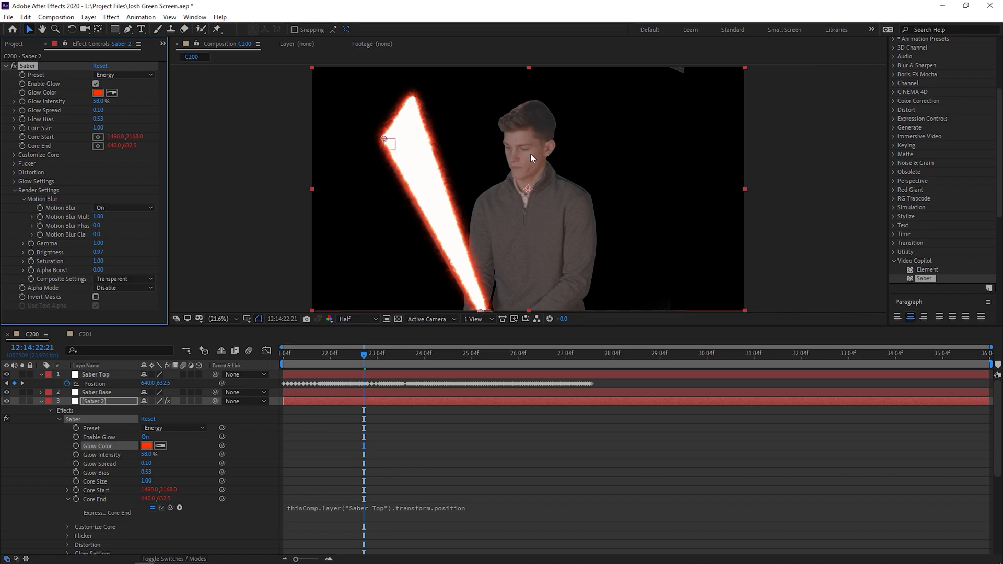
mouse_move(356, 154)
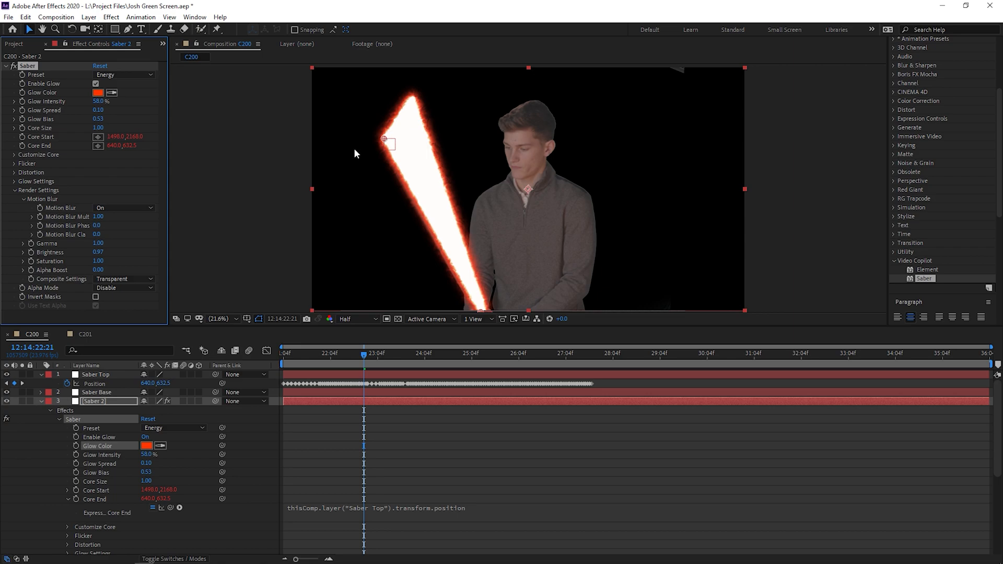
mouse_move(497, 292)
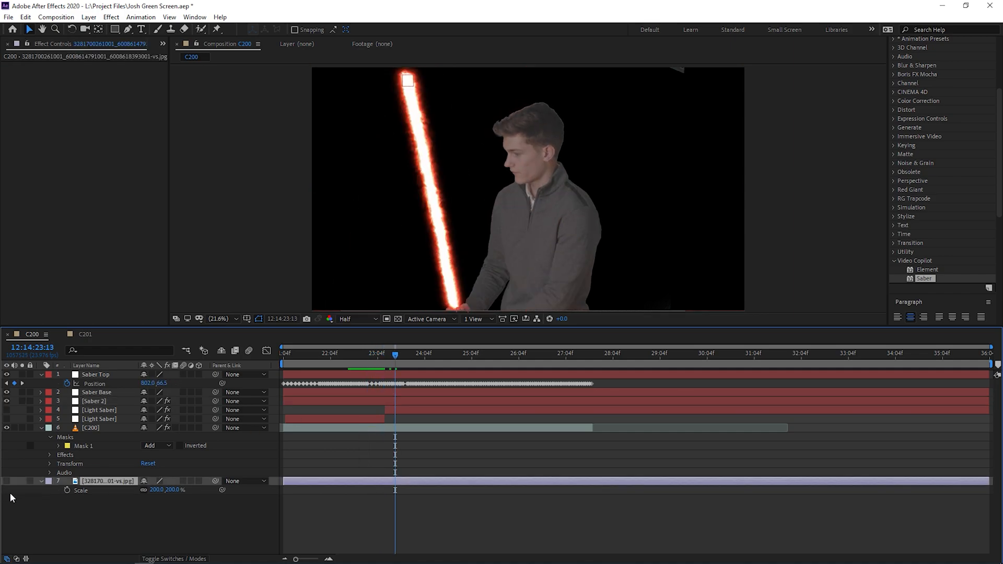
mouse_move(6, 484)
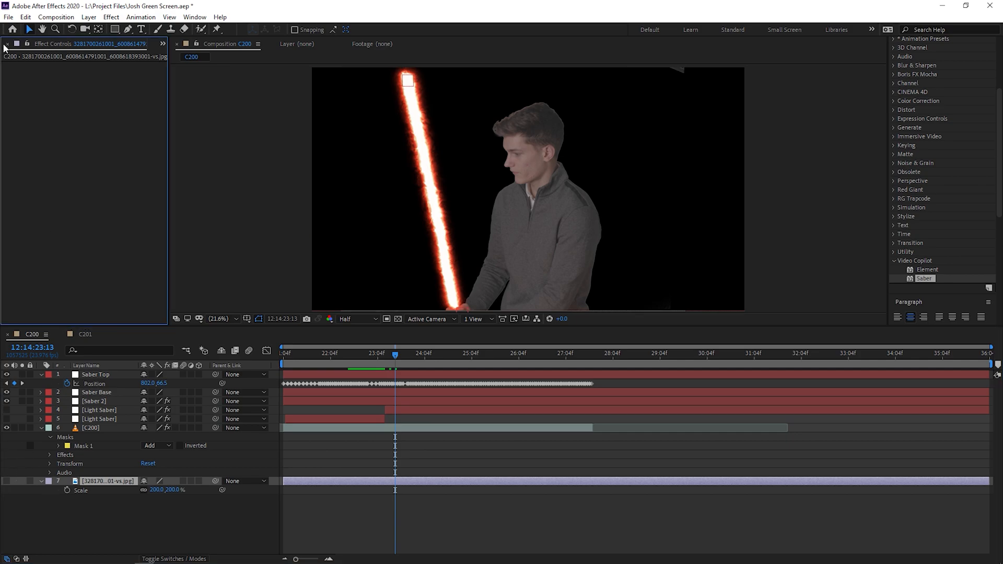
Step: Show the spaceship corridor background behind the actor and scrub to preview the red saber
left_click(18, 44)
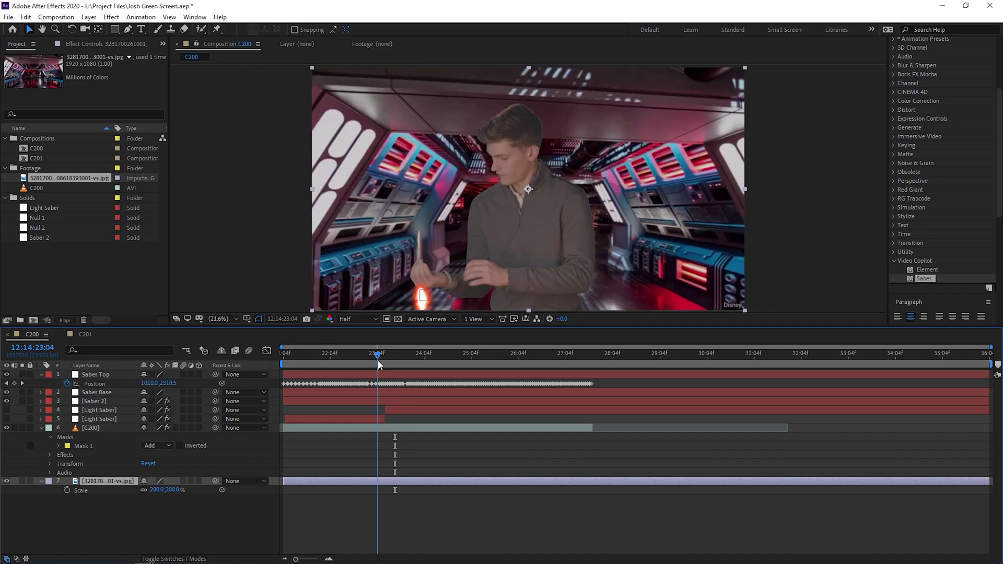
left_click_drag(377, 353, 406, 352)
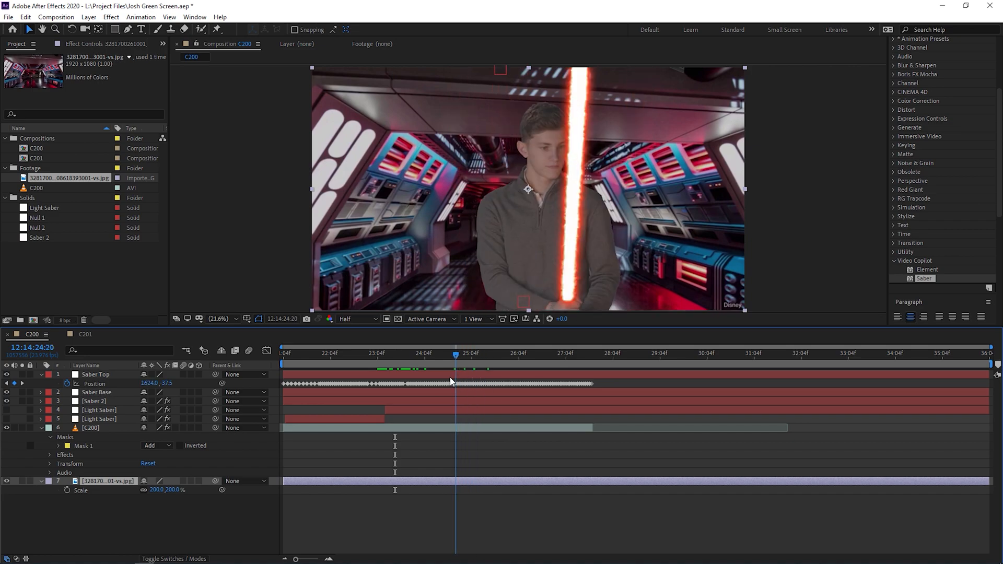
left_click_drag(456, 353, 366, 353)
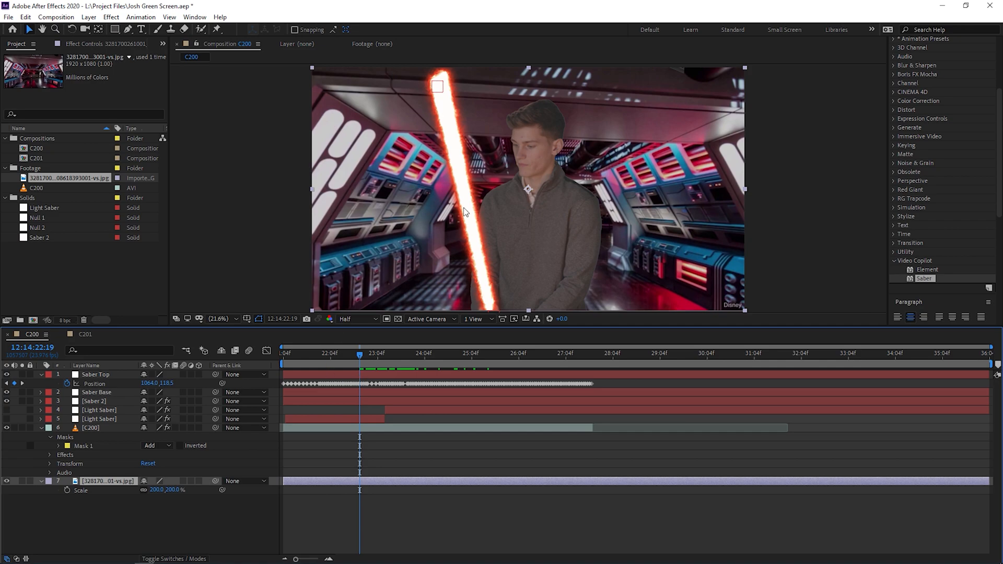
mouse_move(386, 372)
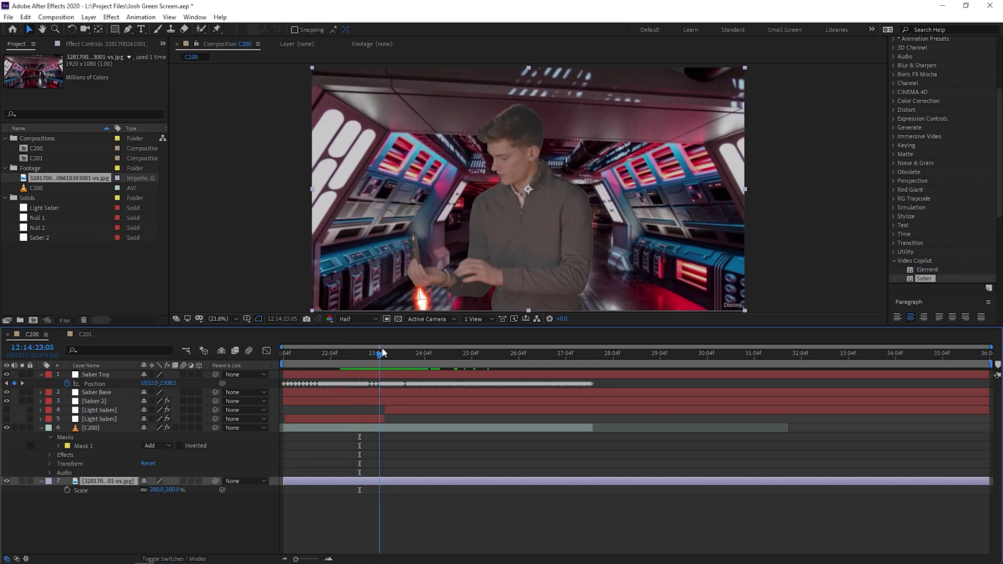
left_click(438, 352)
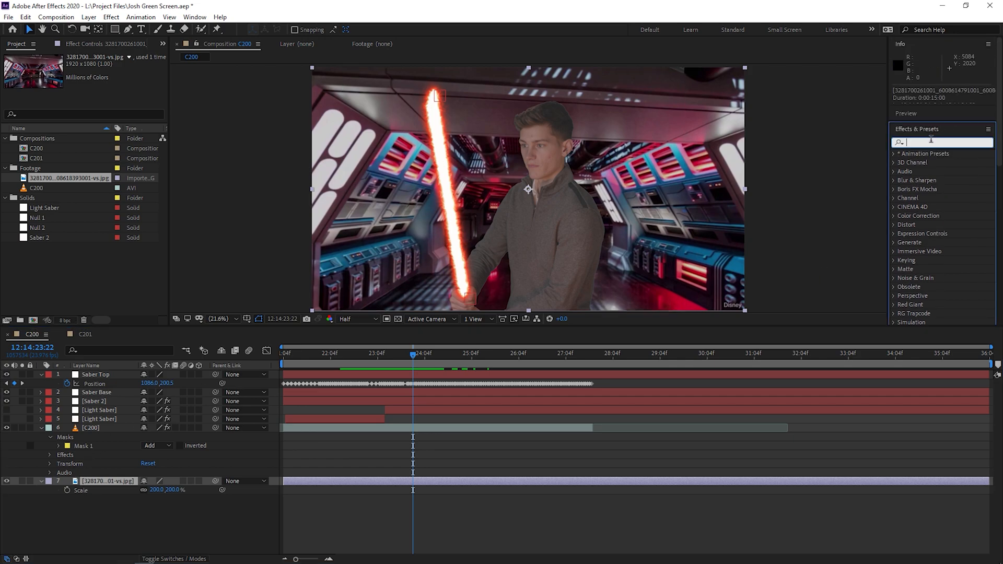
Step: Search 'curve' in Effects & Presets to list the Curves colour correction effect
type("curve")
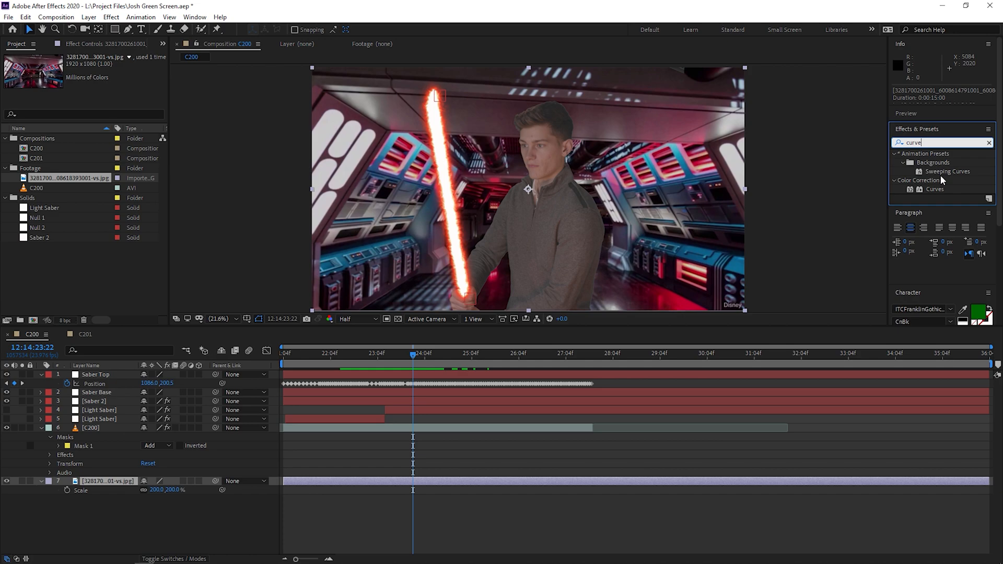
mouse_move(952, 199)
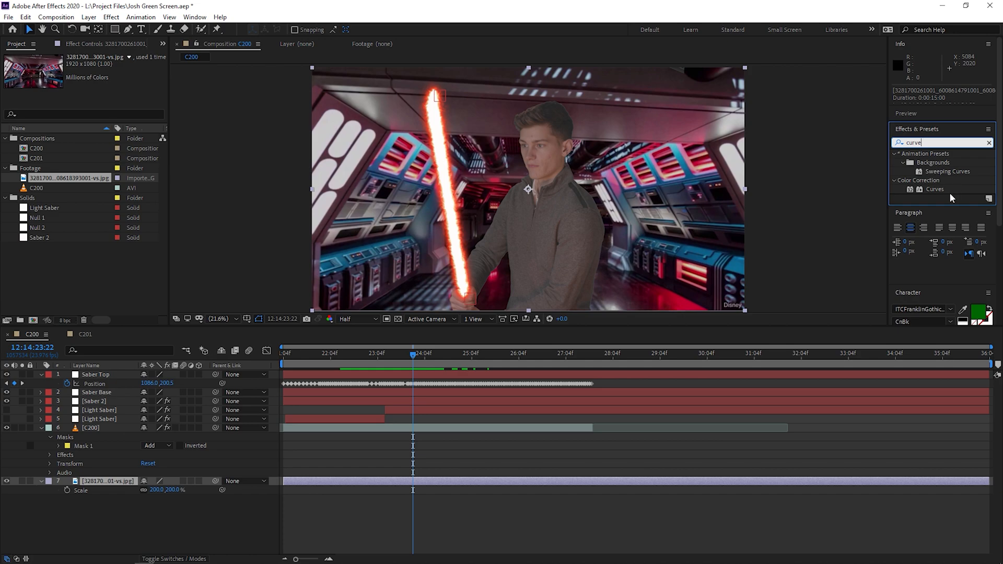
mouse_move(951, 198)
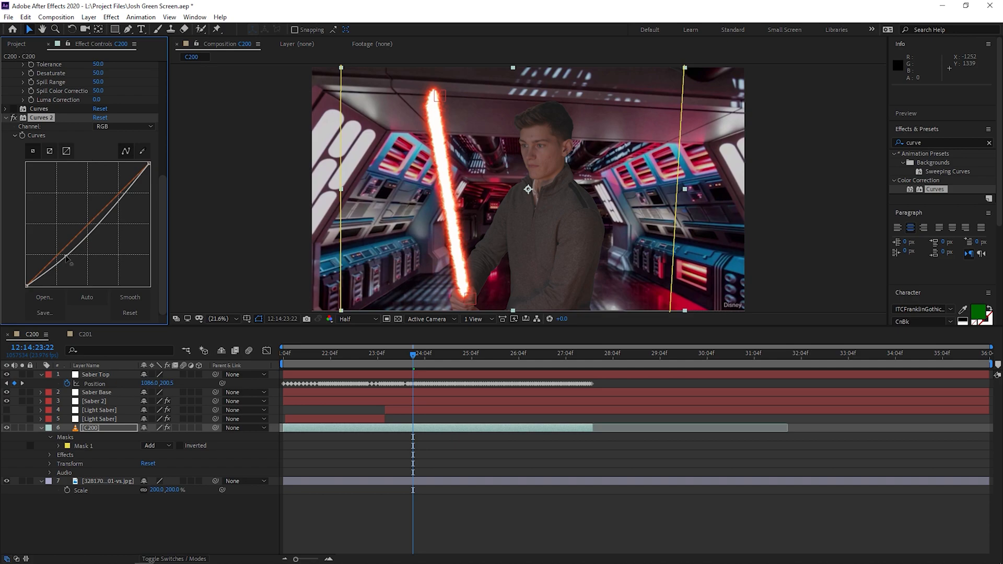
Step: Apply Curves to the C200 layer and shape the RGB curve into an S: darker shadows, brighter highlights
left_click_drag(67, 259, 118, 196)
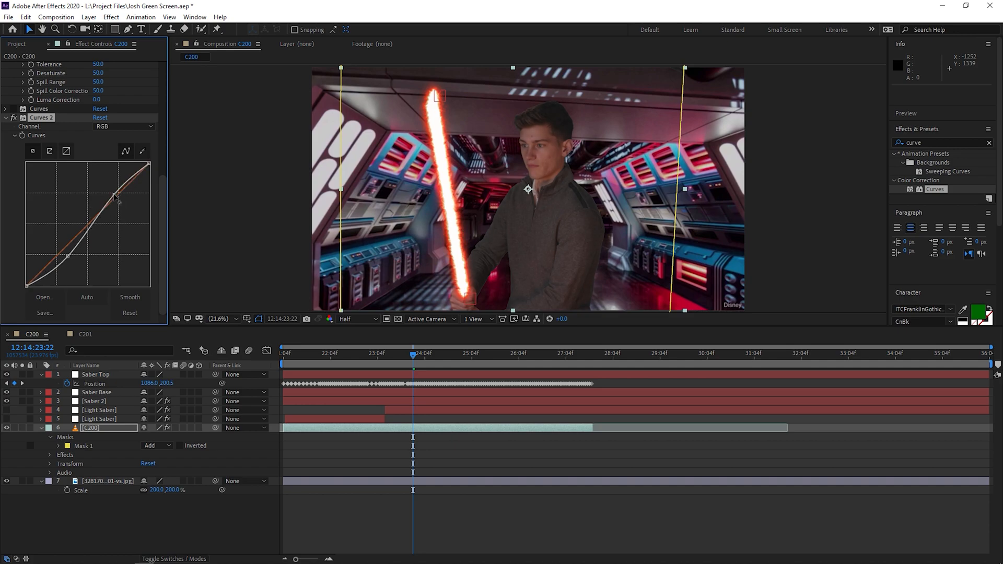
left_click_drag(118, 199, 110, 202)
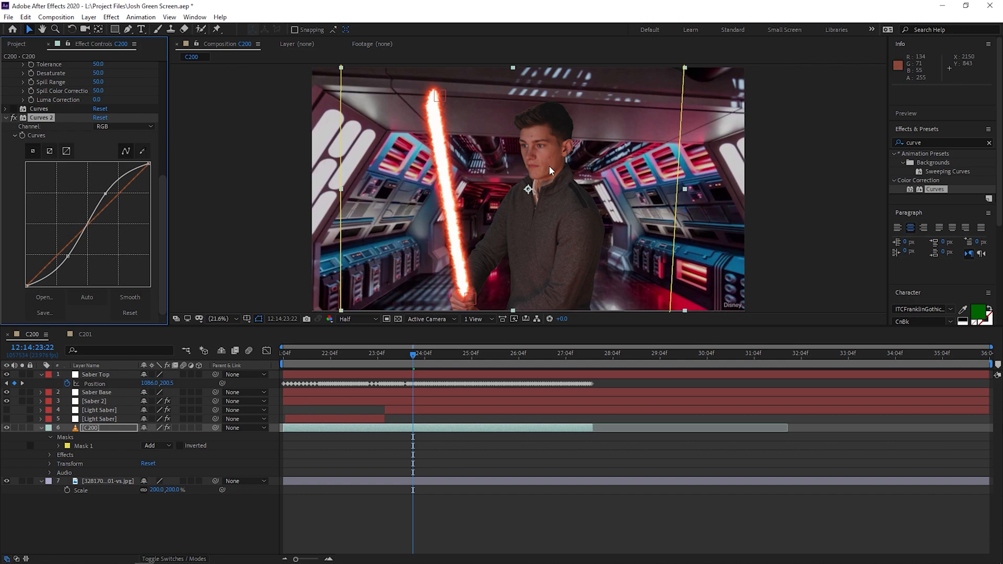
mouse_move(480, 137)
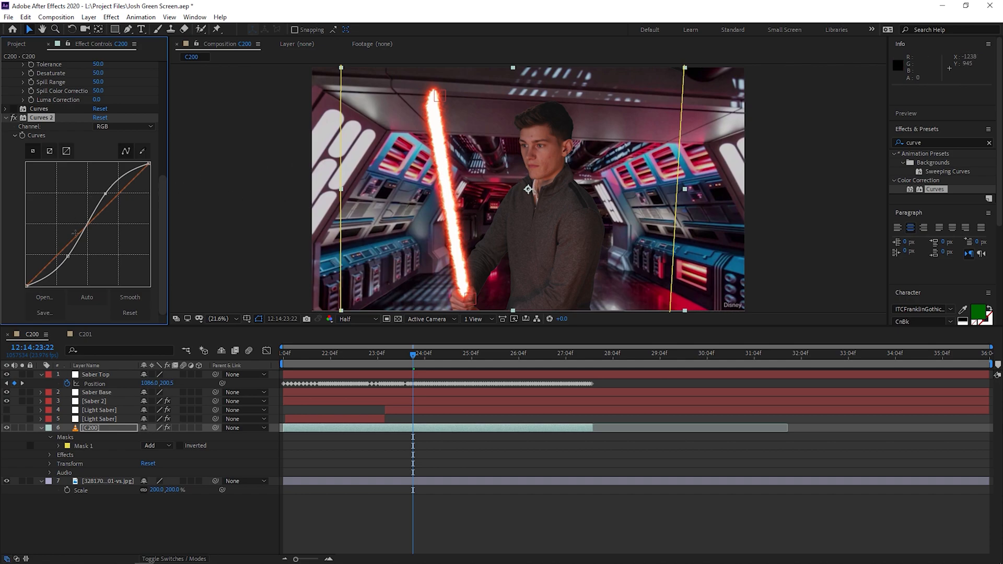
left_click_drag(75, 232, 72, 265)
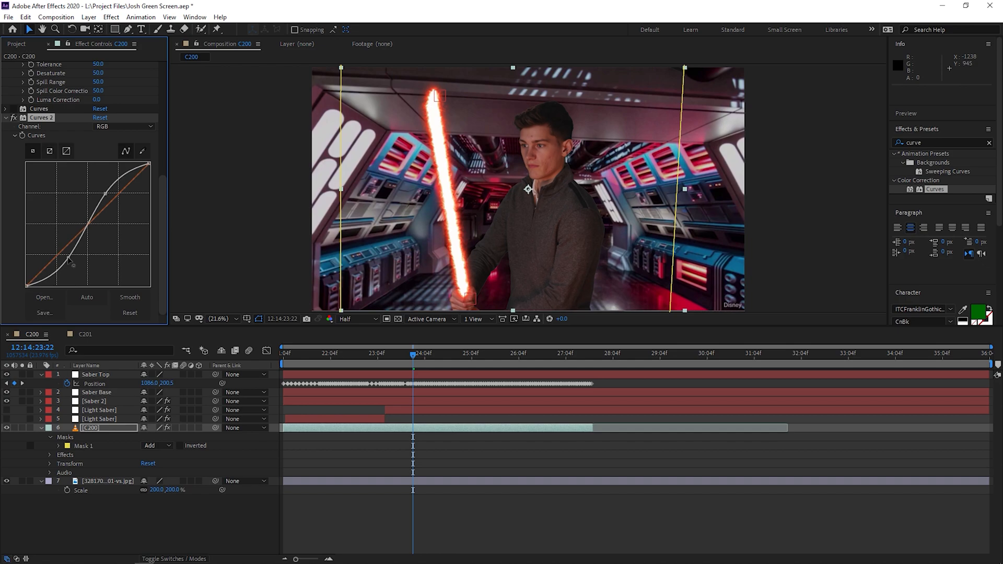
left_click_drag(72, 265, 72, 256)
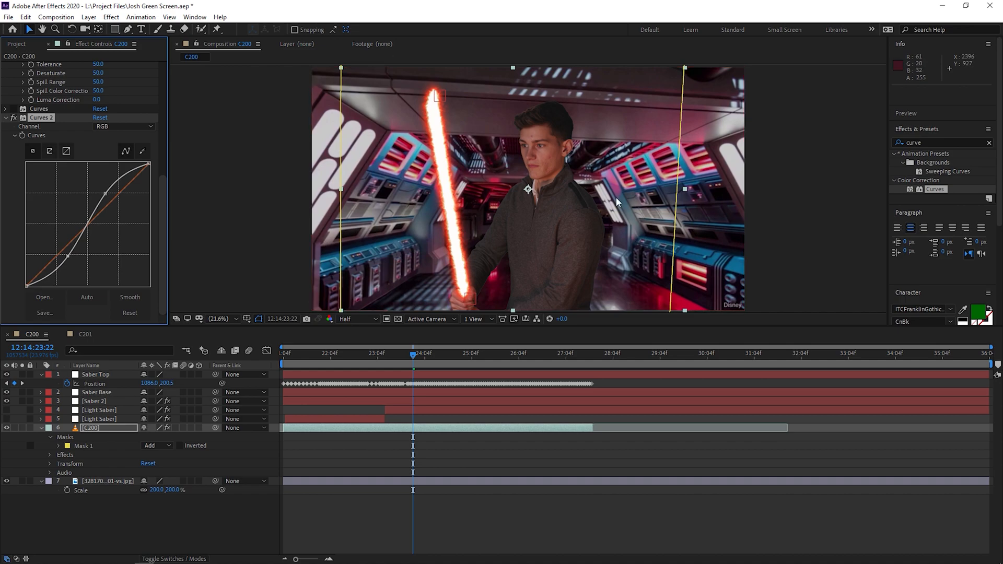
mouse_move(45, 312)
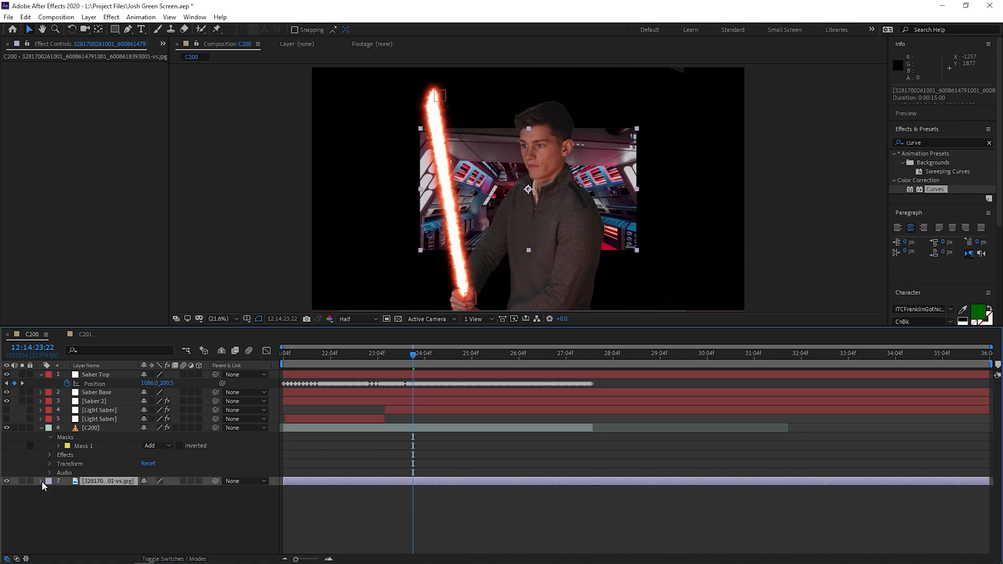
left_click(50, 491)
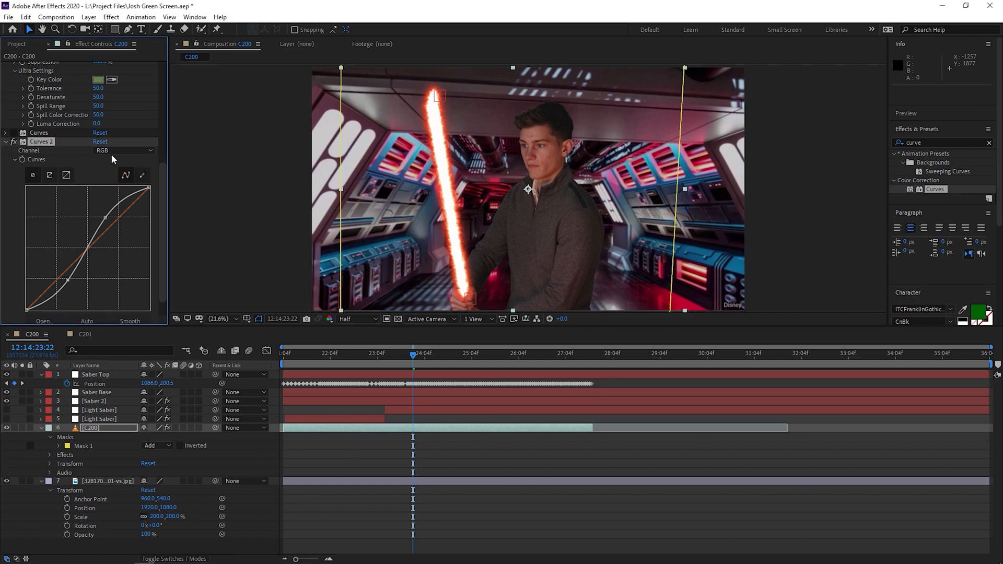
Step: Switch Curves 2 to the Red channel and bend the red curve into a slight S
left_click(125, 149)
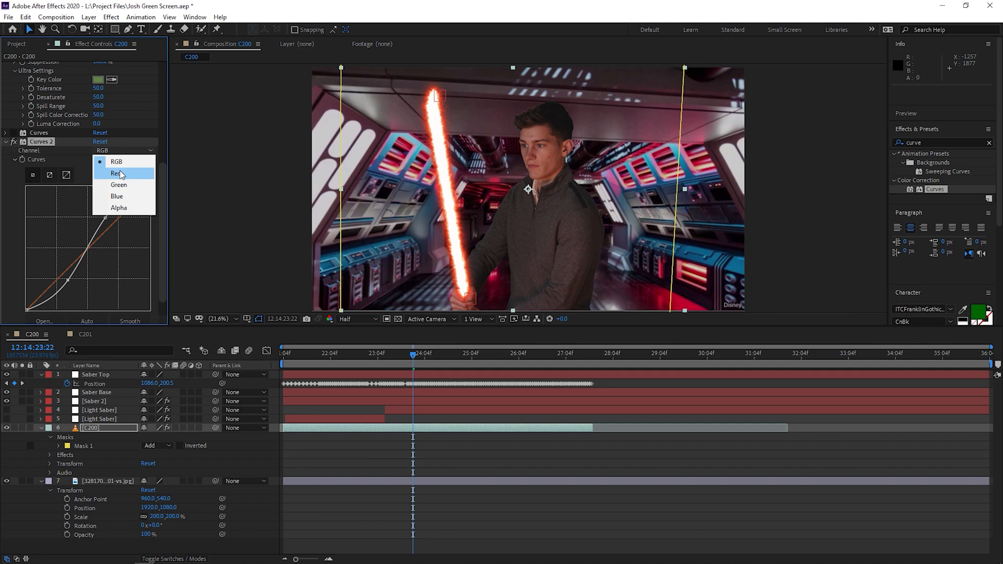
left_click(116, 173)
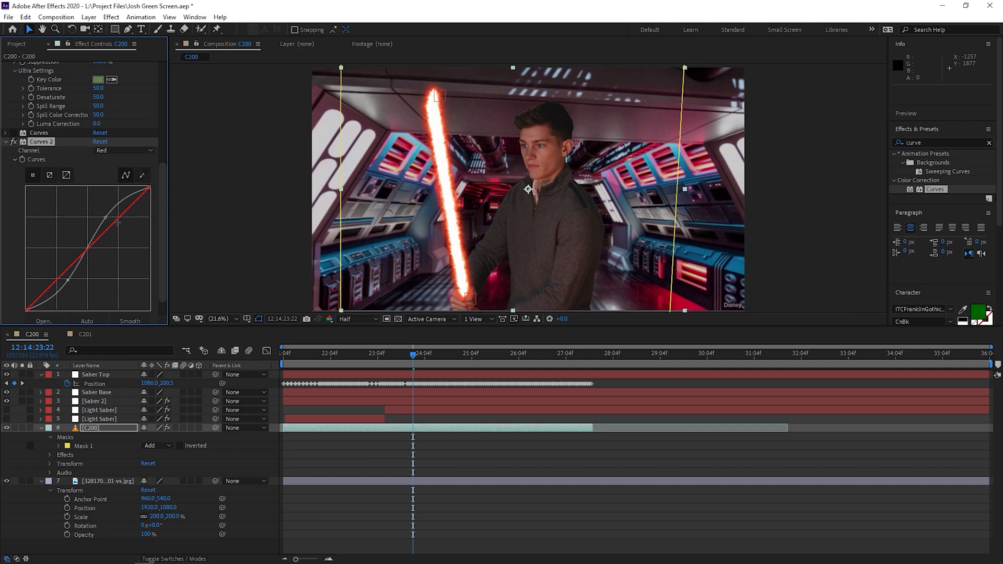
left_click_drag(97, 227, 118, 224)
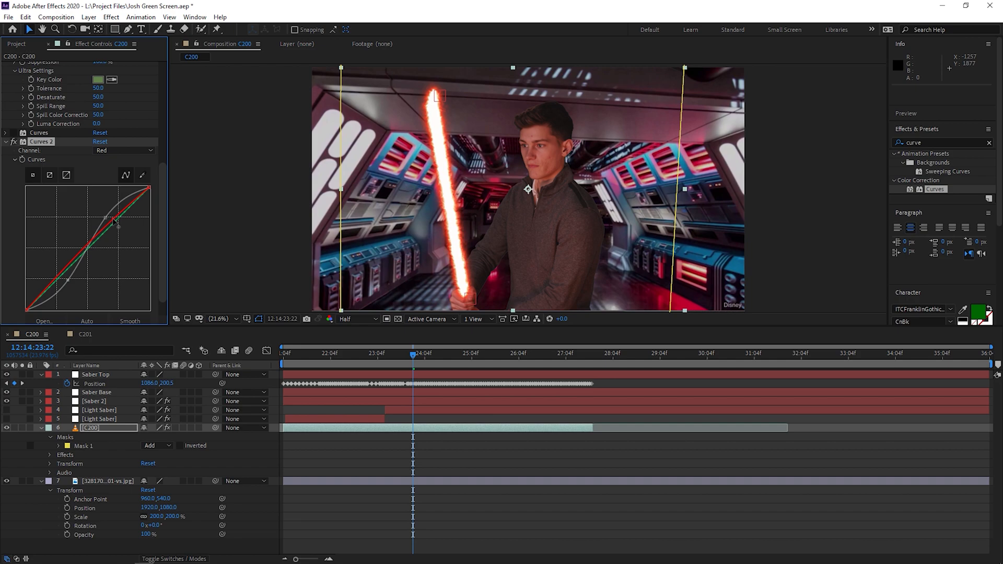
mouse_move(555, 149)
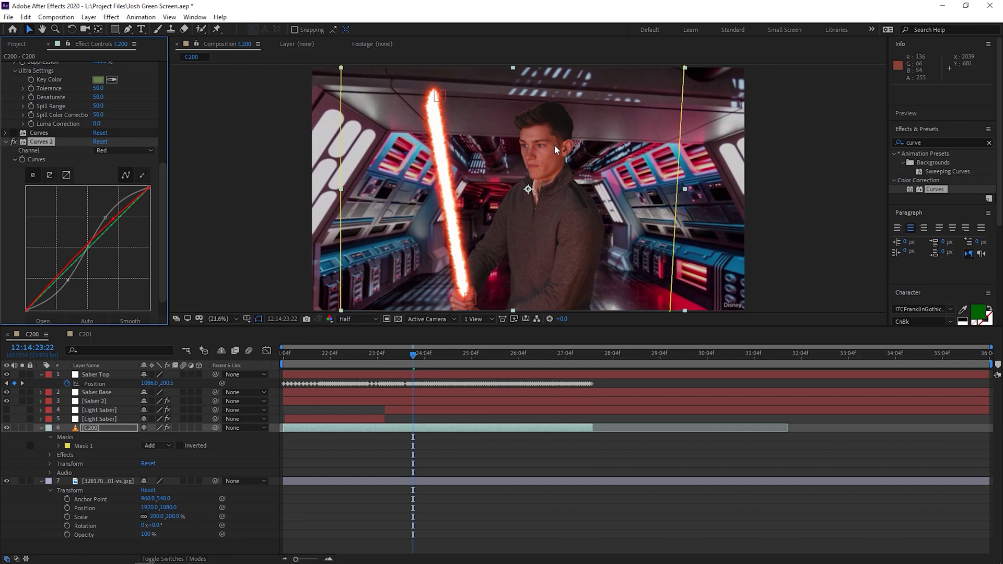
mouse_move(467, 215)
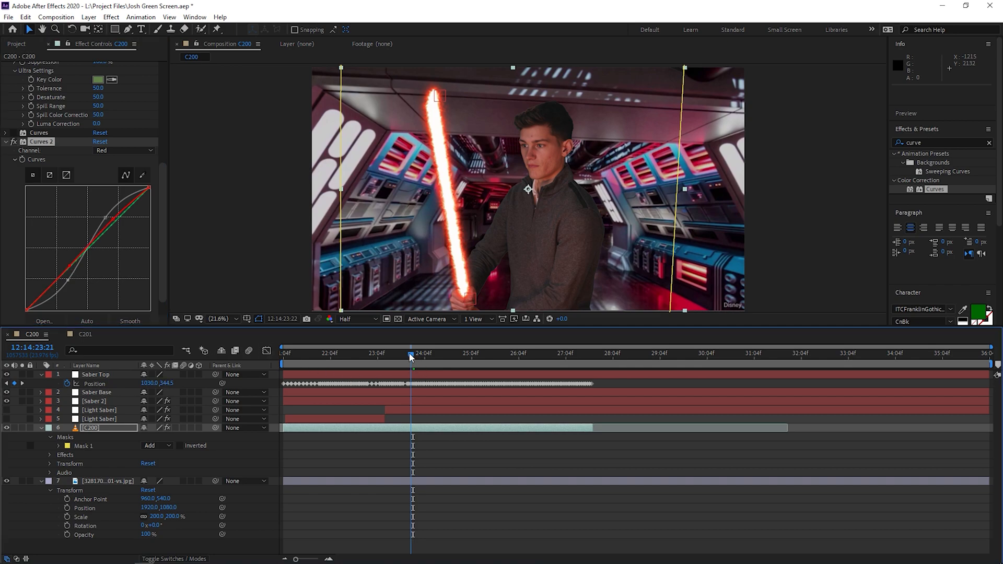
left_click(384, 354)
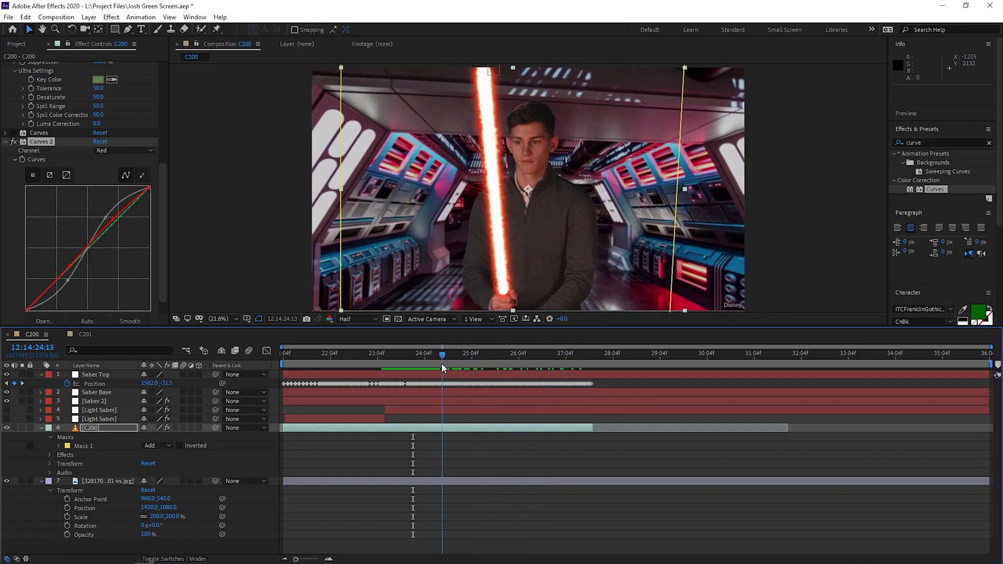
left_click(395, 353)
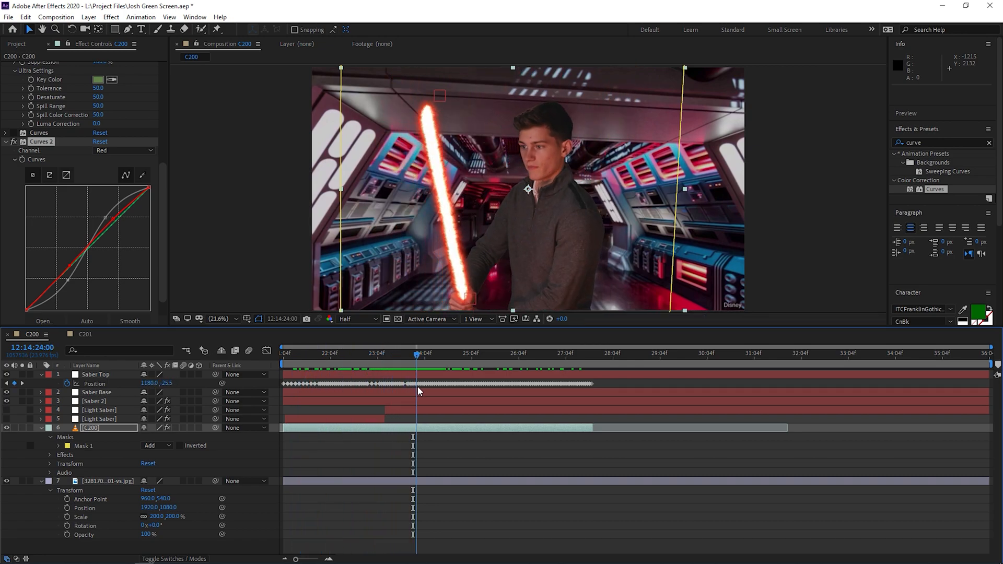
left_click(440, 352)
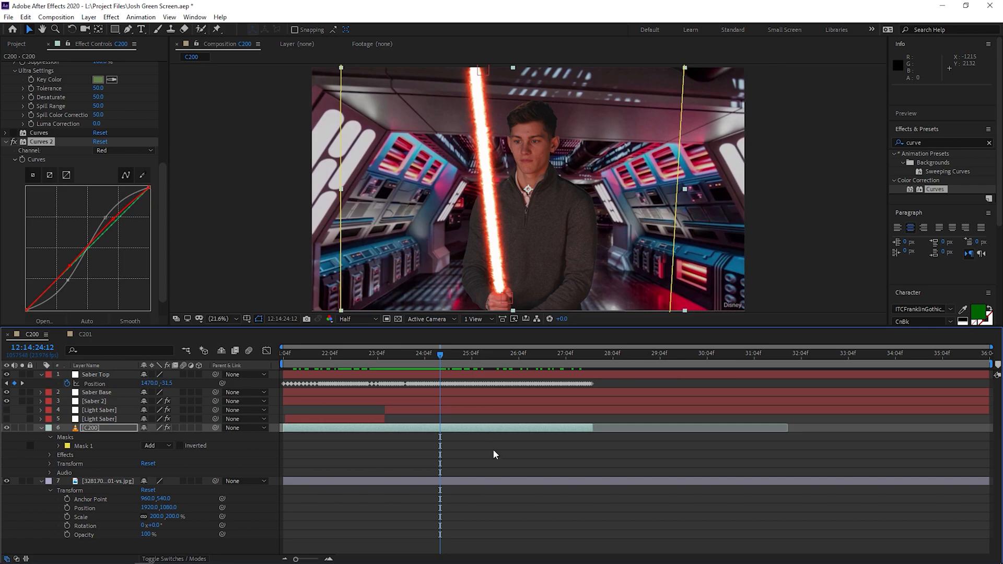